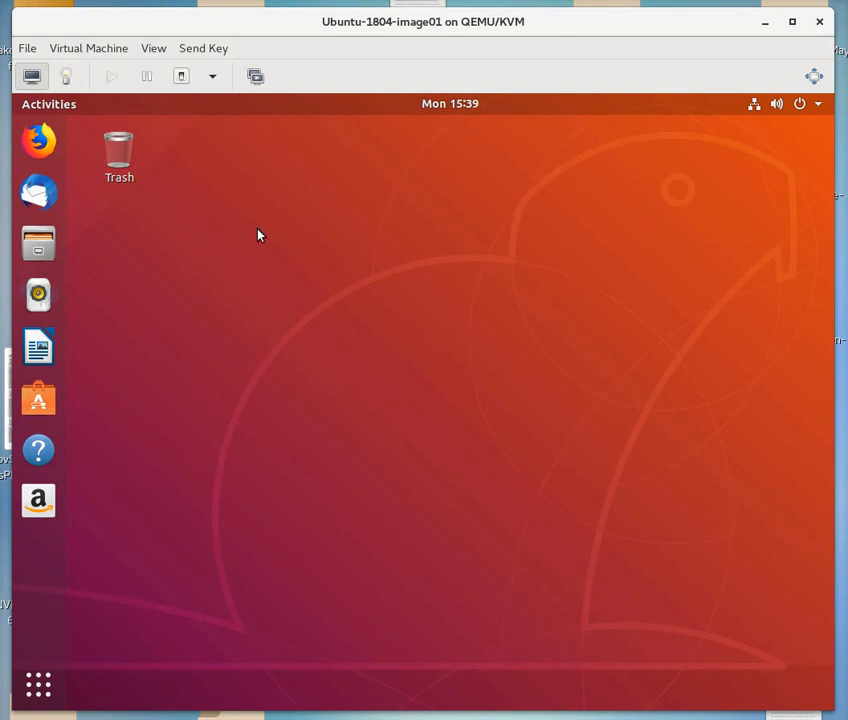
mouse_move(314, 143)
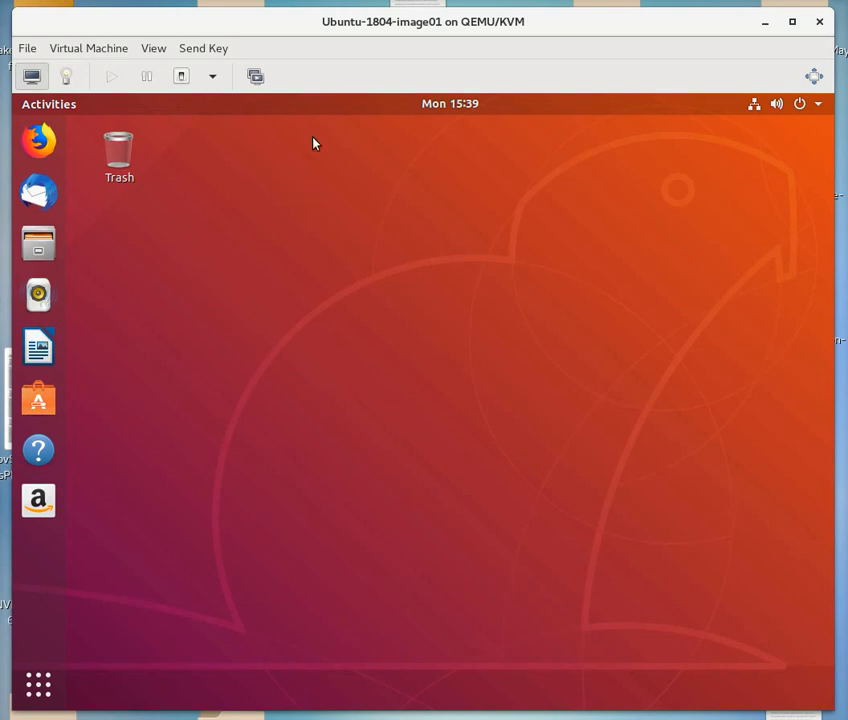
mouse_move(218, 251)
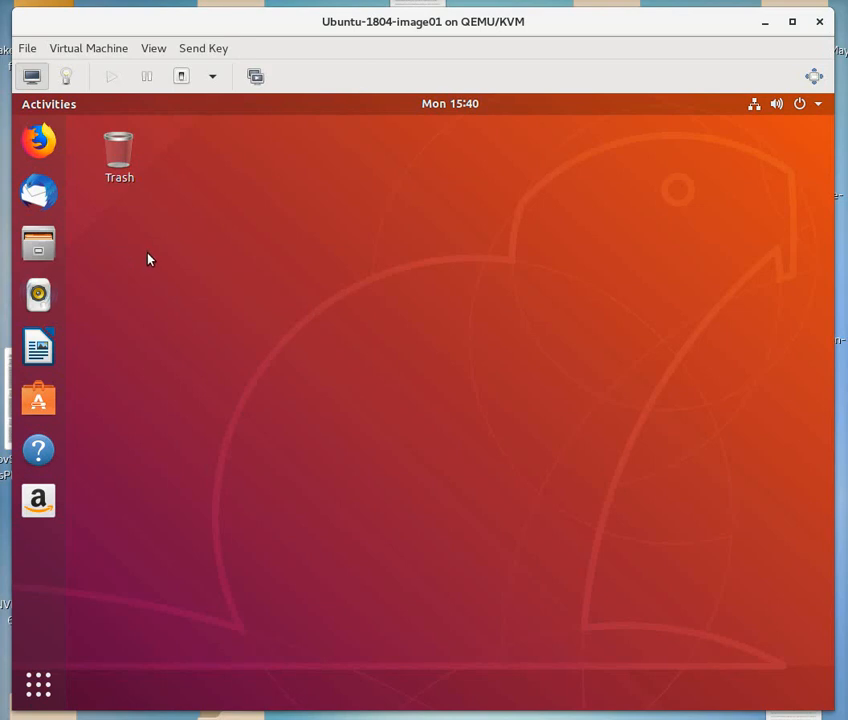
mouse_move(38, 140)
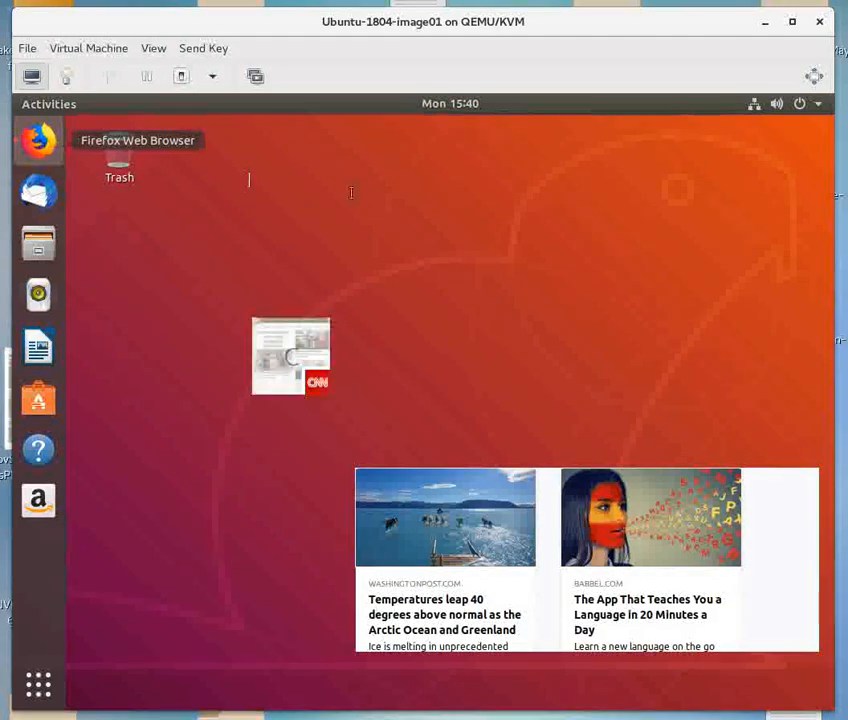
Open a new Firefox tab and activate its empty 'Search the Web' field
click(37, 140)
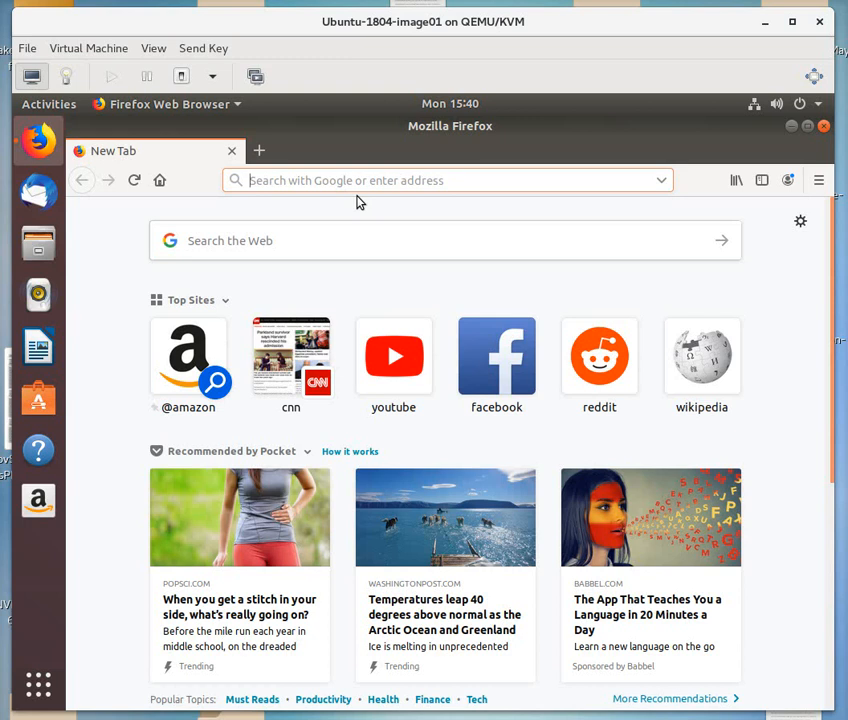
click(445, 240)
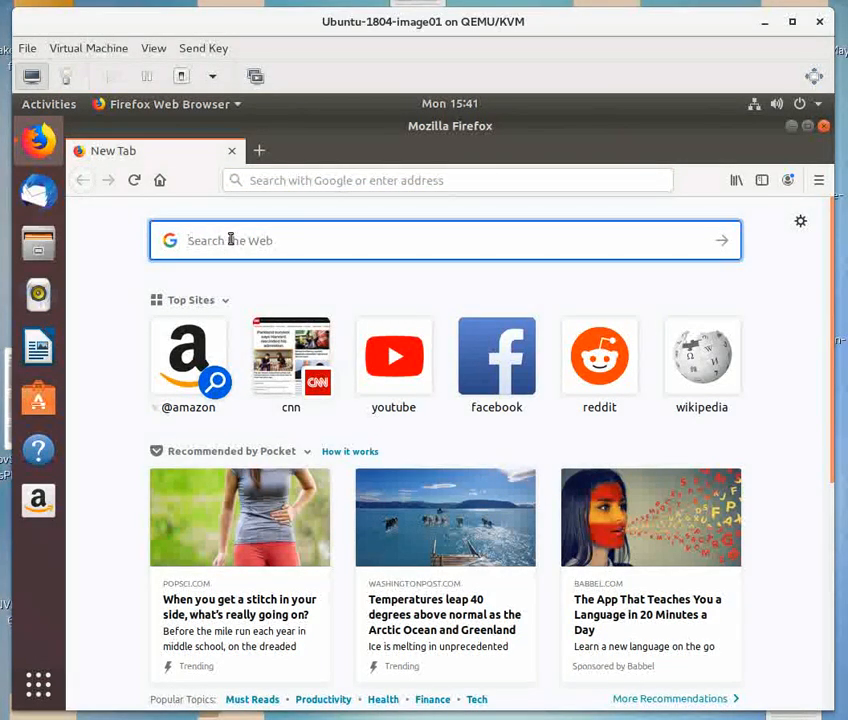
Search Google for 'autodesk eagle free download'
text(autod)
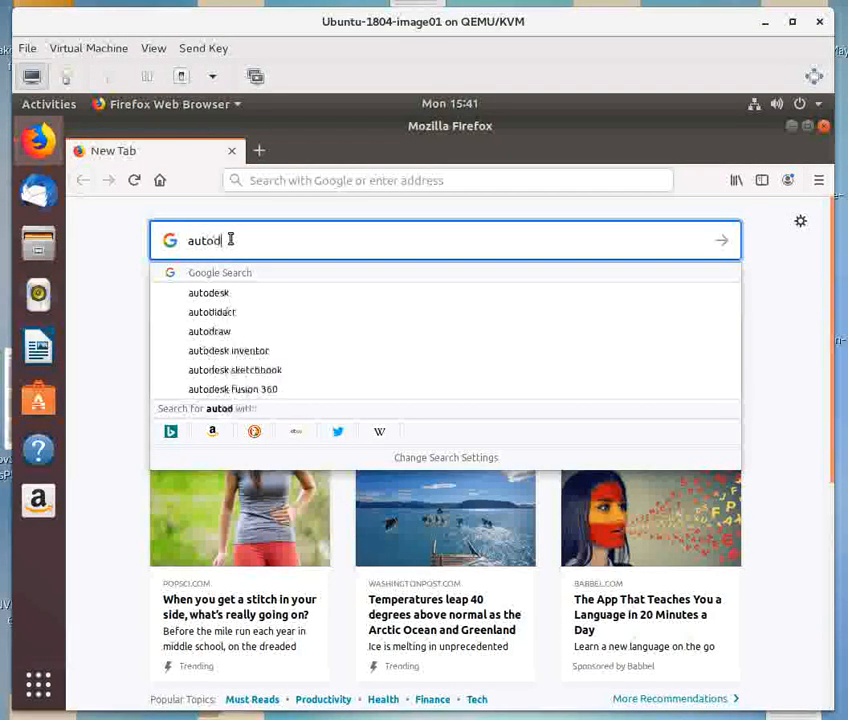
text(esk)
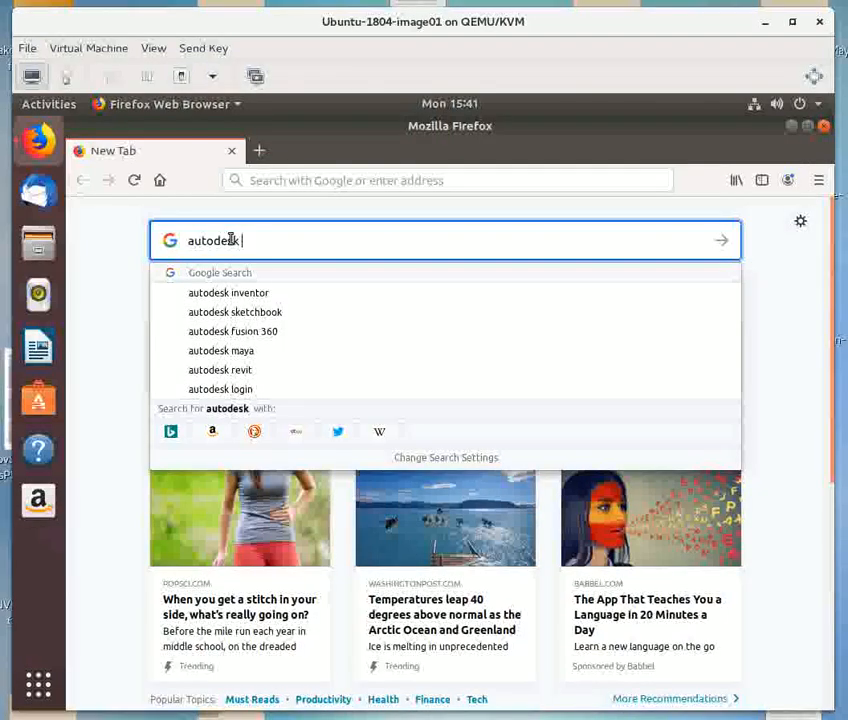
text(eagle)
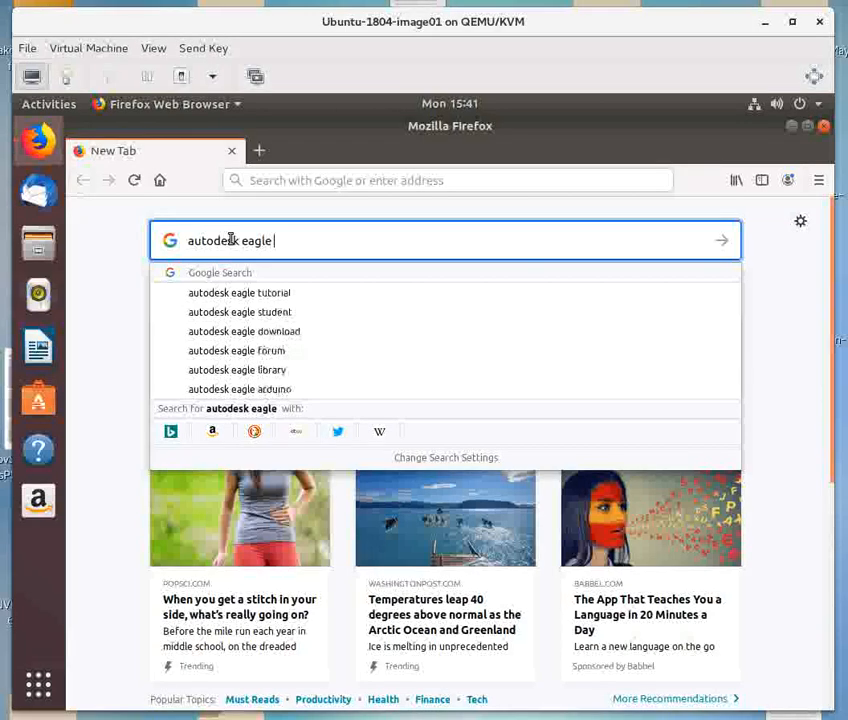
text(fee)
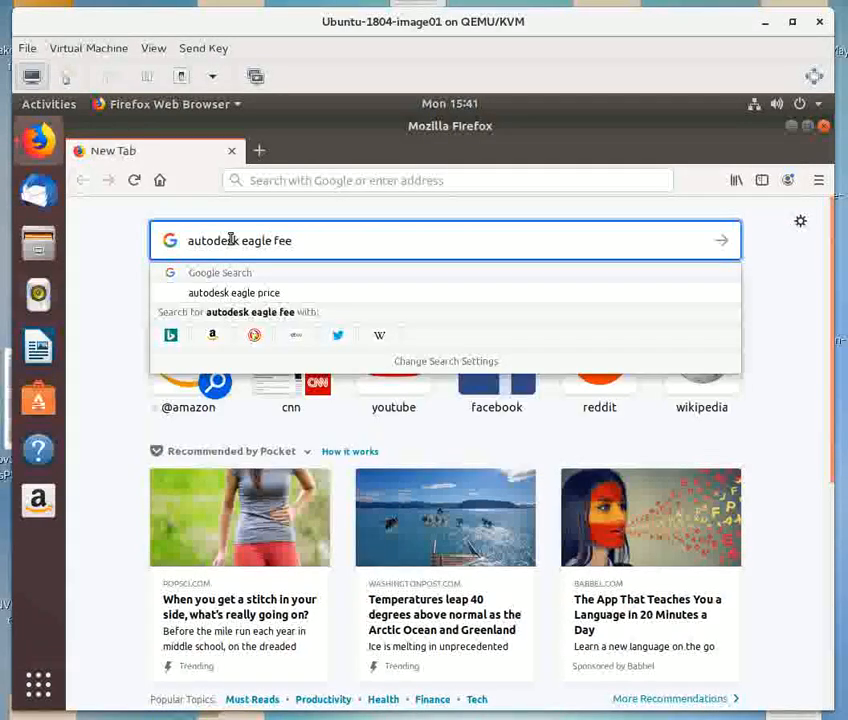
text(ree download)
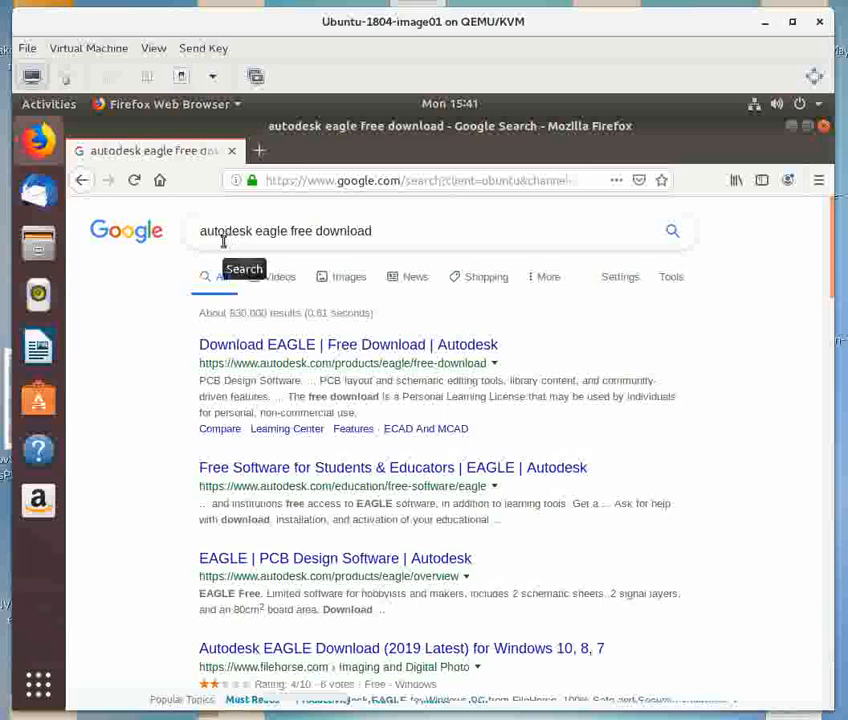
mouse_move(70, 228)
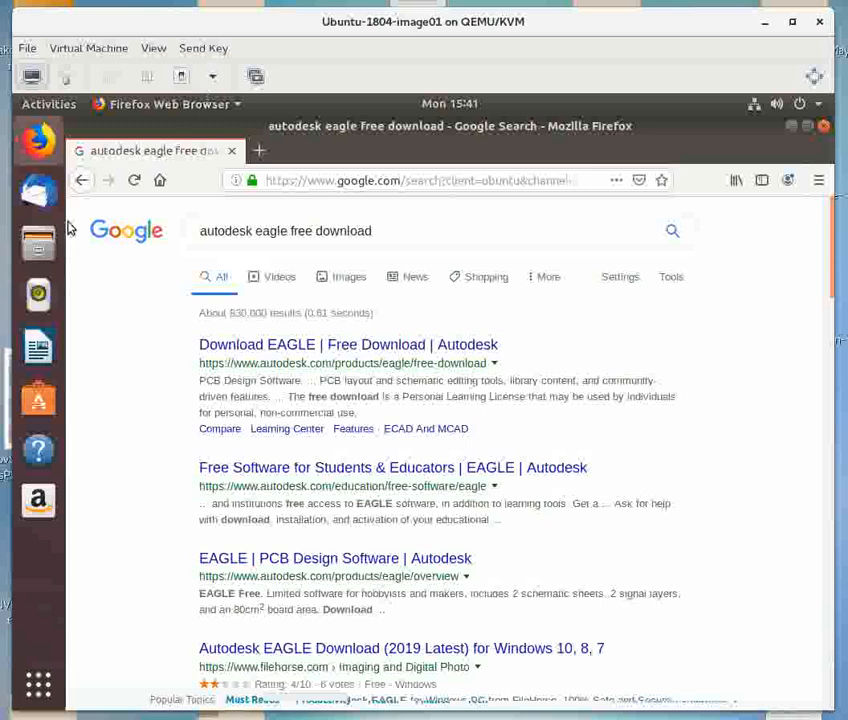
mouse_move(311, 473)
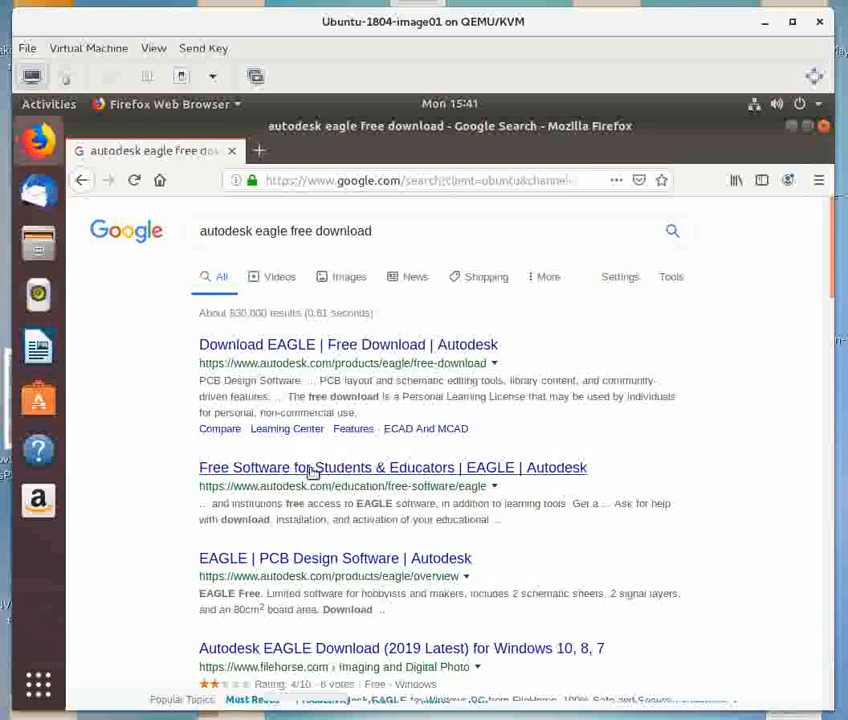
mouse_move(255, 483)
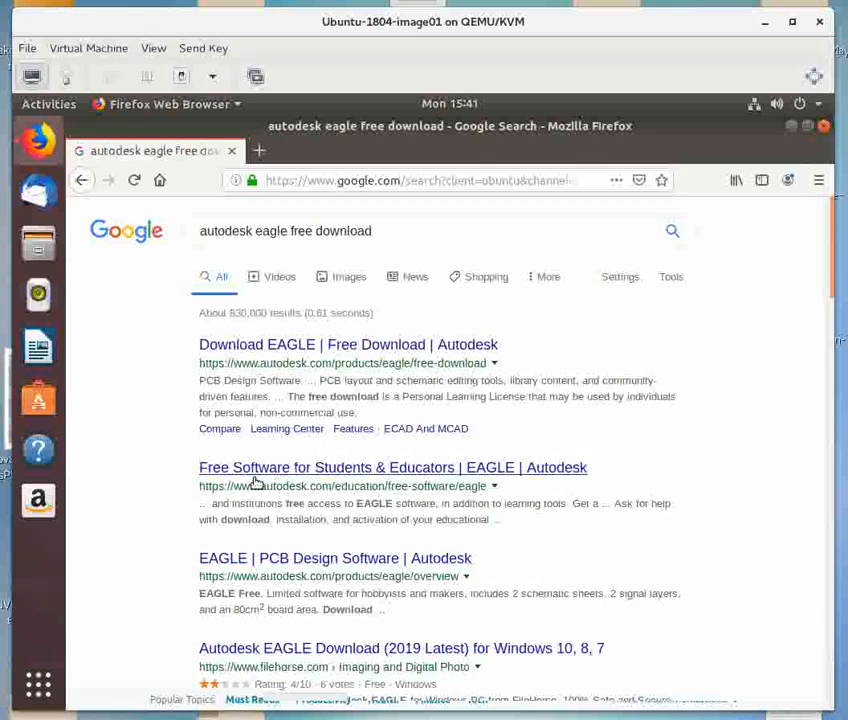
mouse_move(294, 449)
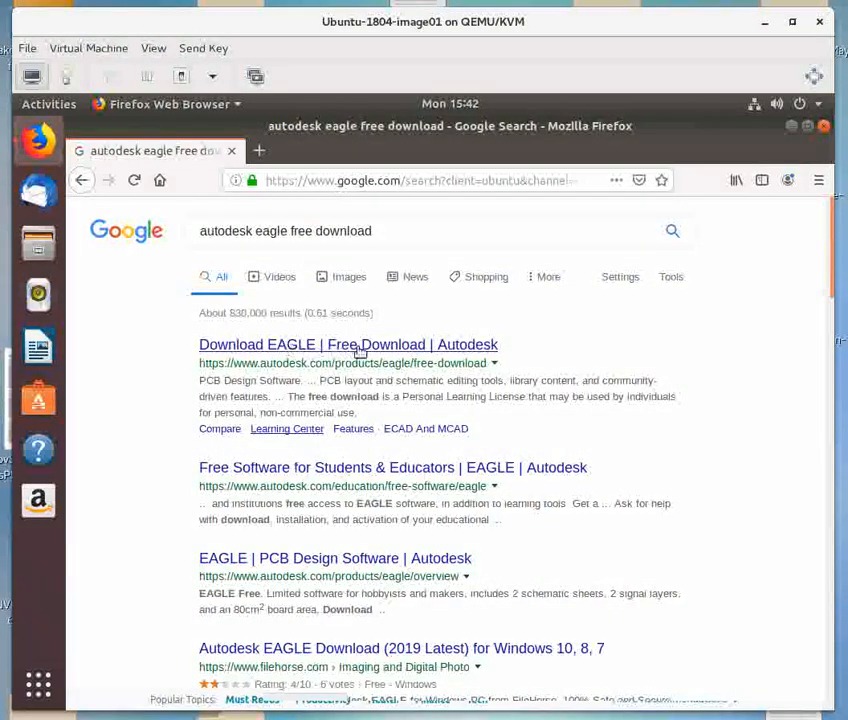
mouse_move(397, 344)
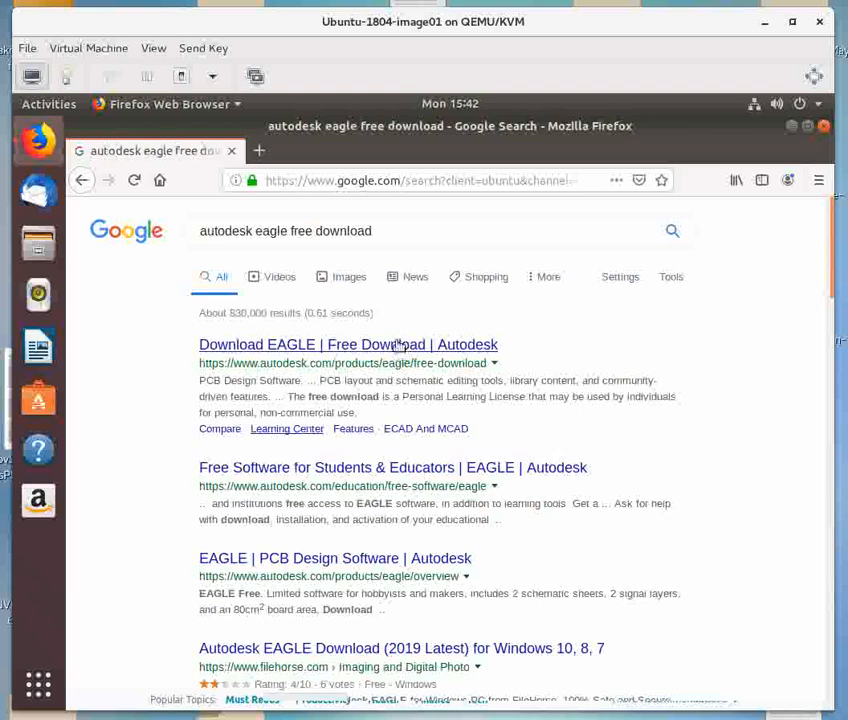
Save the EAGLE 9.4.2 Linux archive from Autodesk's download page, then close Firefox
click(348, 344)
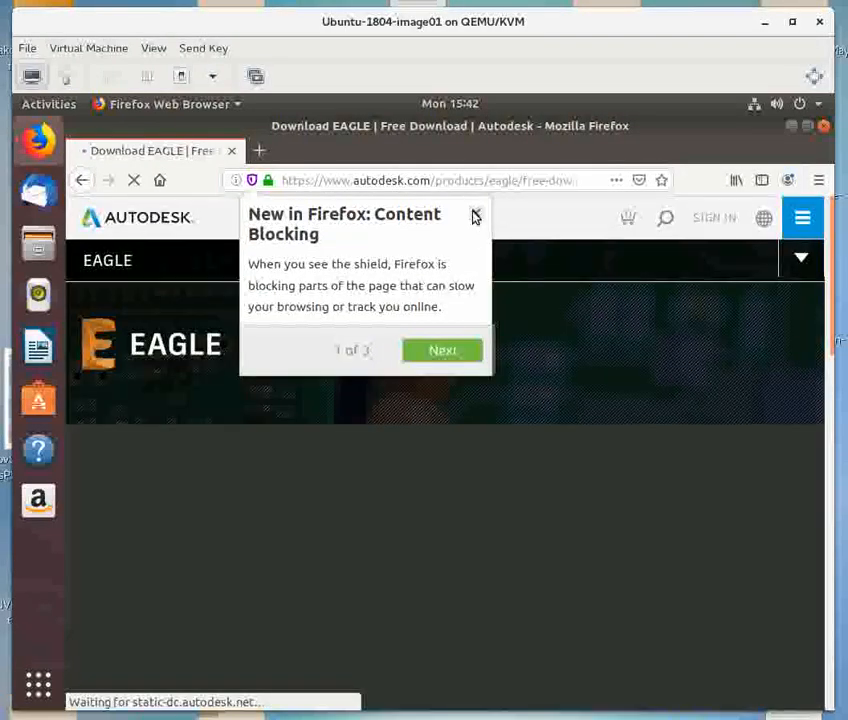
click(476, 216)
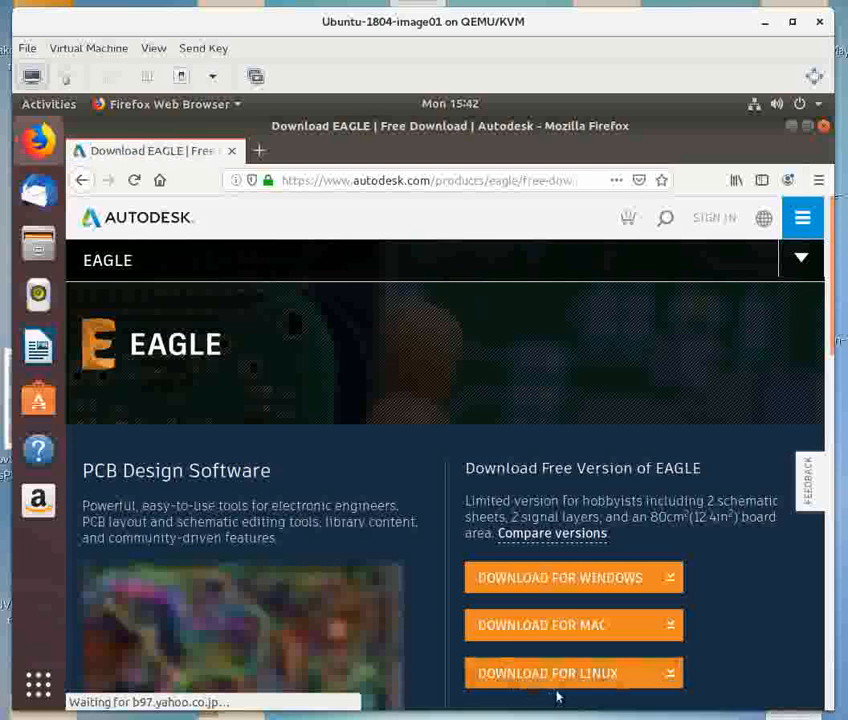
mouse_move(458, 362)
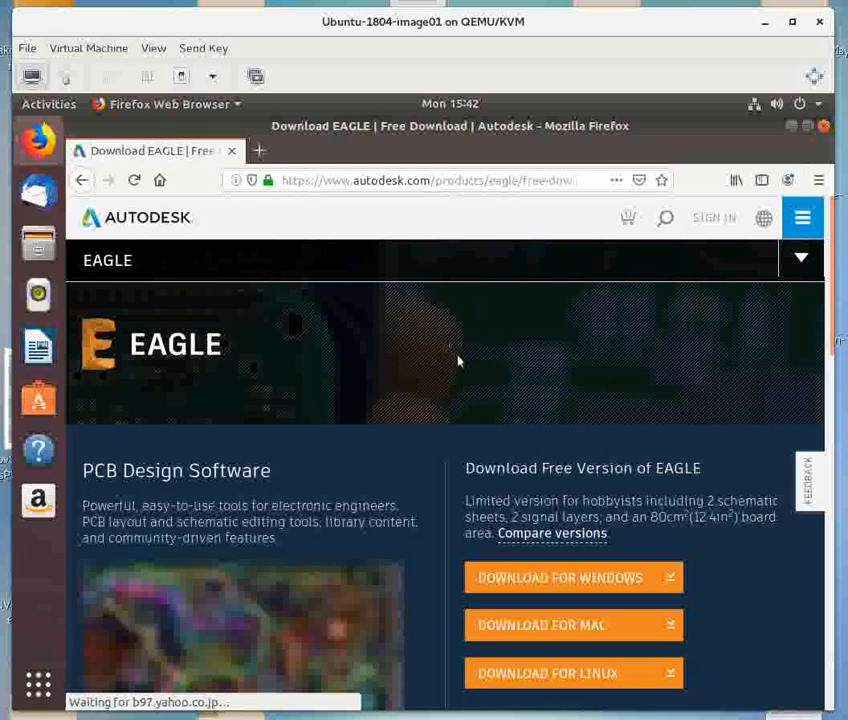
mouse_move(580, 680)
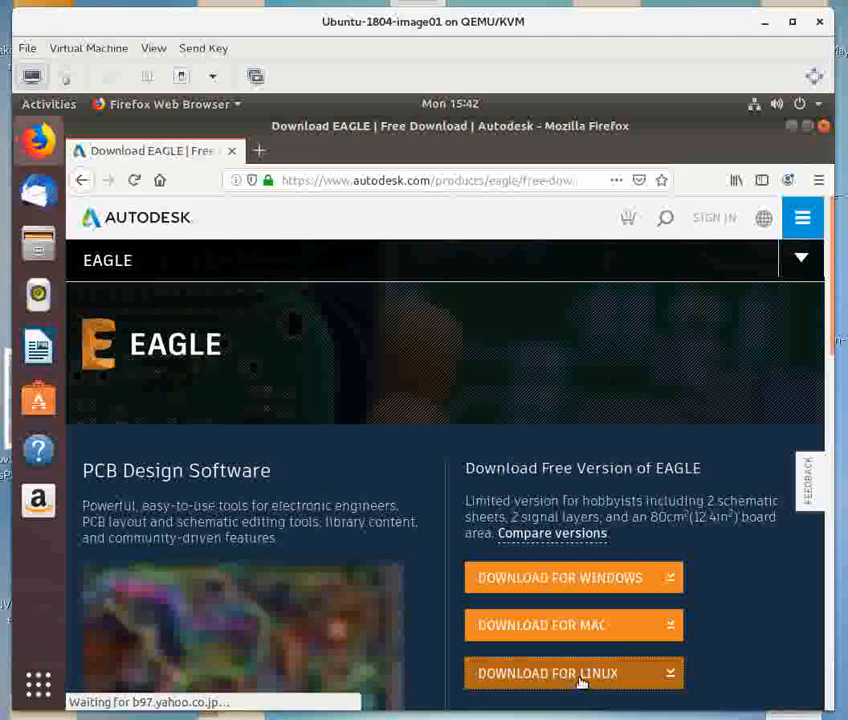
click(573, 672)
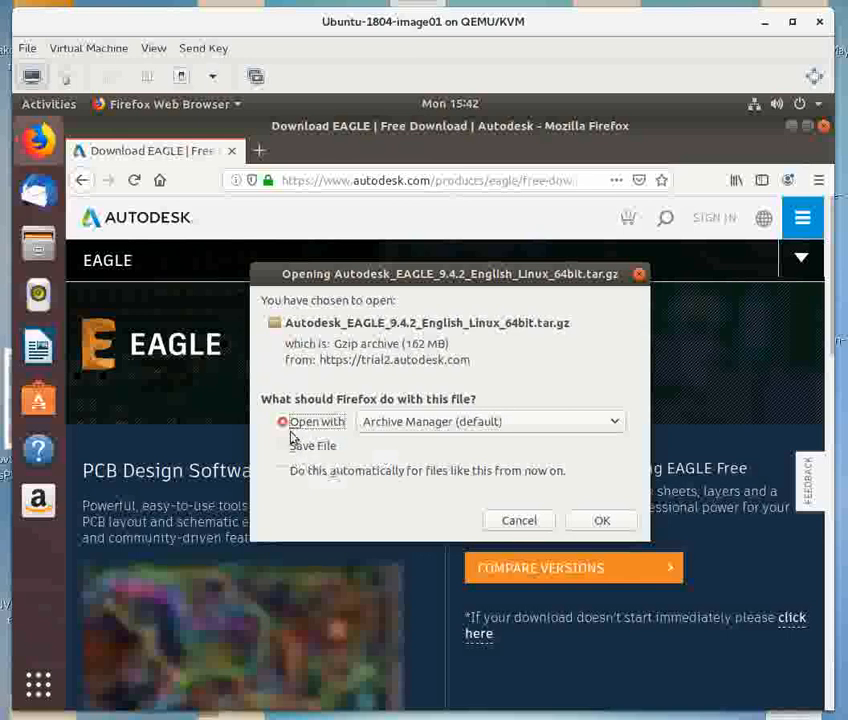
click(283, 445)
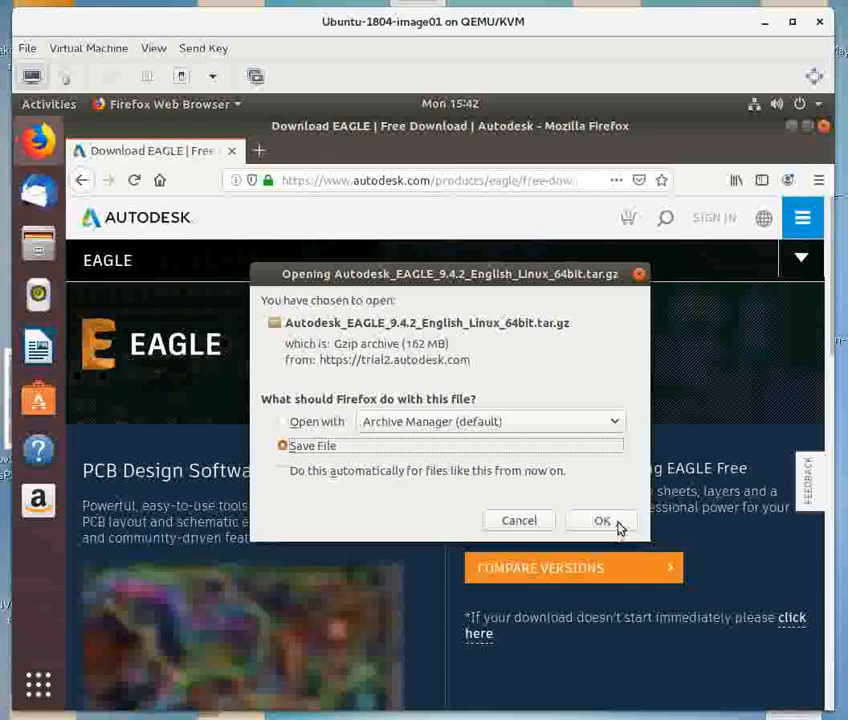
click(601, 520)
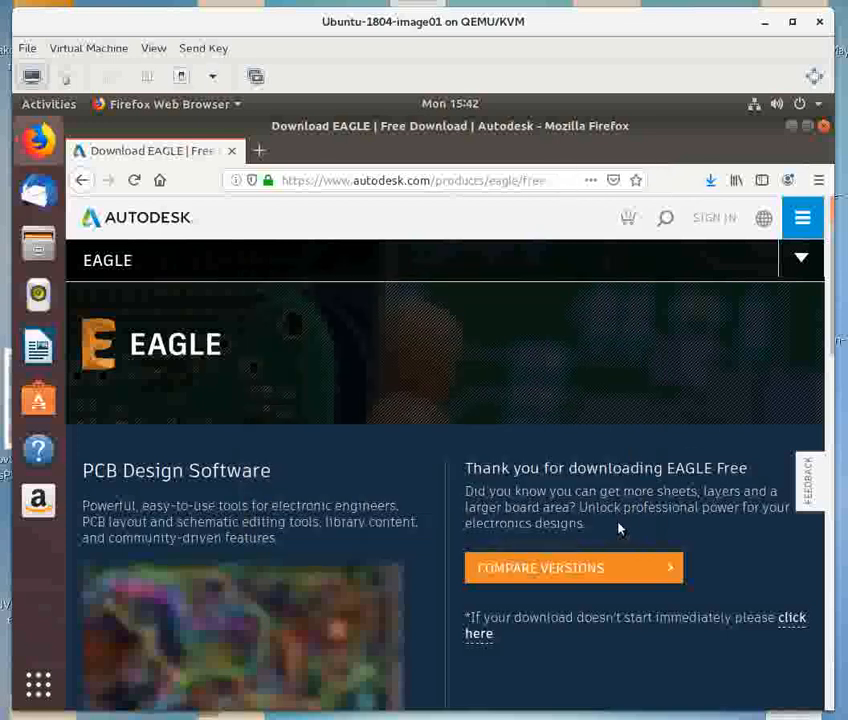
mouse_move(670, 345)
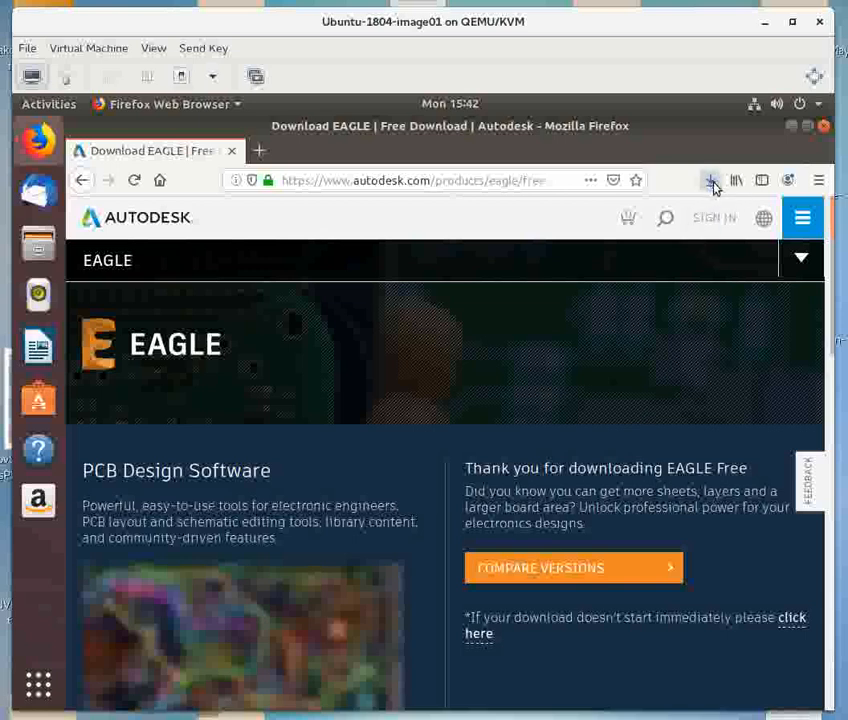
click(710, 180)
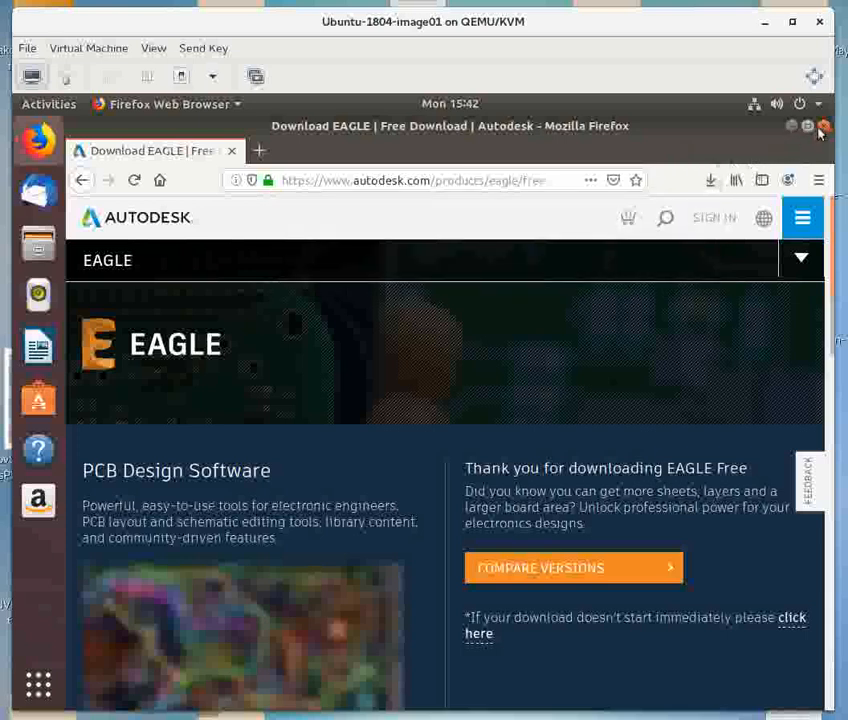
click(824, 125)
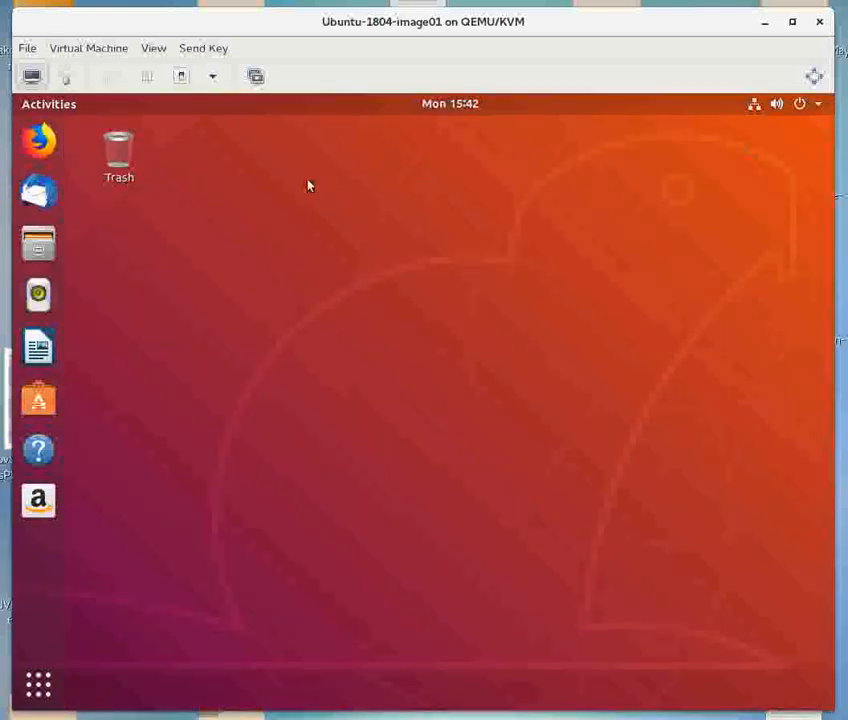
In a terminal in Downloads, list the EAGLE archive's size: 162M (169740069 bytes)
click(38, 552)
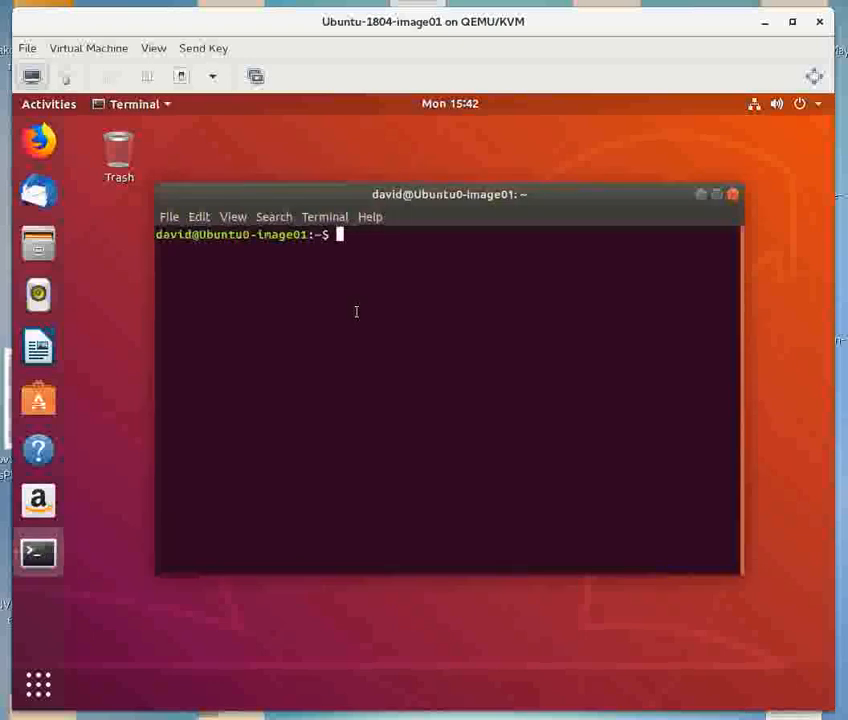
text(c)
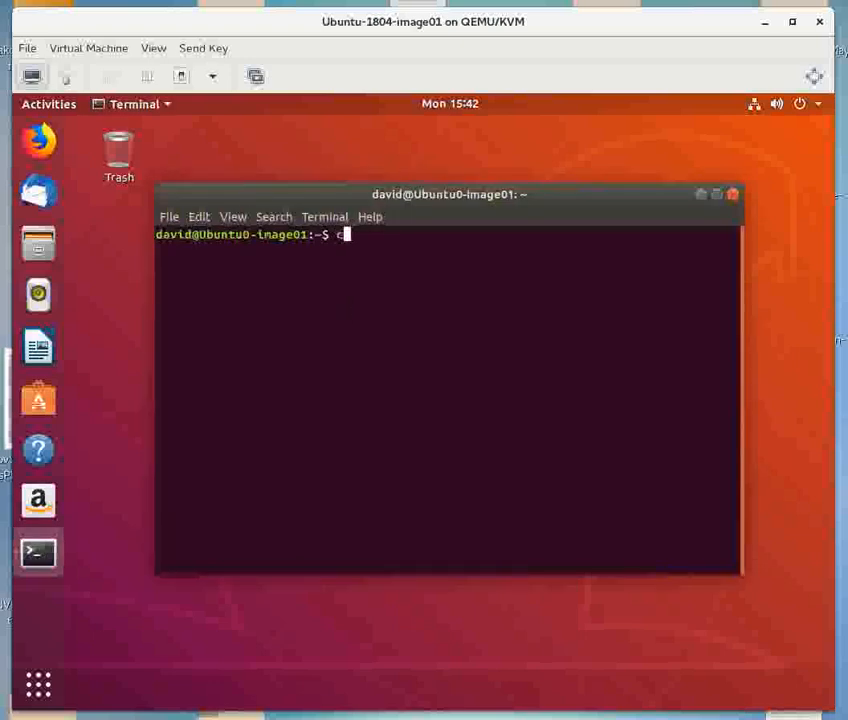
text(d)
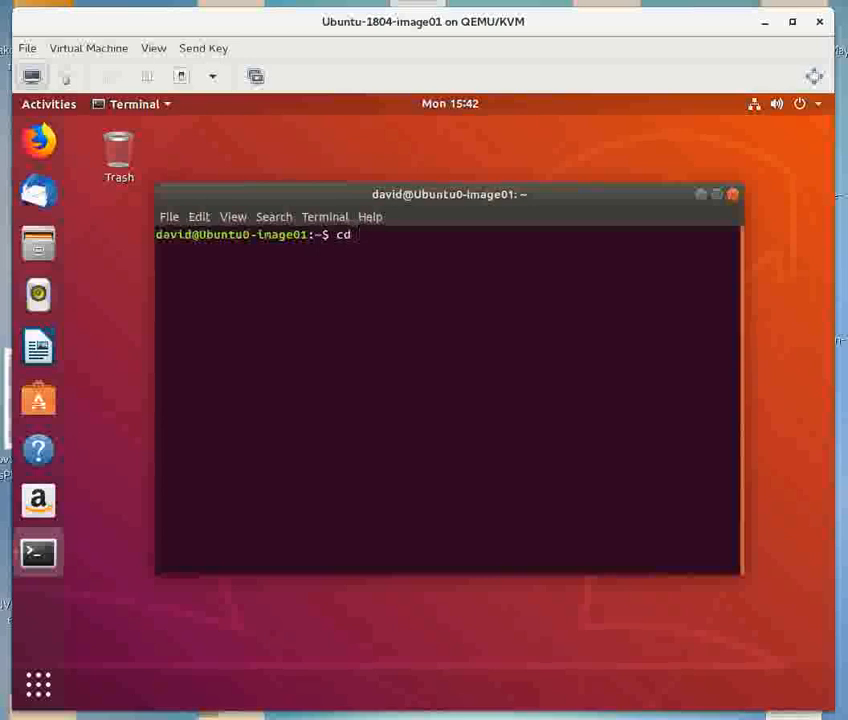
text(Do)
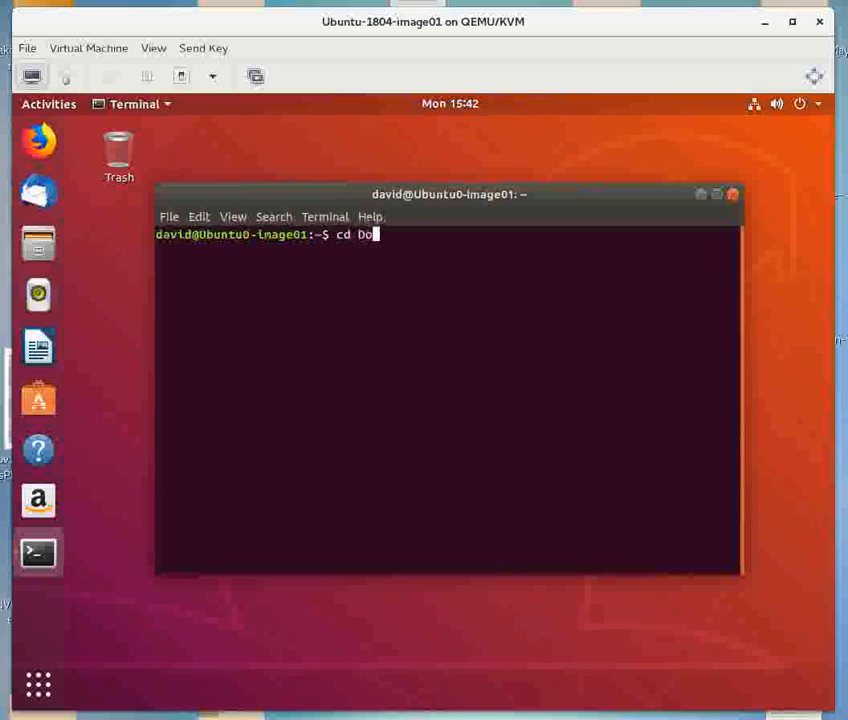
key(Tab)
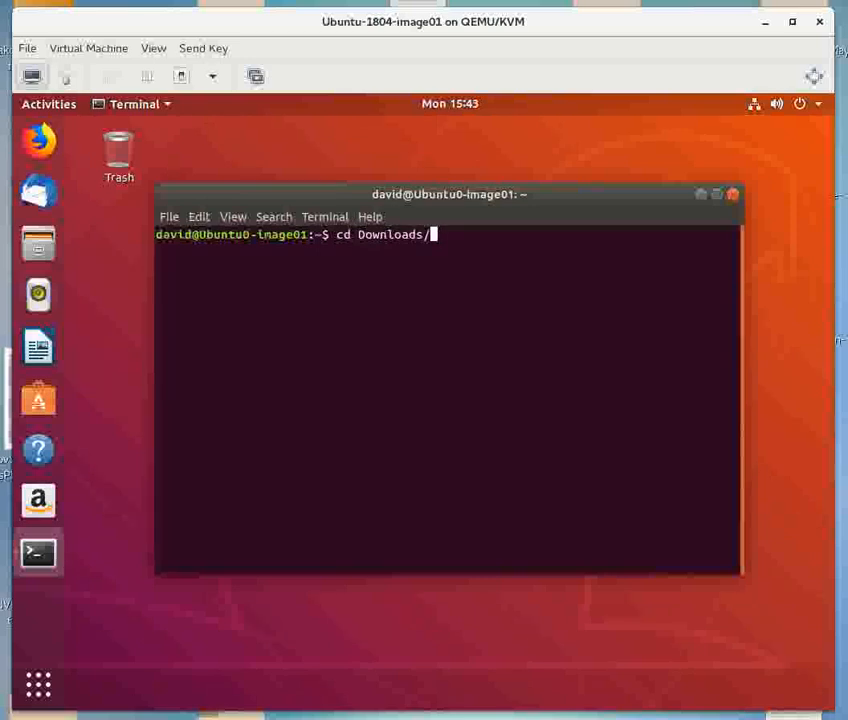
key(Return)
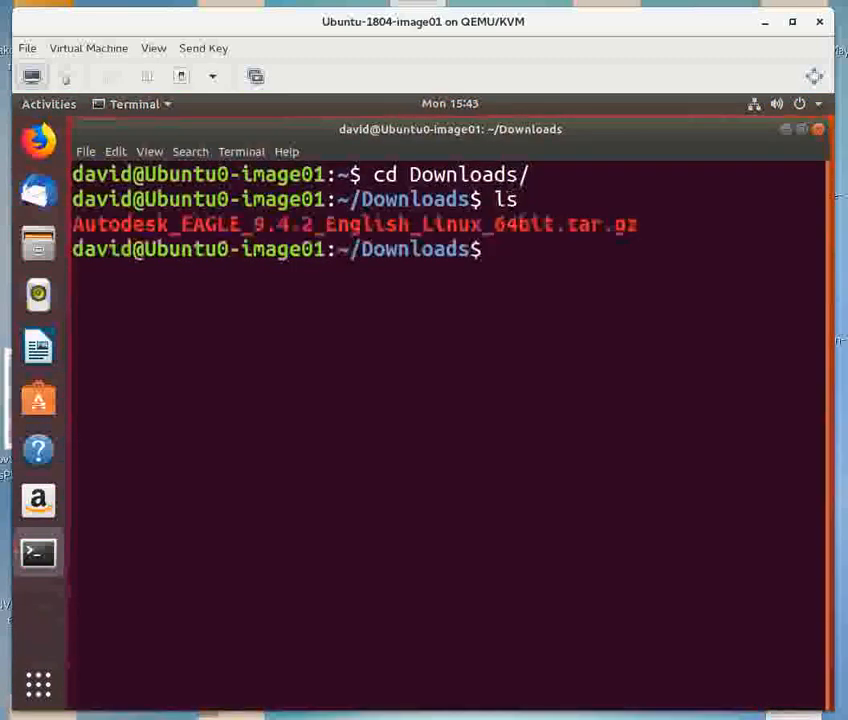
text(ls -lh)
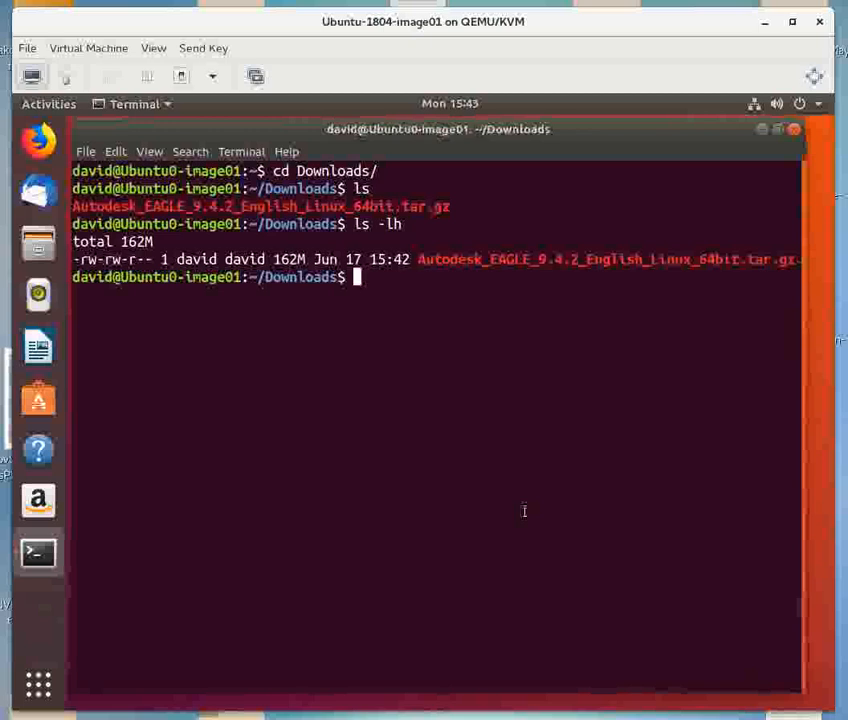
text(ls -l)
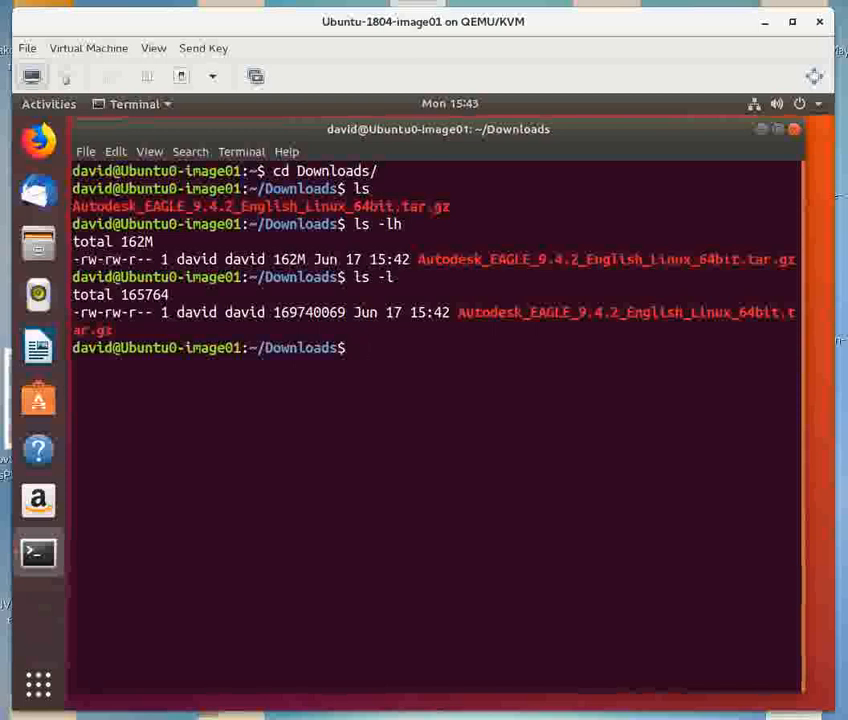
Decompress the EAGLE .tar.gz into a .tar file with gunzip
text(gun)
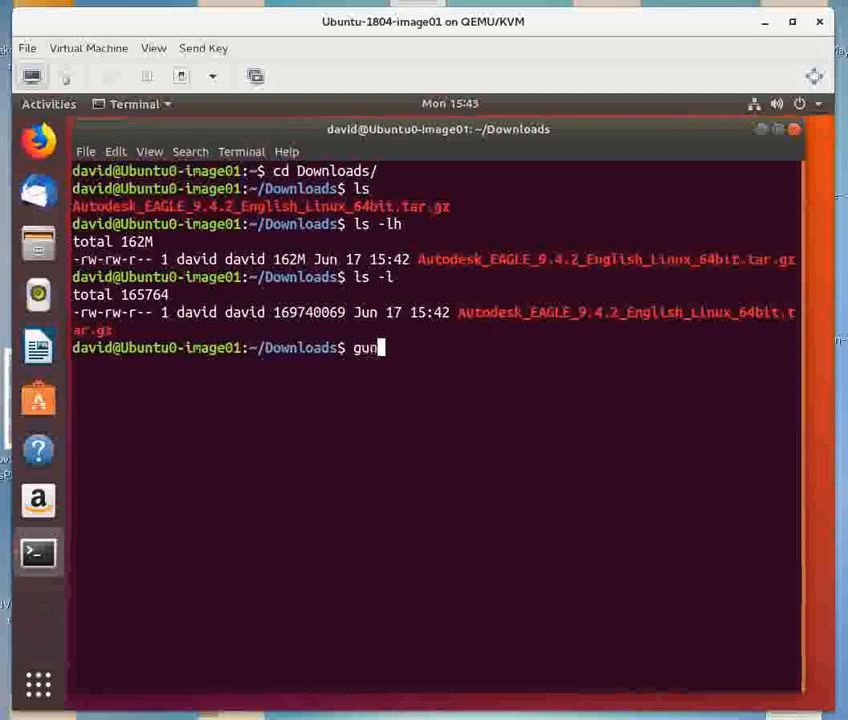
text(zip)
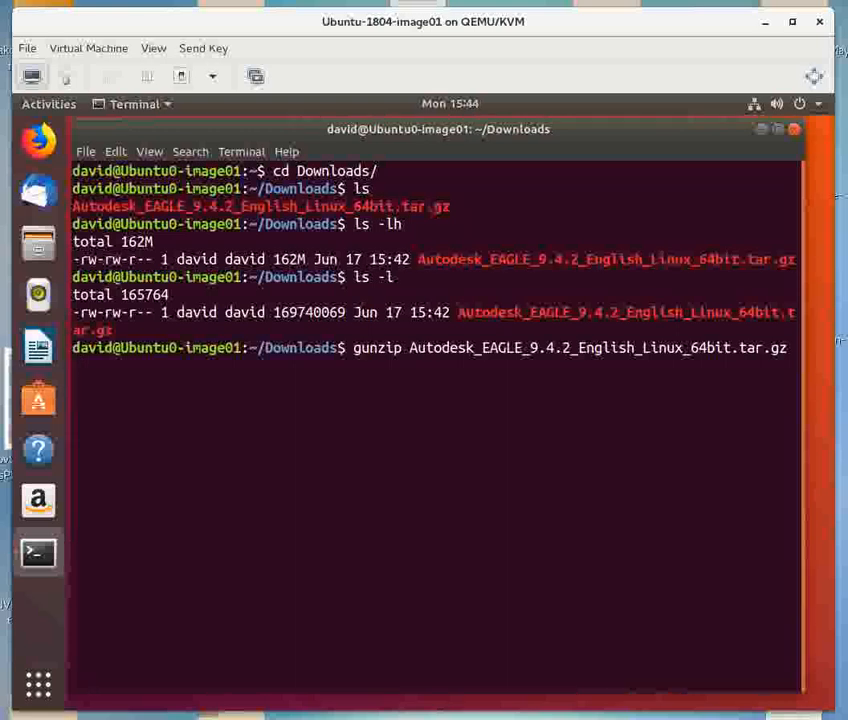
key(Return)
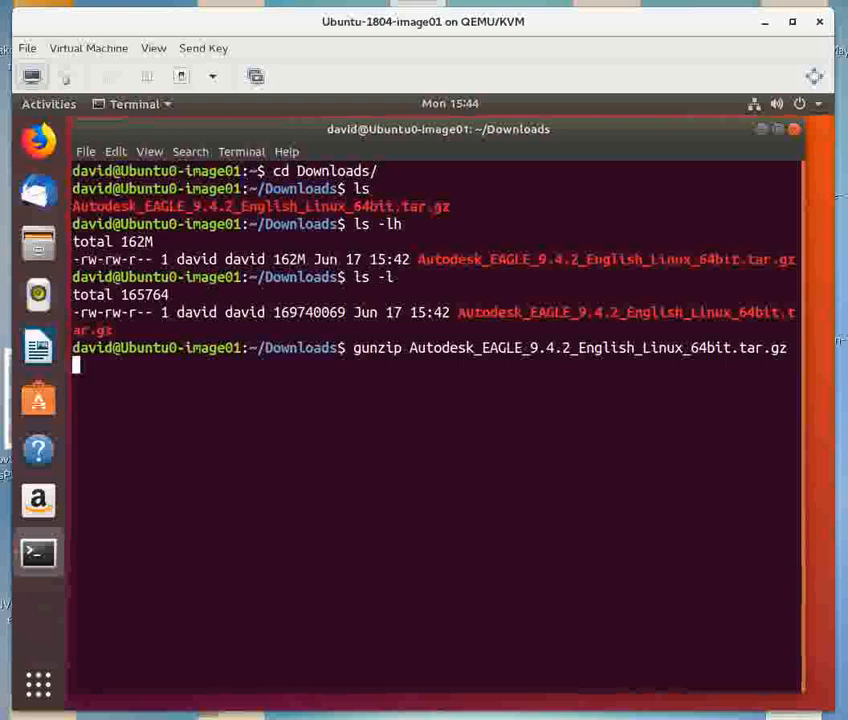
key(Return)
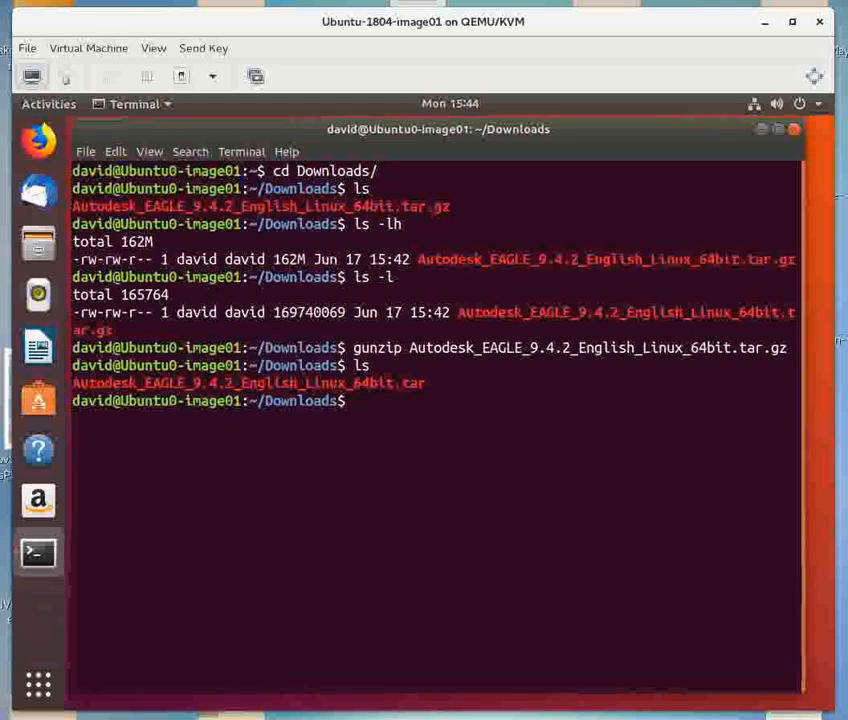
Move the Autodesk EAGLE .tar archive into $HOME
text(mv)
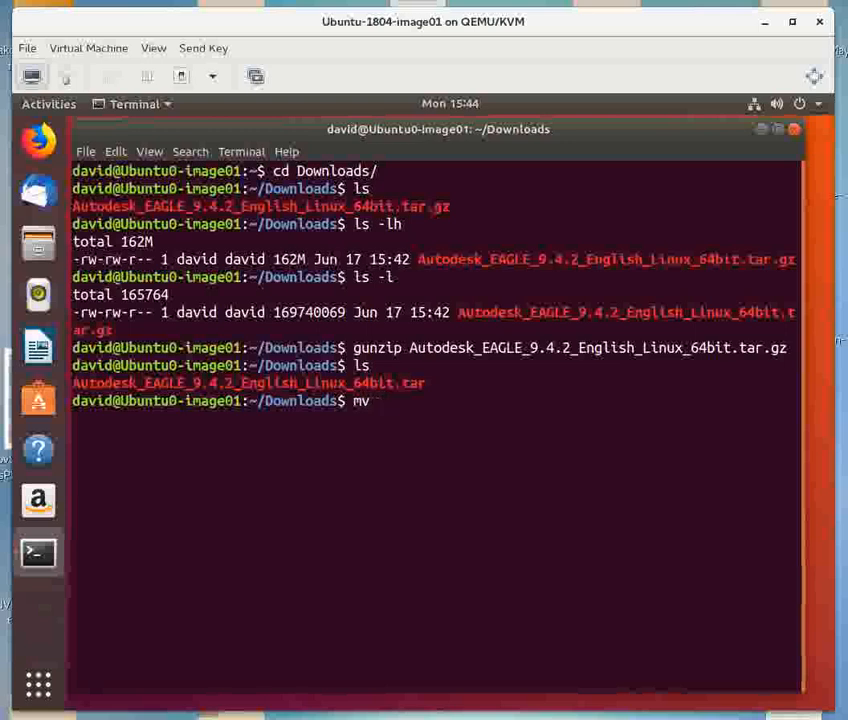
text(A)
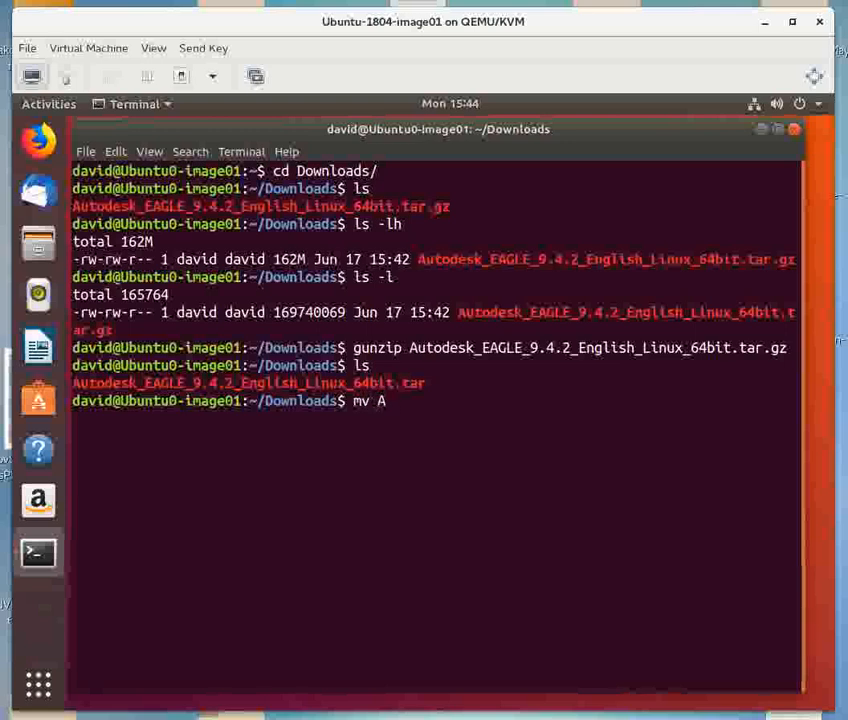
text(uto)
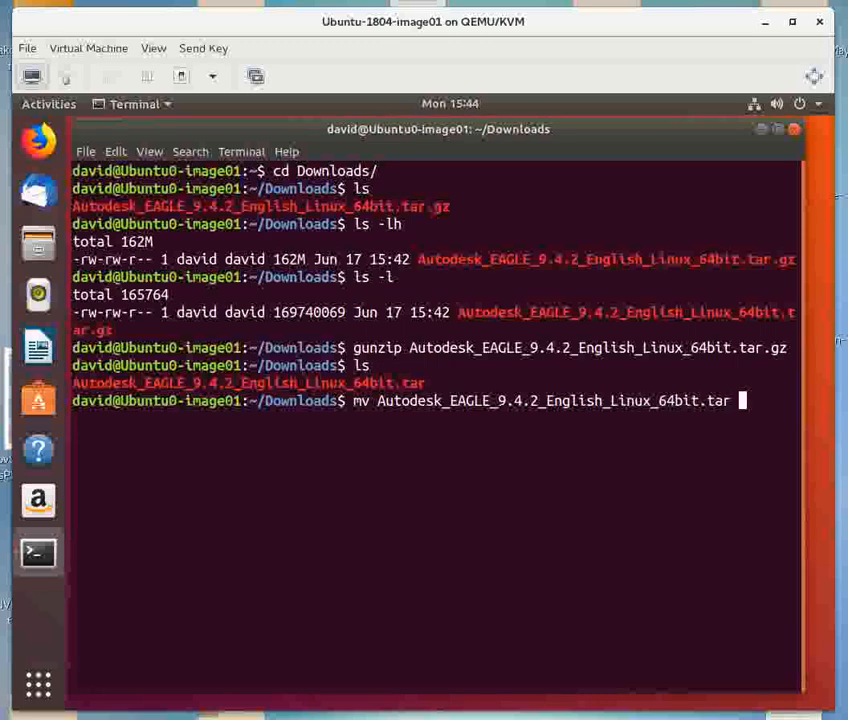
text($HOM)
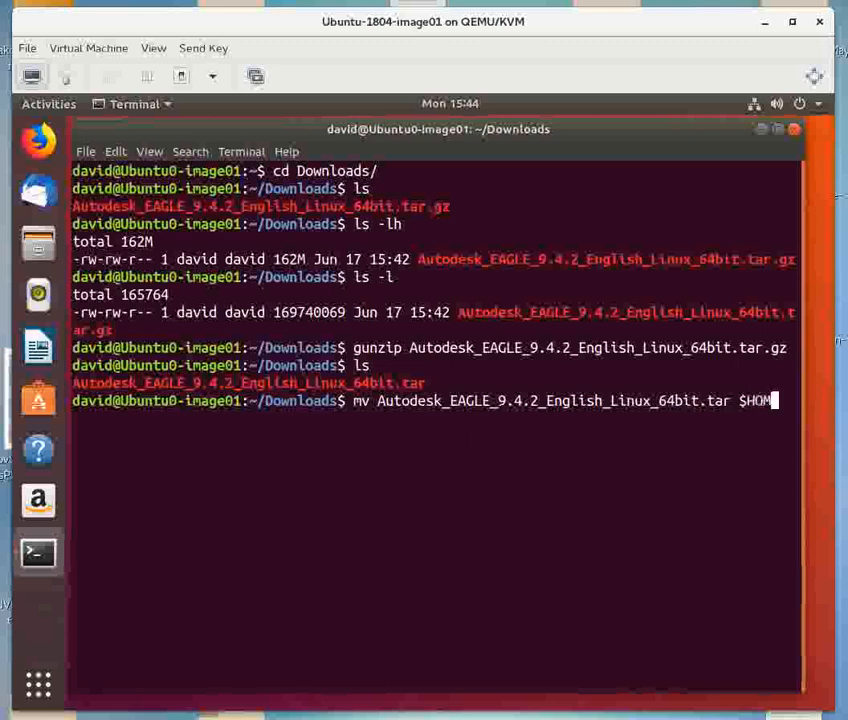
text(E)
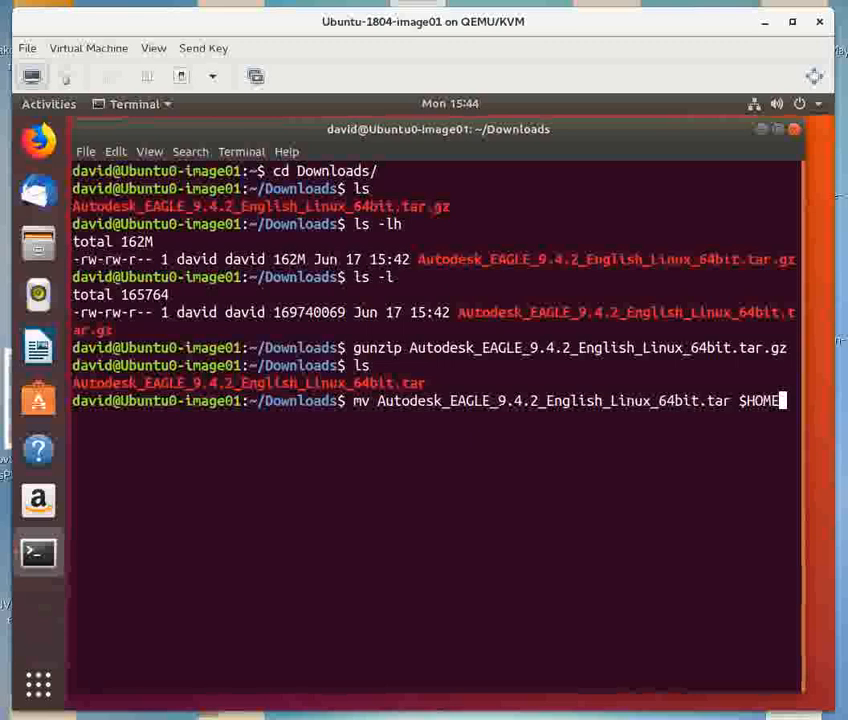
key(Return)
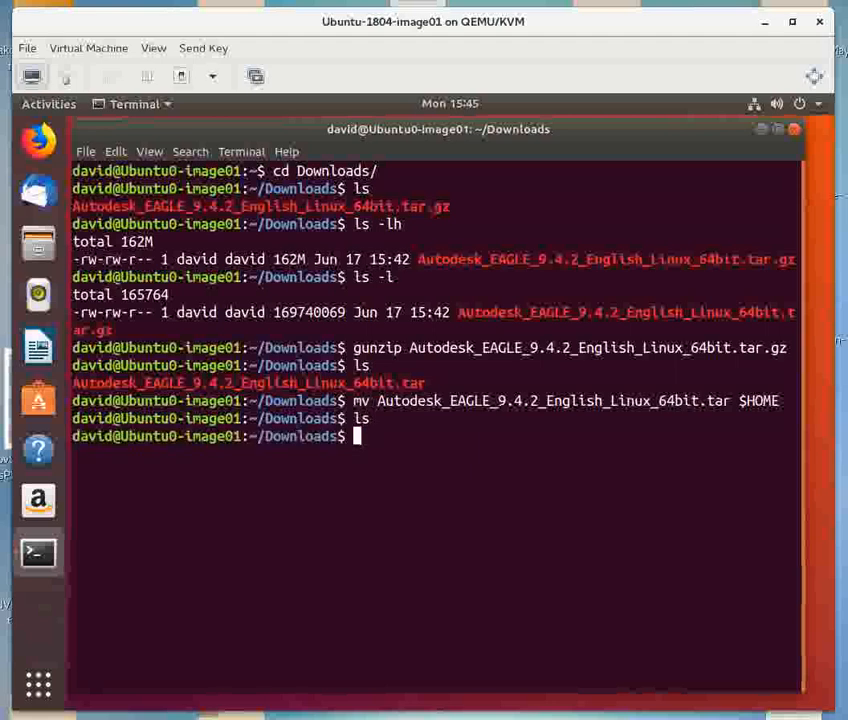
Return to the home folder and confirm the .tar file is listed
text(cd)
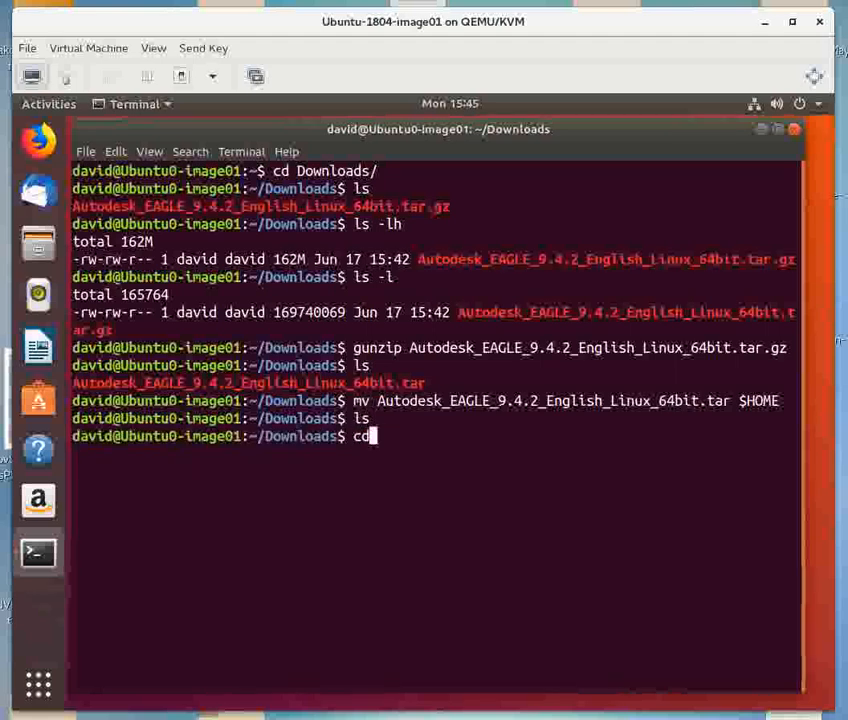
key(Return)
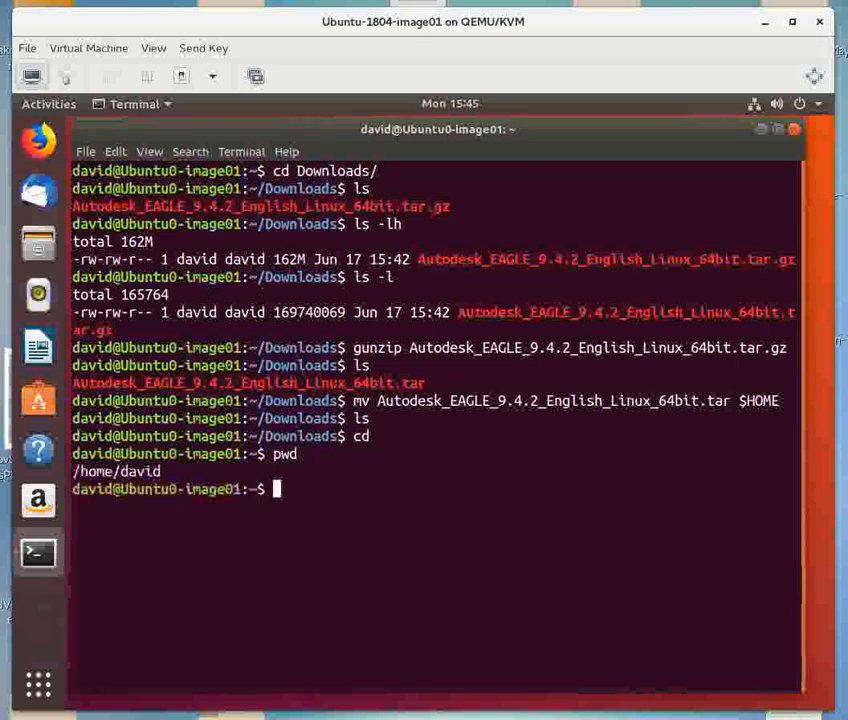
text(ls)
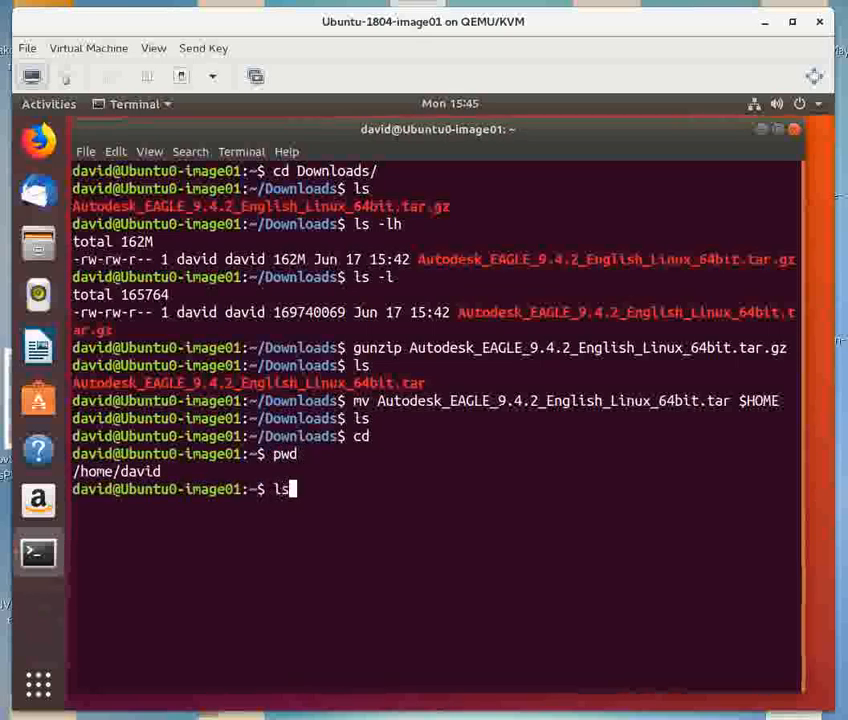
key(Return)
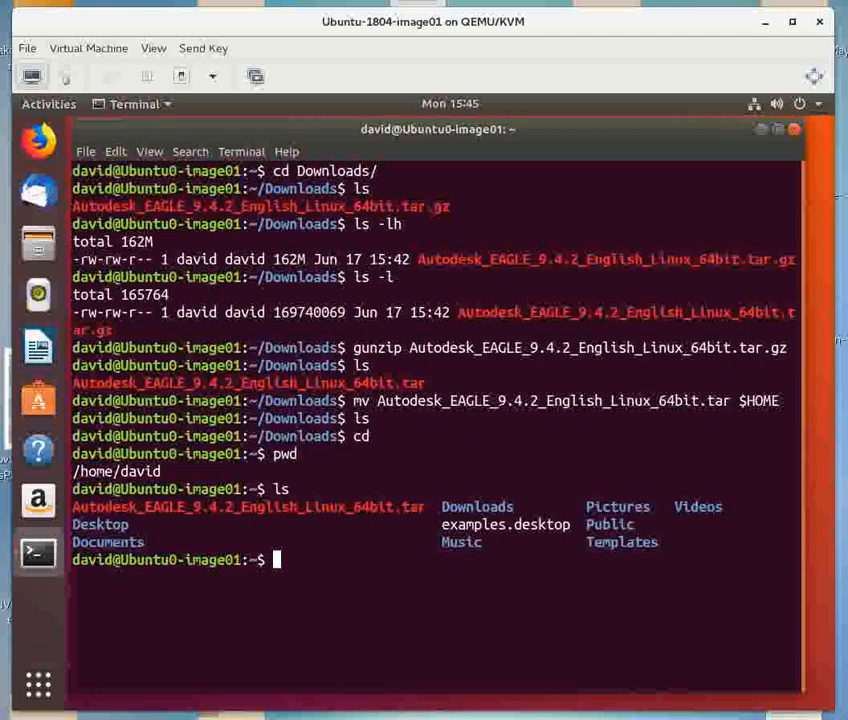
Extract Autodesk_EAGLE_9.4.2_English_Linux_64bit.tar with tar -xvf and list the new eagle-9.4.2 folder
text(tar)
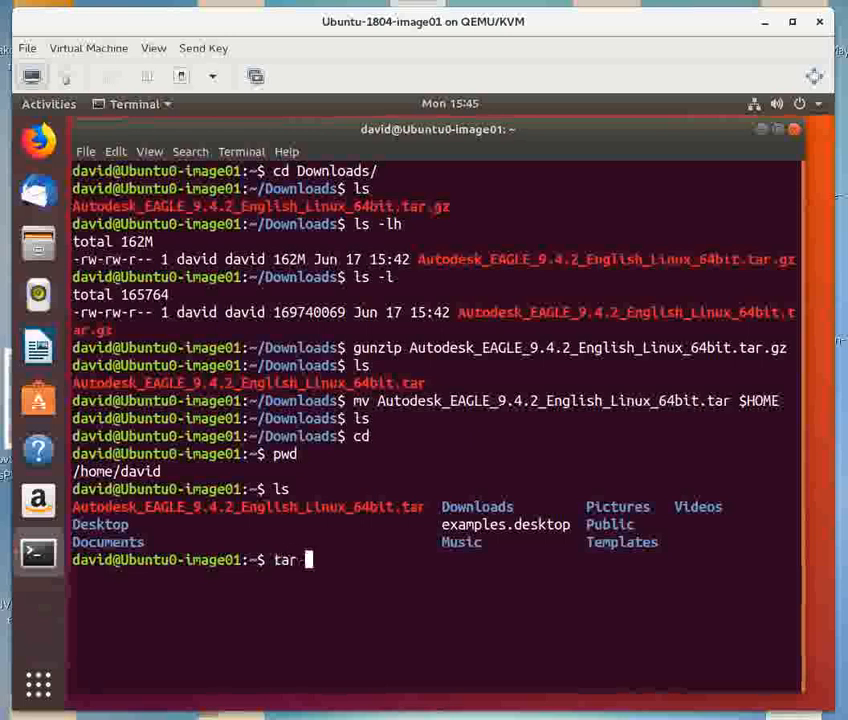
text(-x)
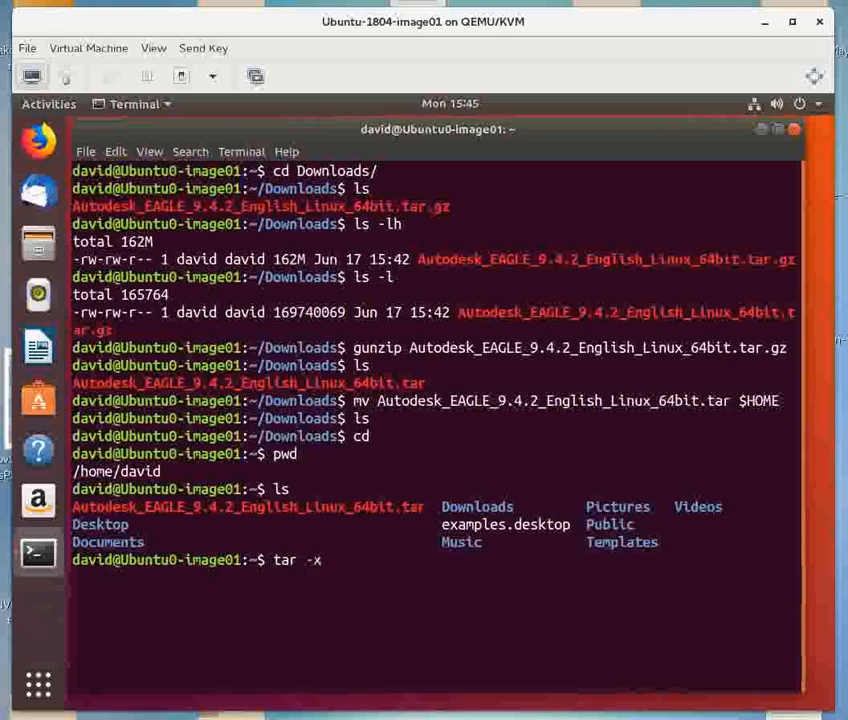
text(v)
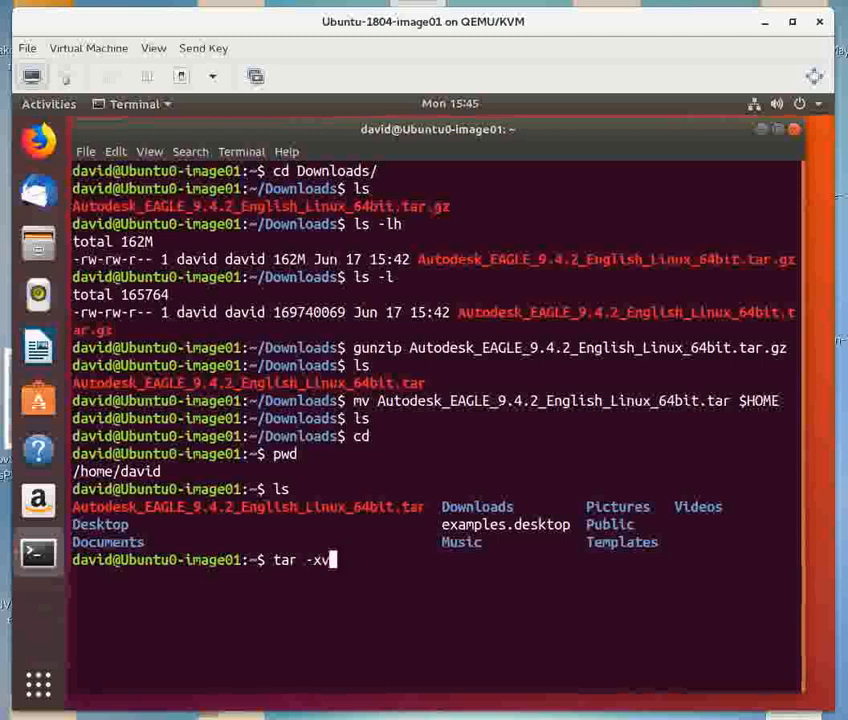
text(f)
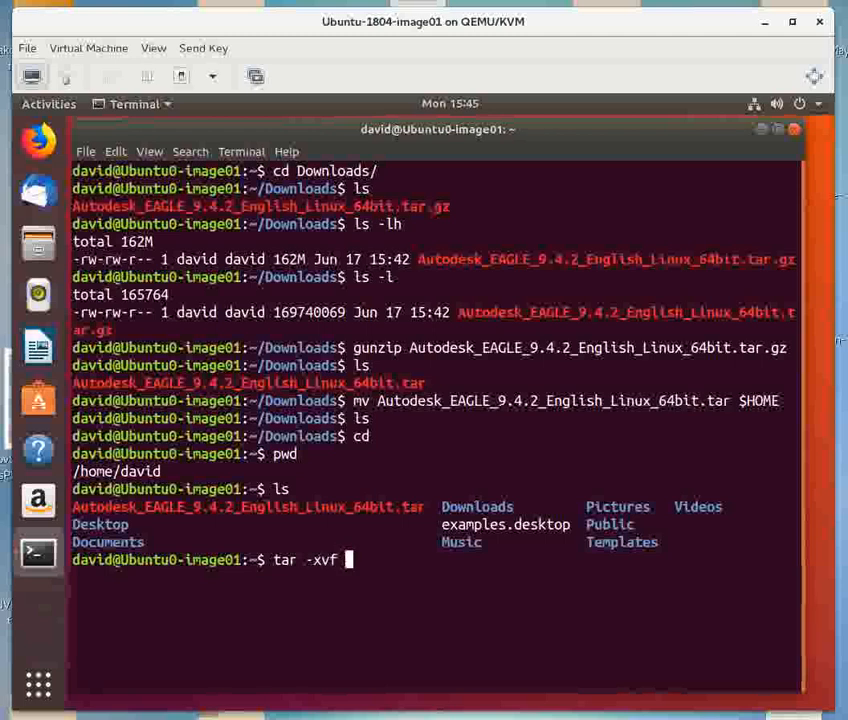
text(A)
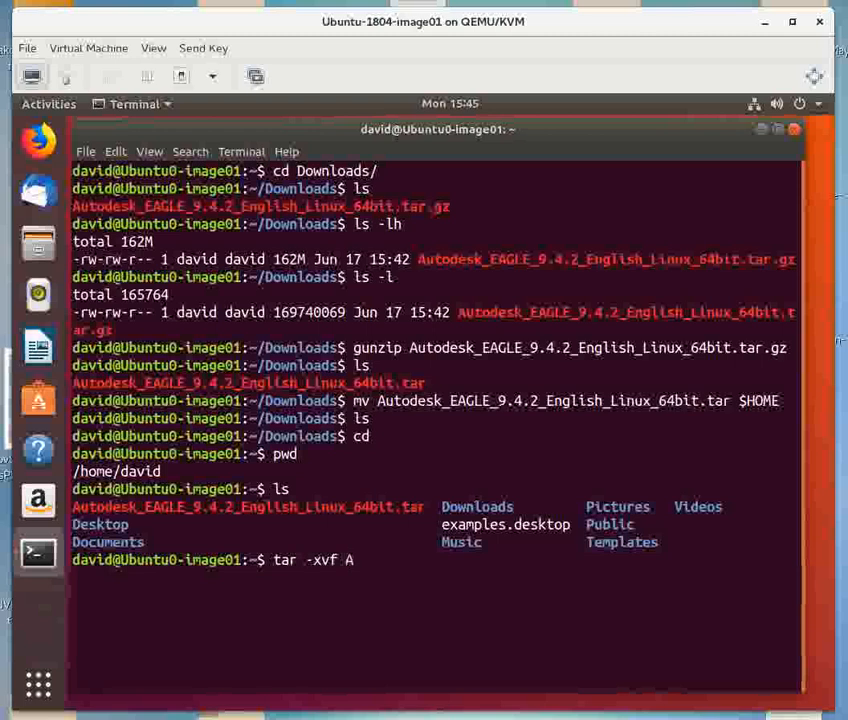
text(uto)
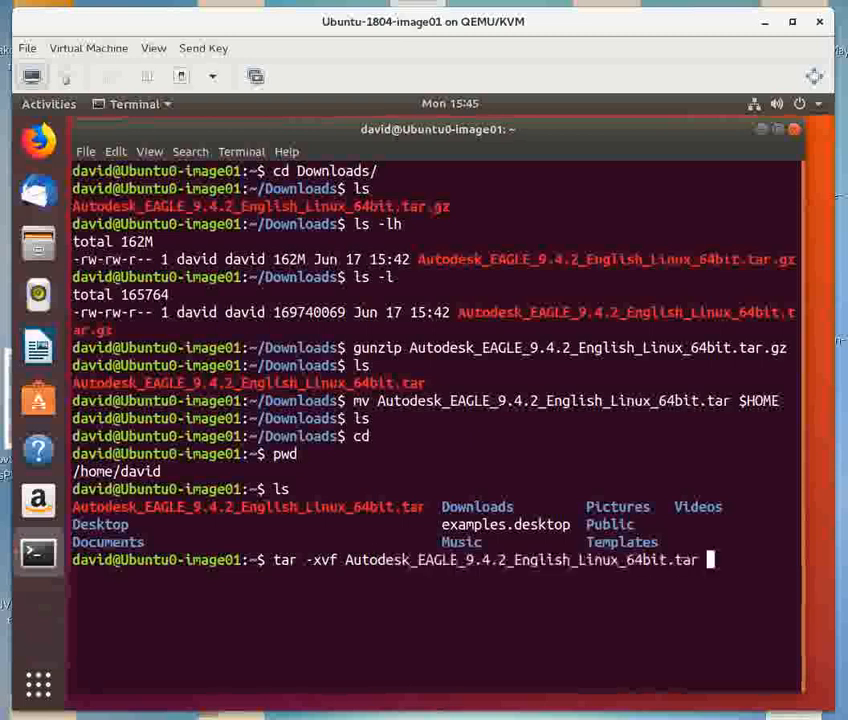
key(Return)
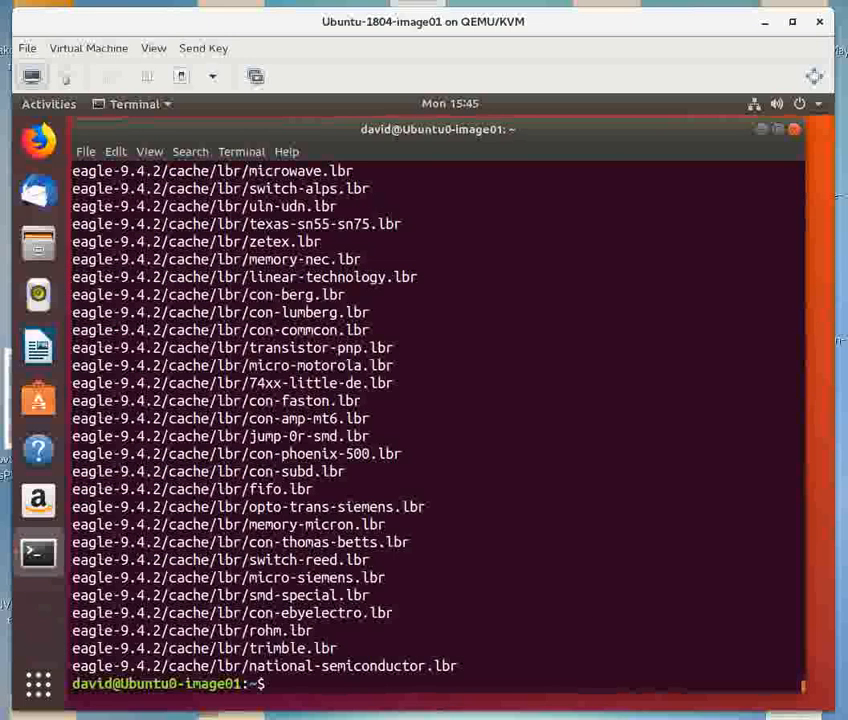
text(ls)
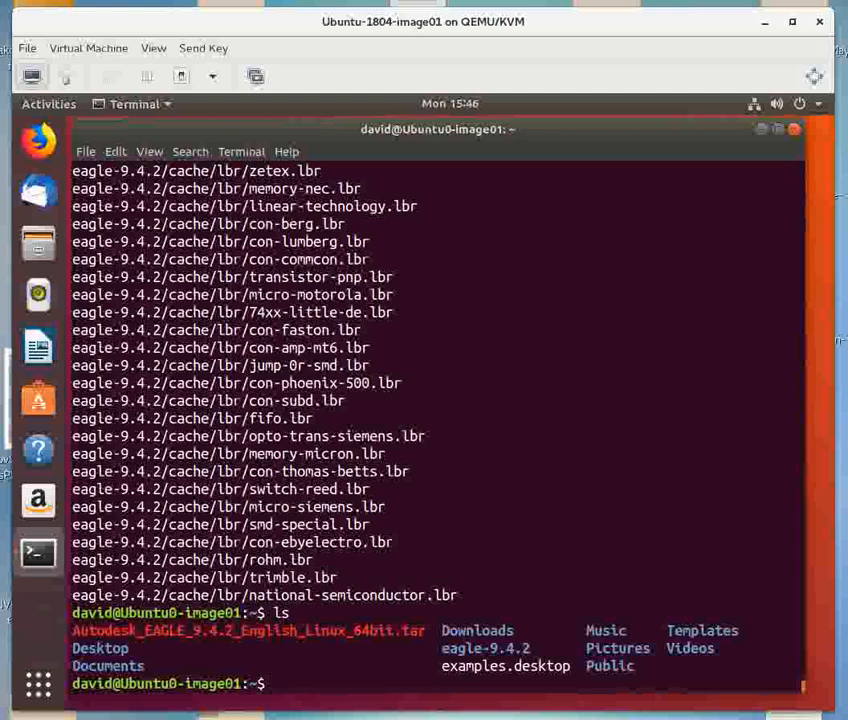
List eagle-9.4.2's contents (bin, lib, README, eagle), then cd back to /home/david
text(cd e)
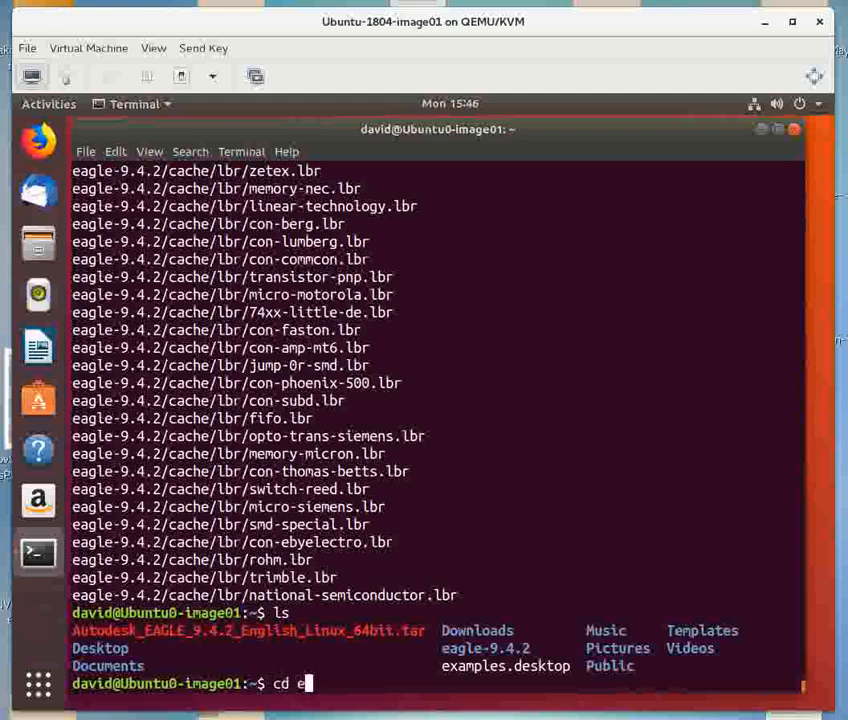
text(ag)
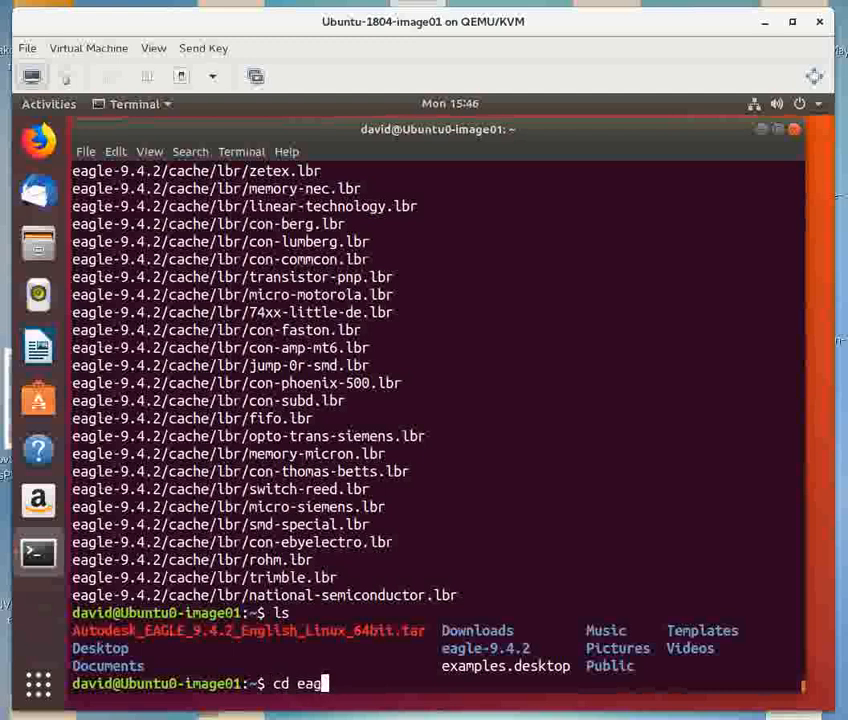
key(Return)
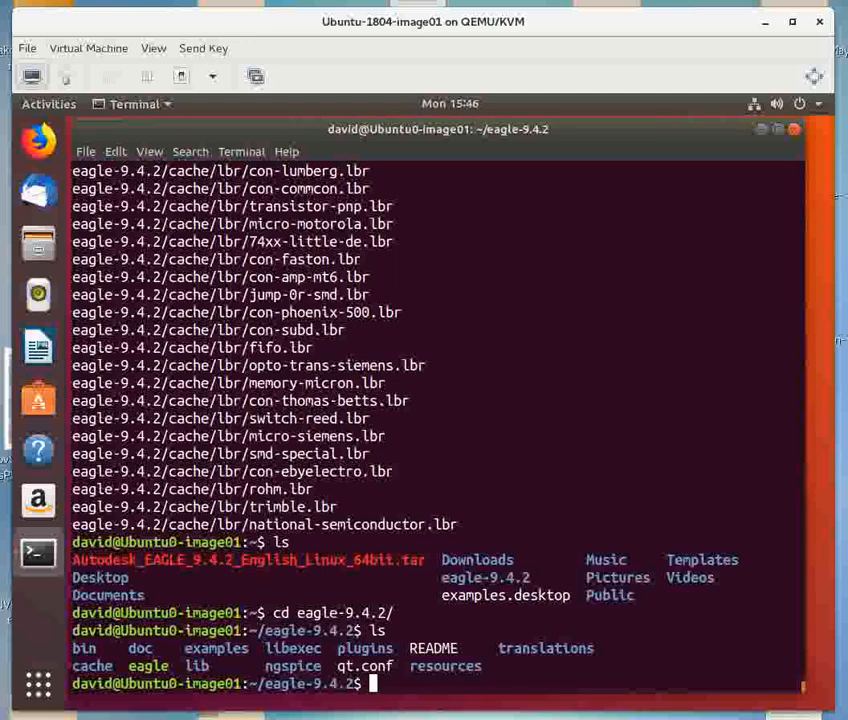
text(cd)
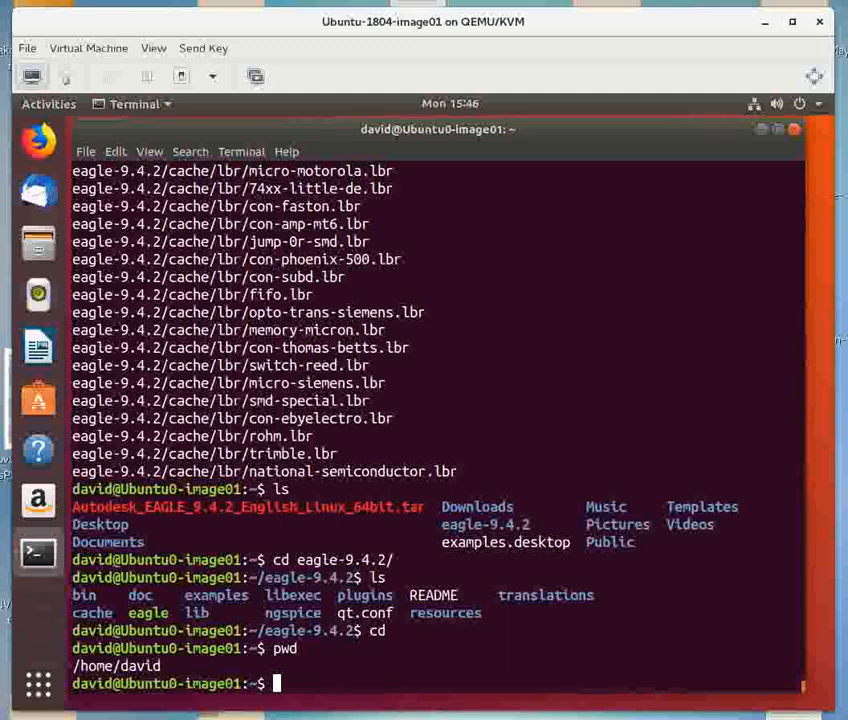
Enter ~/.local/bin and confirm with ls that it is empty
text(.cd)
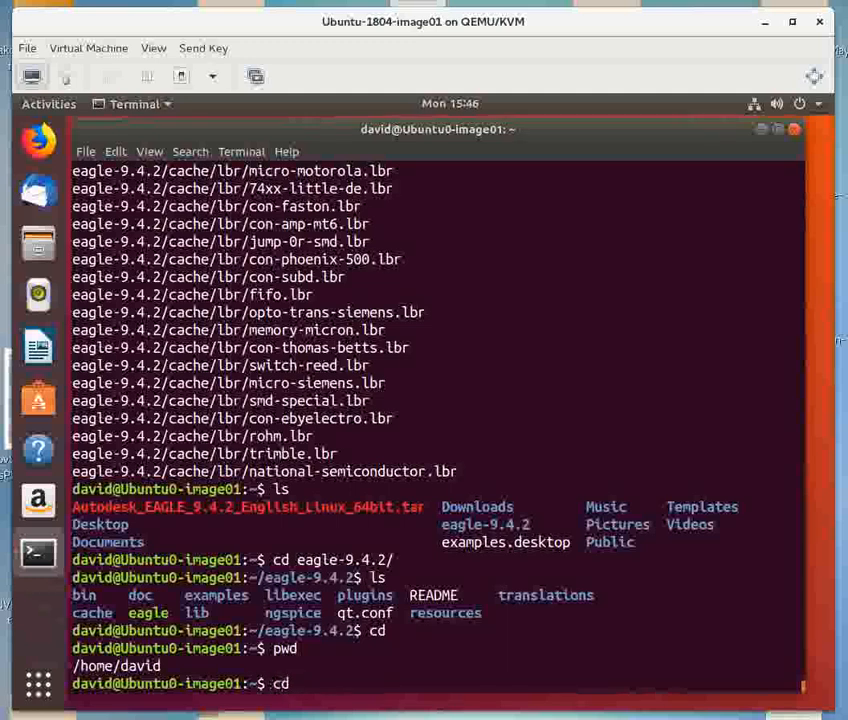
text(.l)
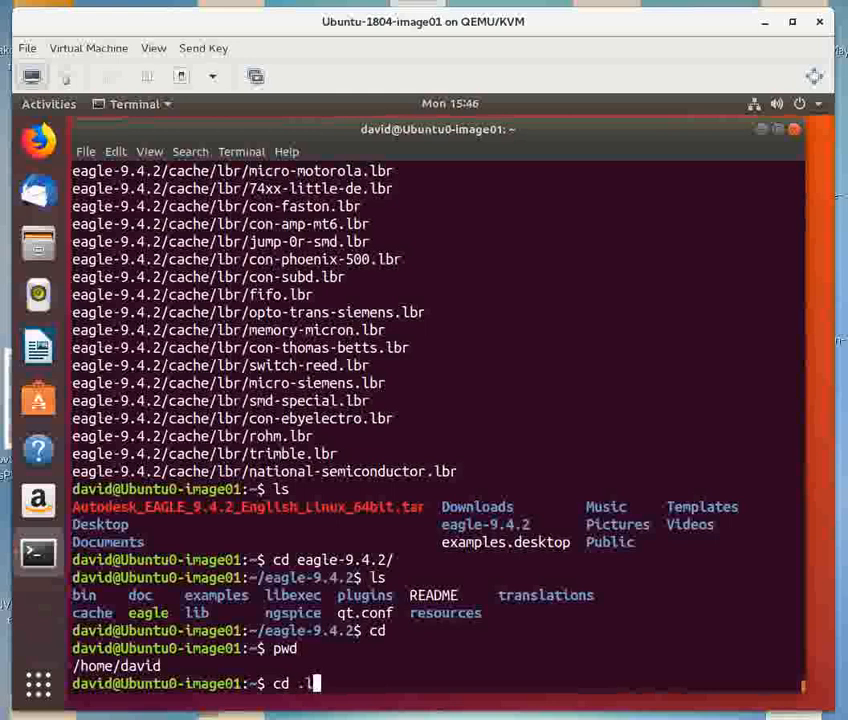
text(ocal)
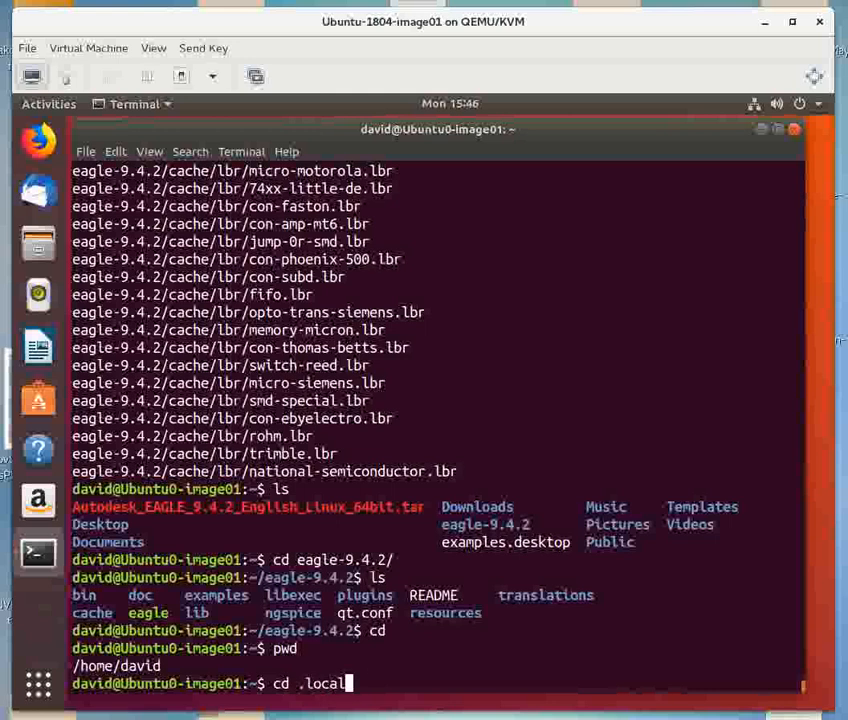
text(/bin)
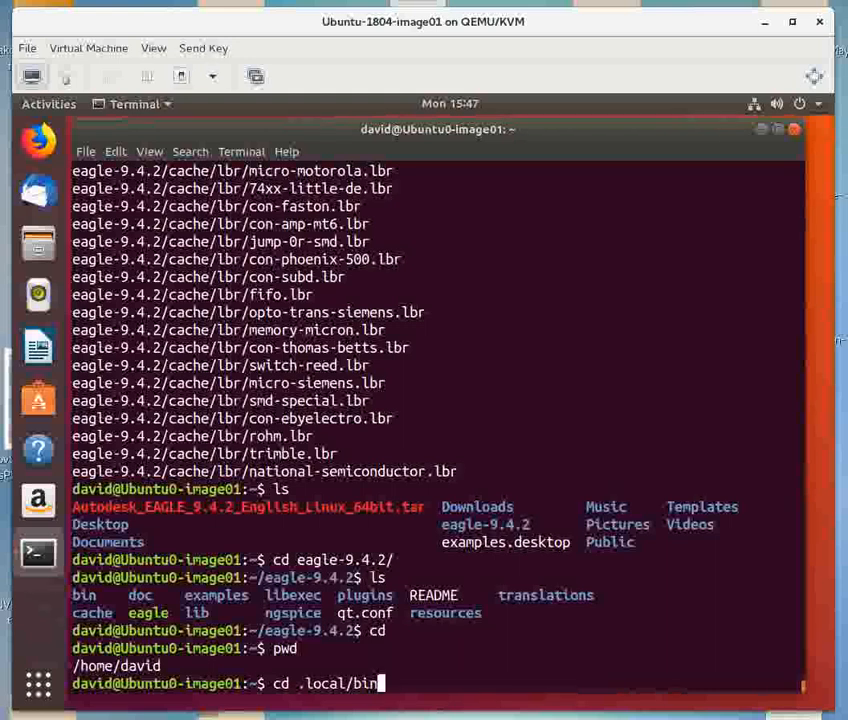
key(Return)
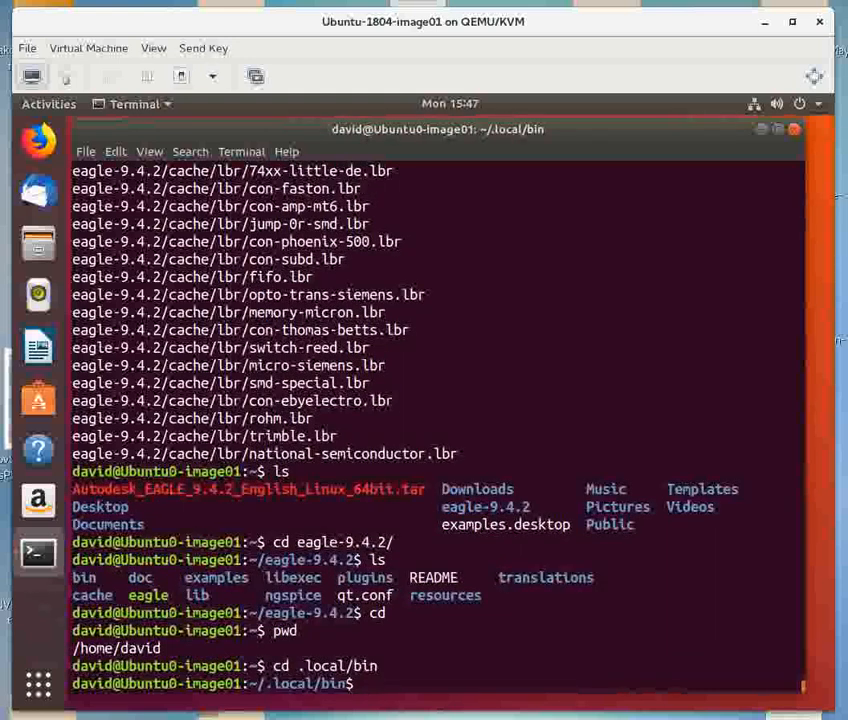
text(ls)
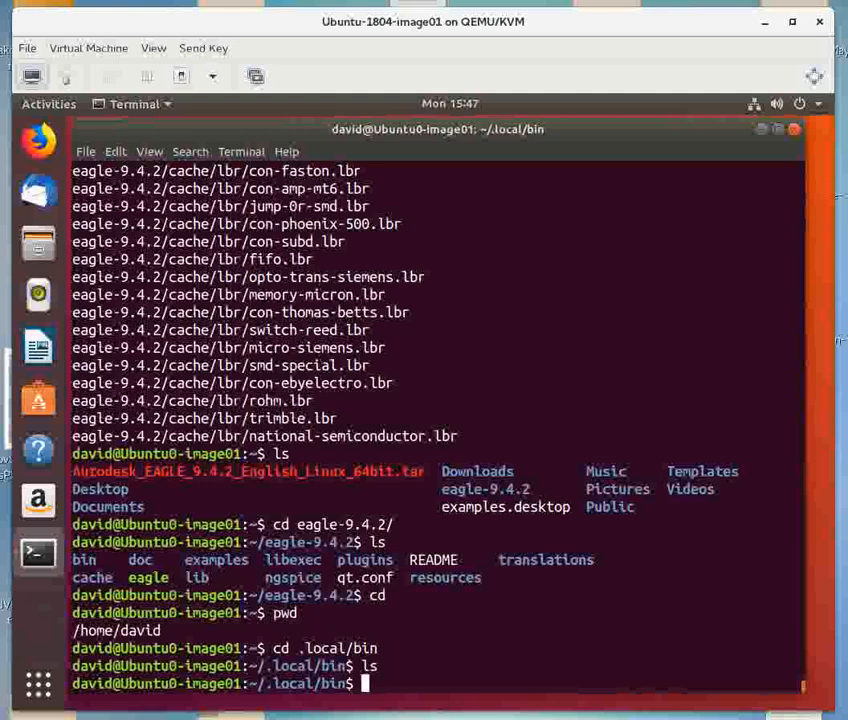
text(l)
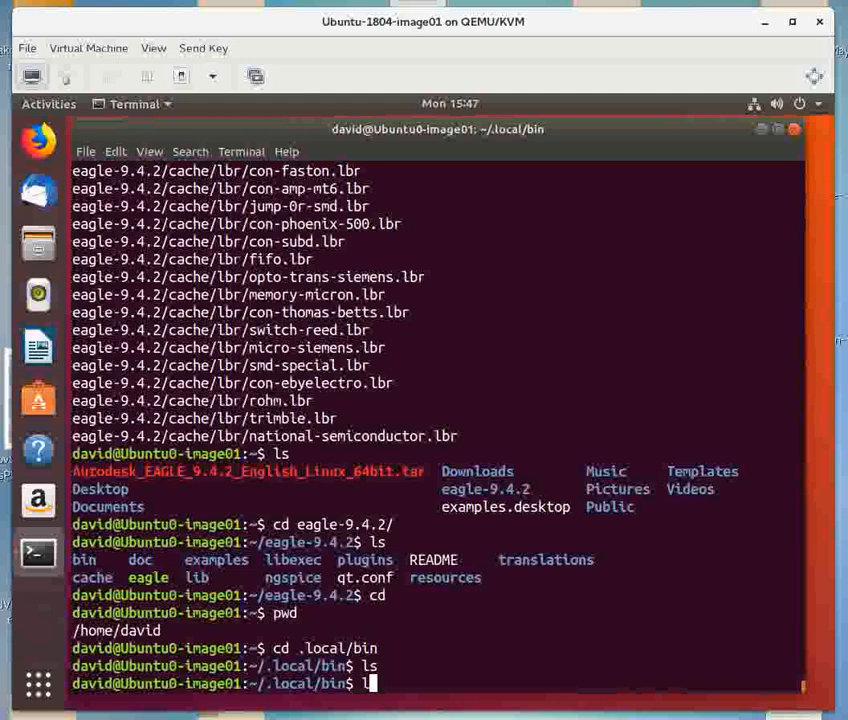
Create a symbolic link eagle to $HOME/eagle-9.4.2/eagle with ln -s
text(n)
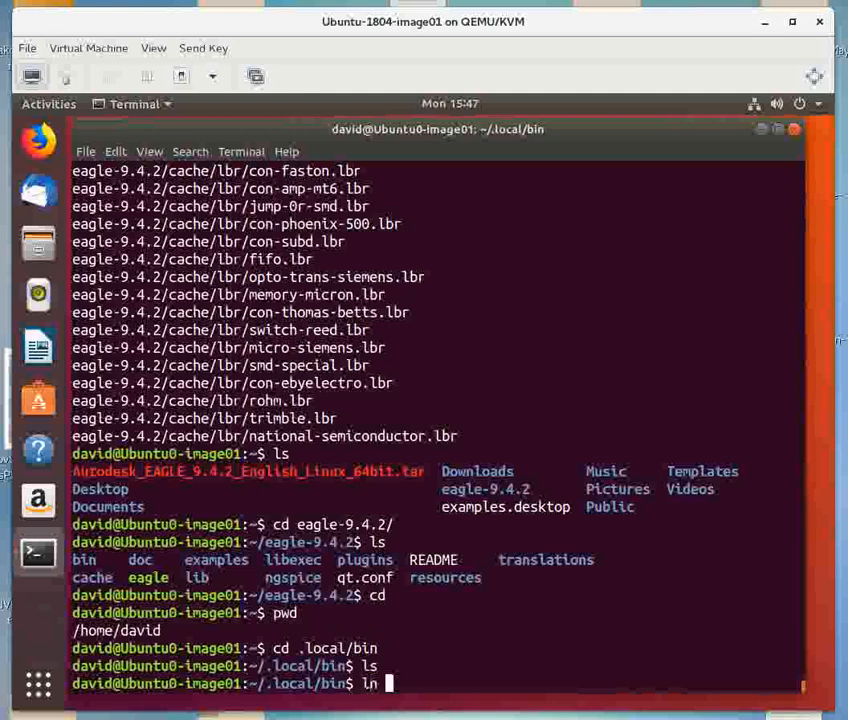
text(-s)
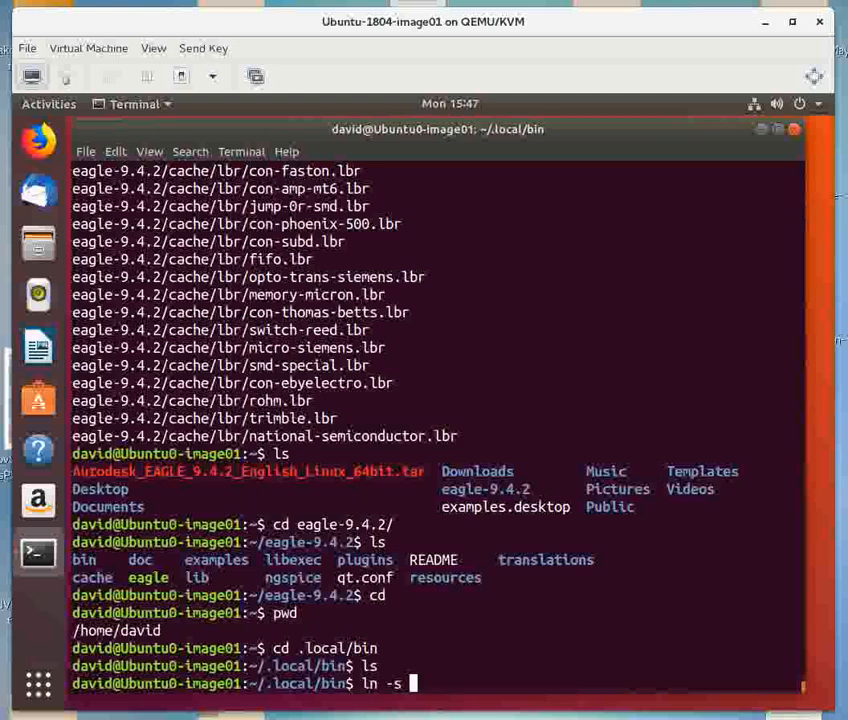
text($)
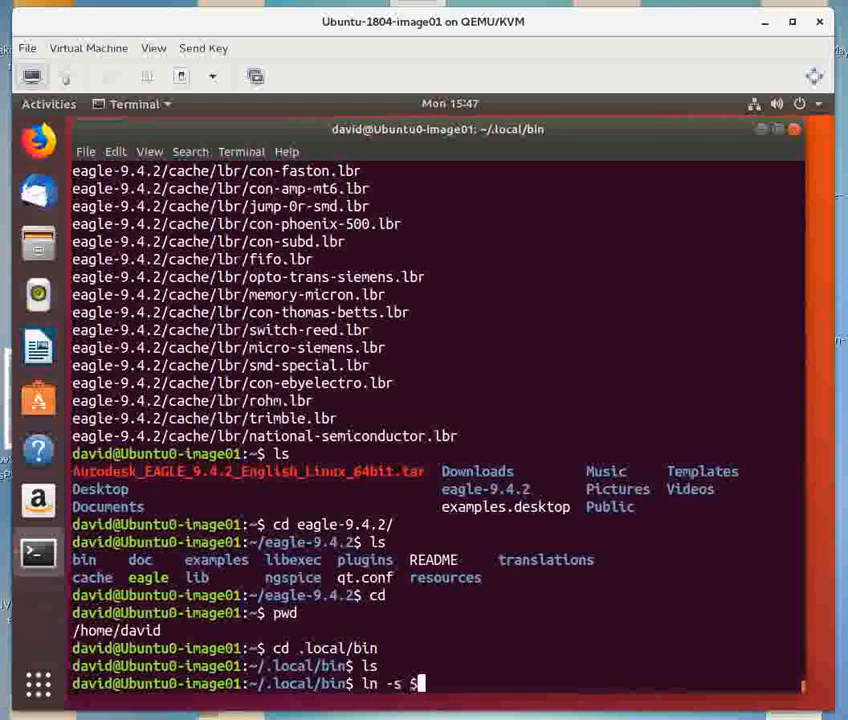
text(HOM)
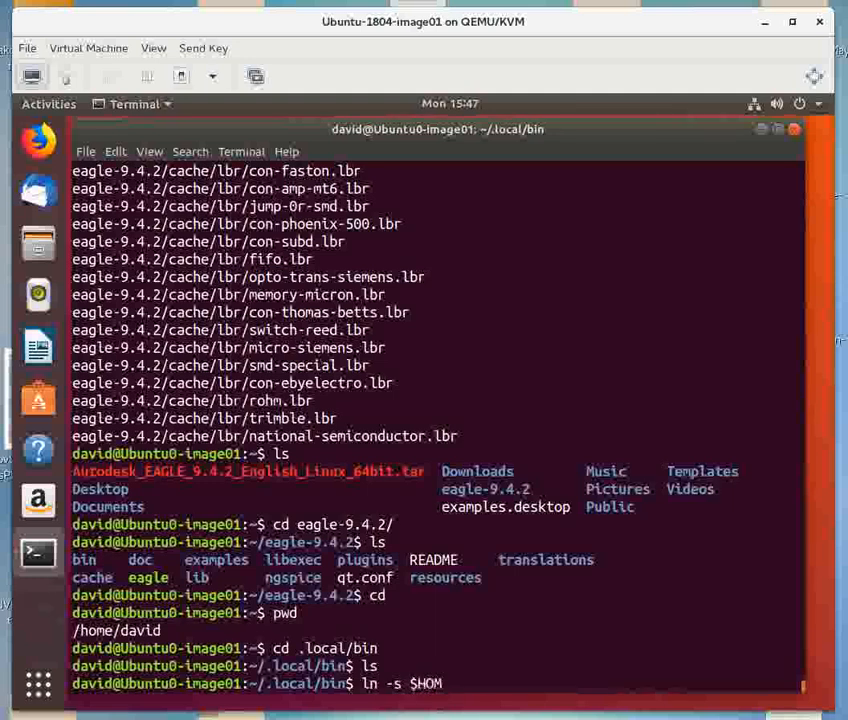
text(E)
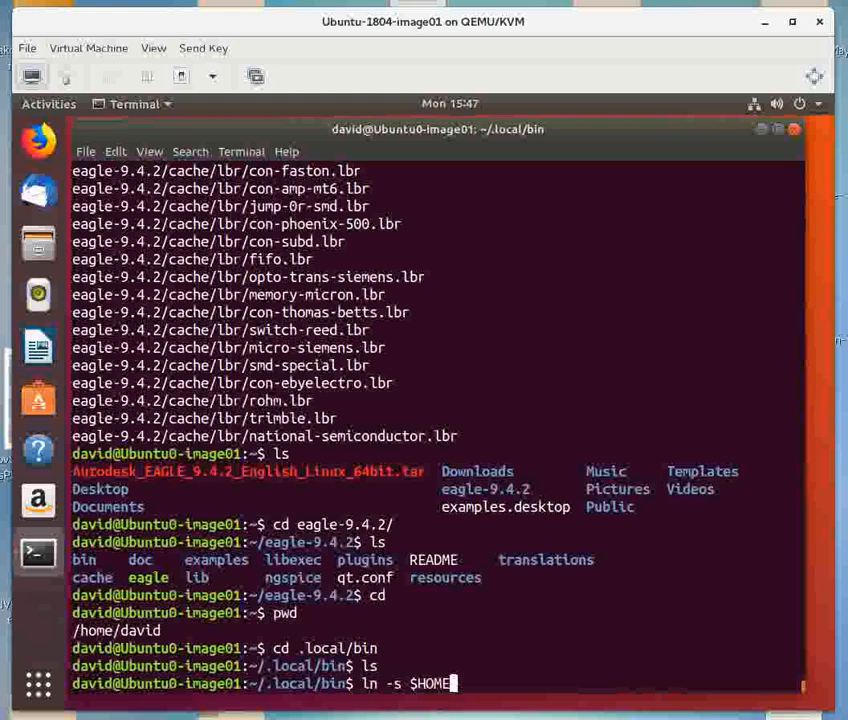
text(/)
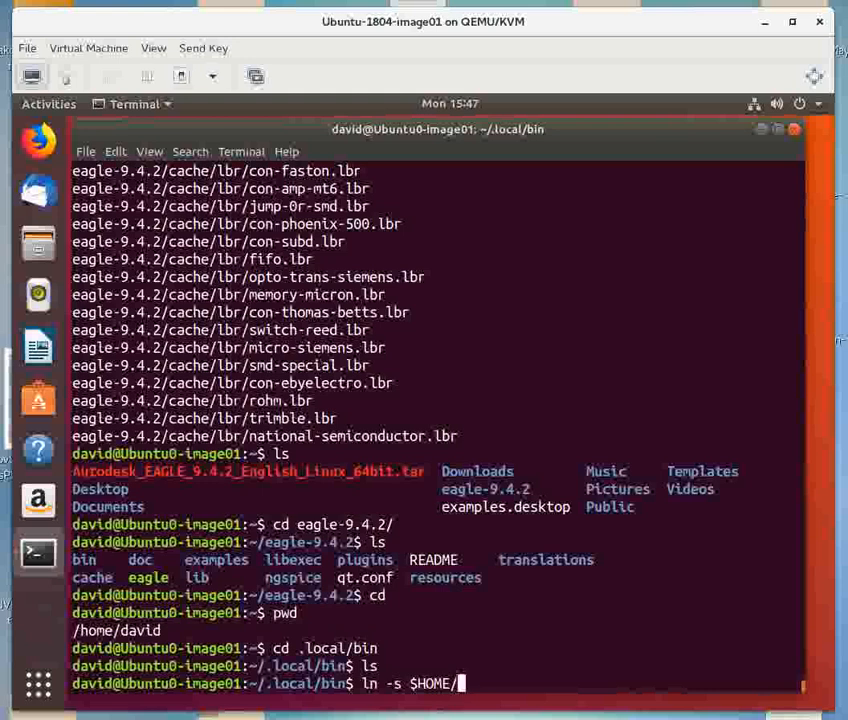
text(/.local)
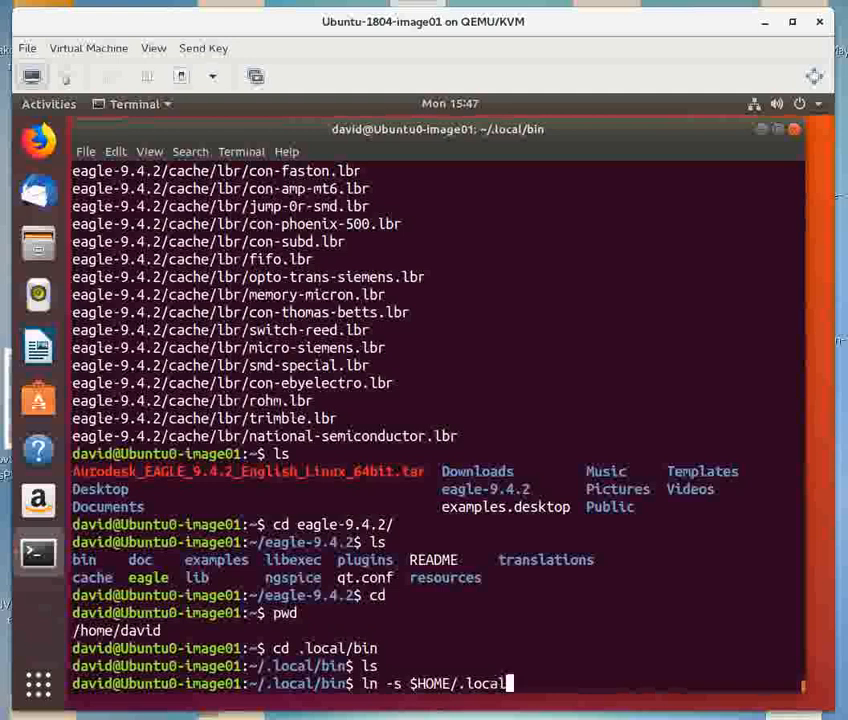
text(/)
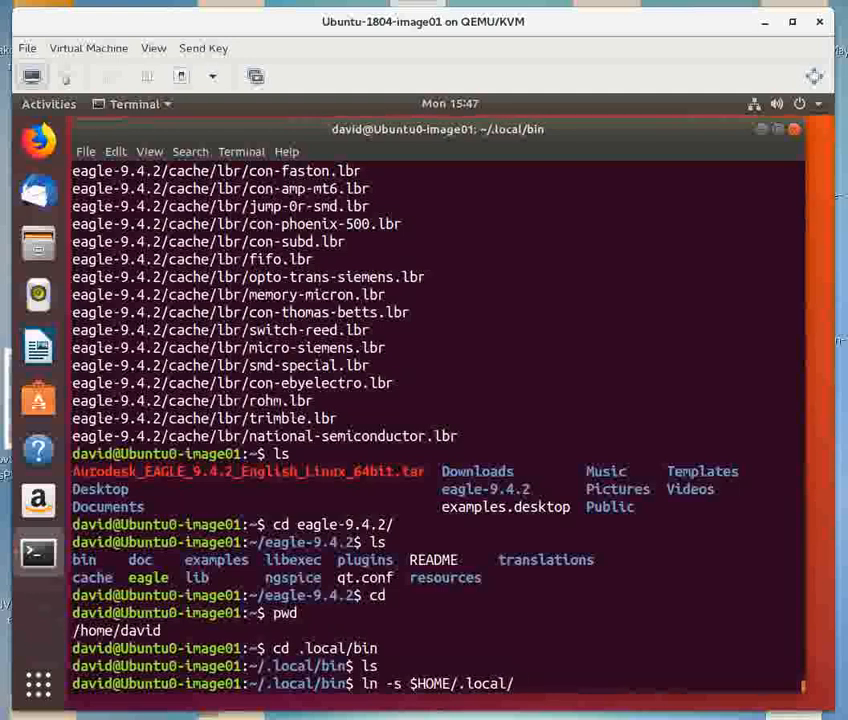
key(BackSpace)
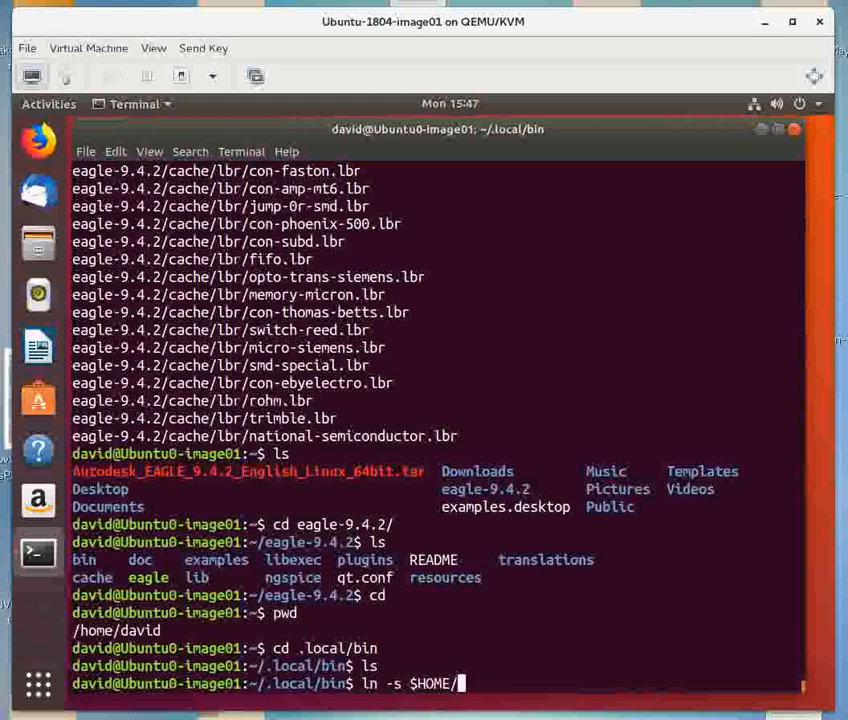
text(eagle-9.4.2/)
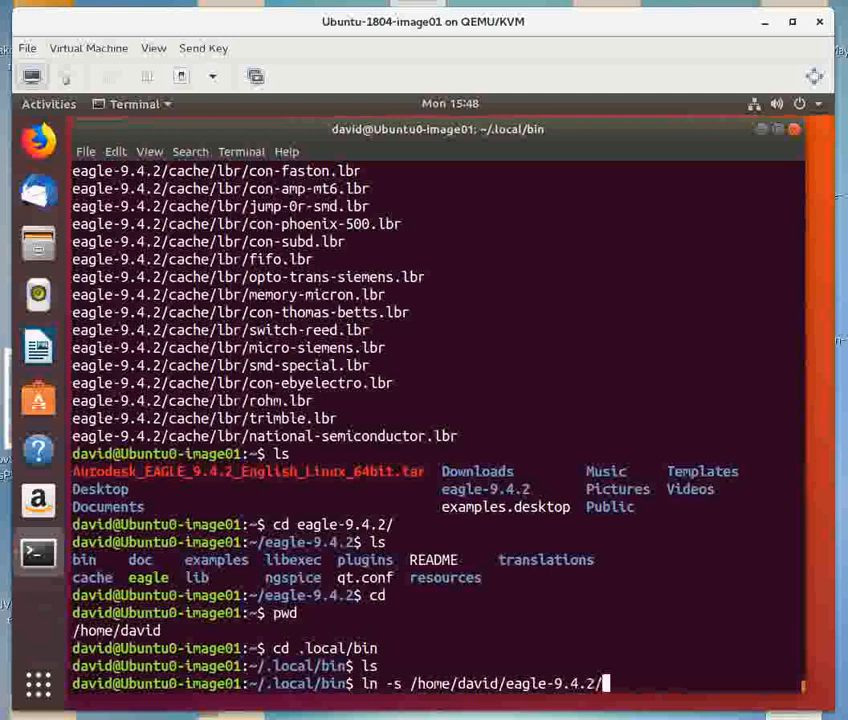
text(eagle)
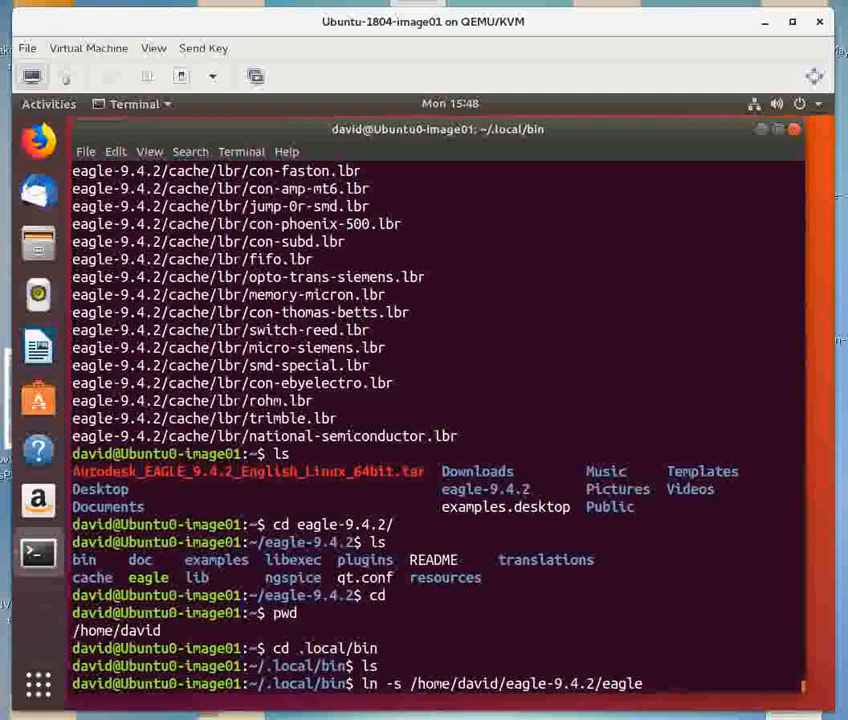
key(Return)
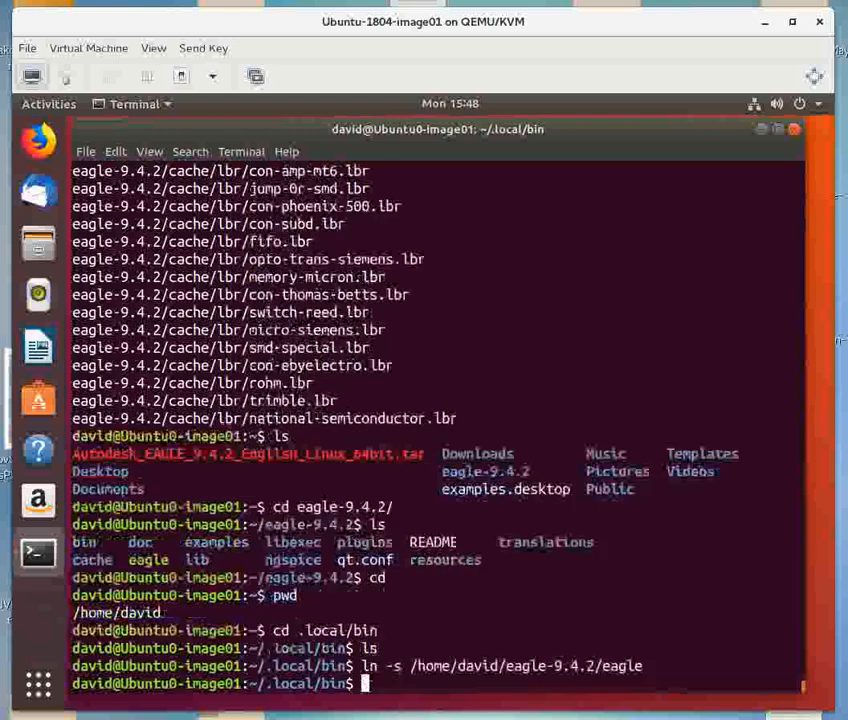
Confirm with ls -l that eagle links to /home/david/eagle-9.4.2/eagle, then return home
text(ls)
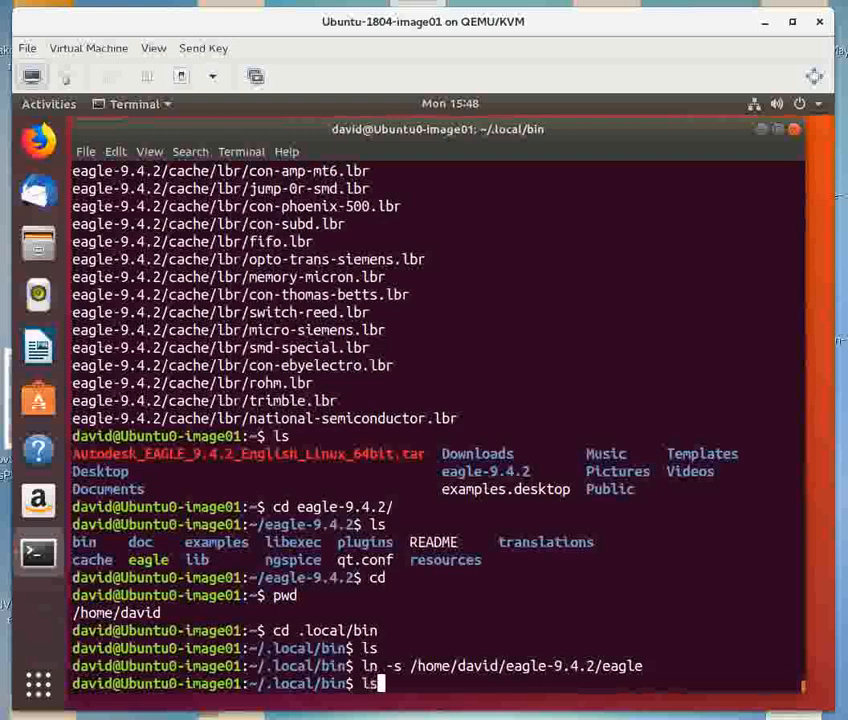
key(Return)
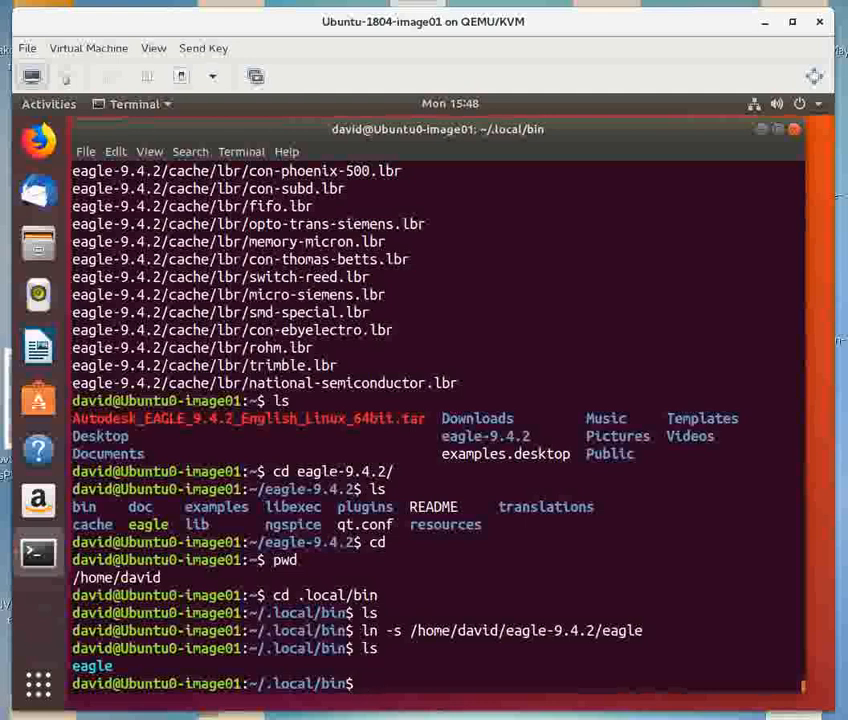
text(ls -)
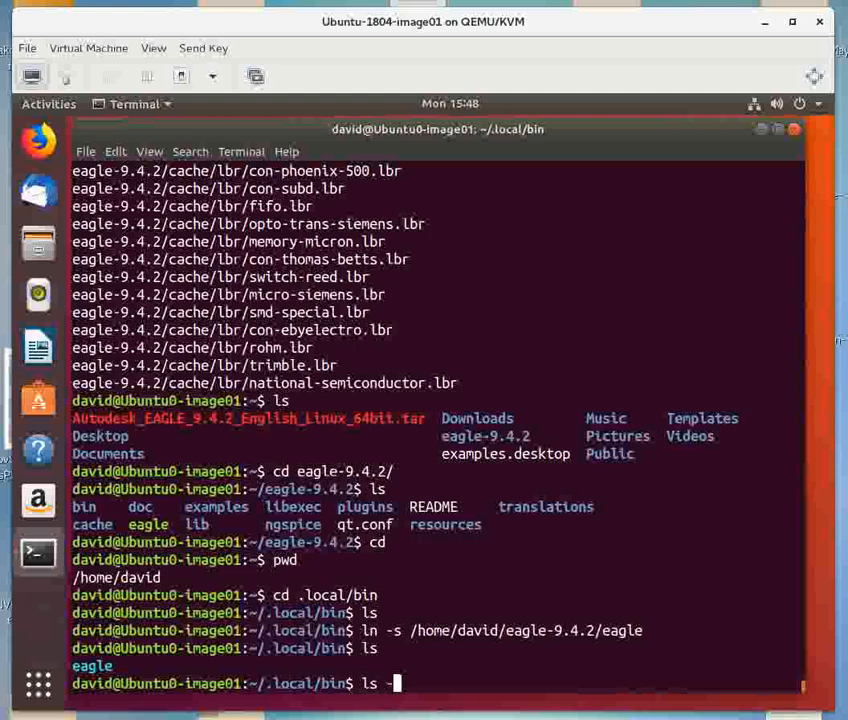
key(Return)
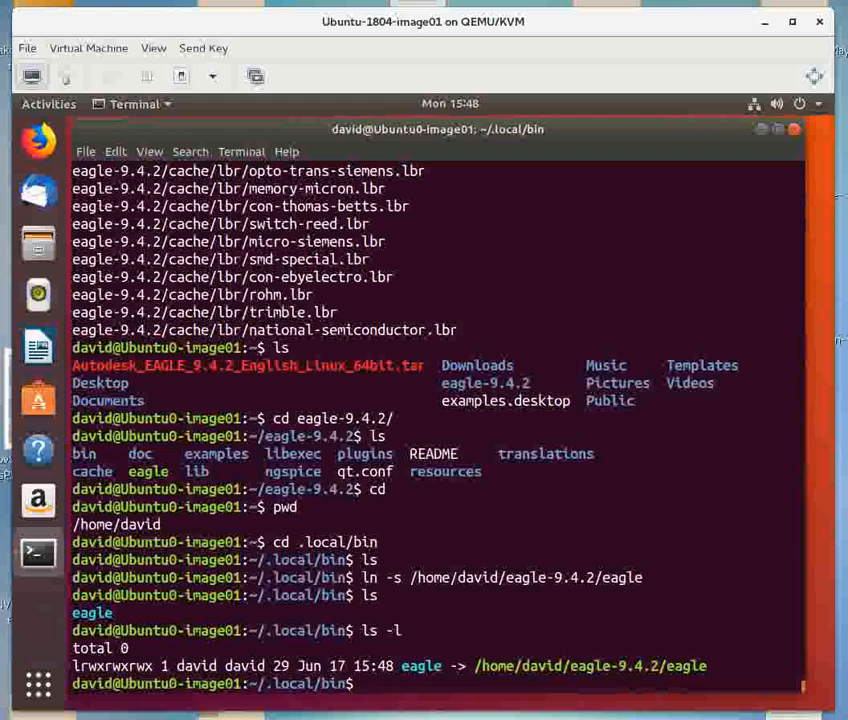
key(Return)
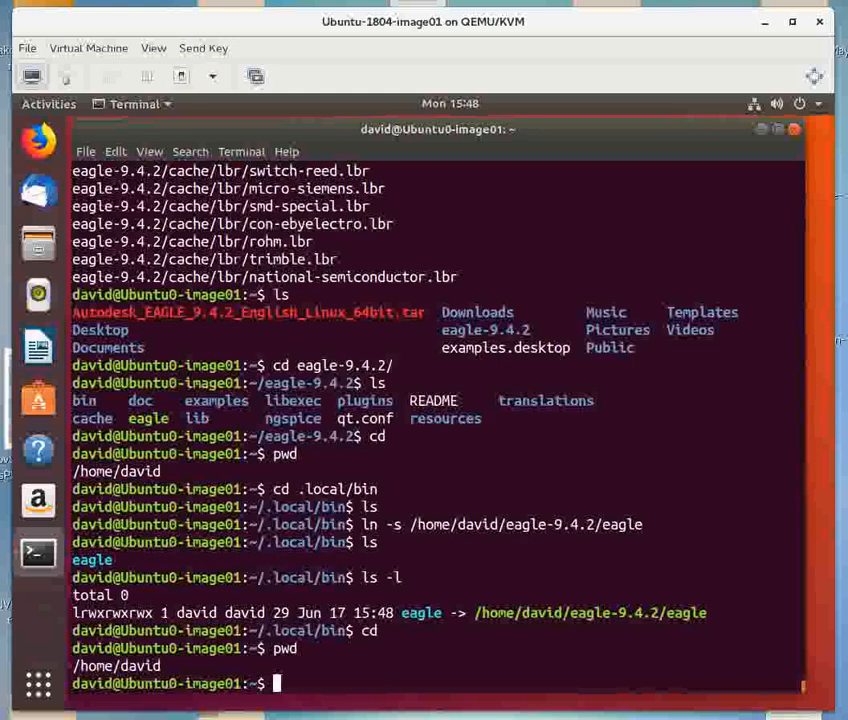
Launch EAGLE with the eagle command from the home folder and accept the license agreement
text(eagle)
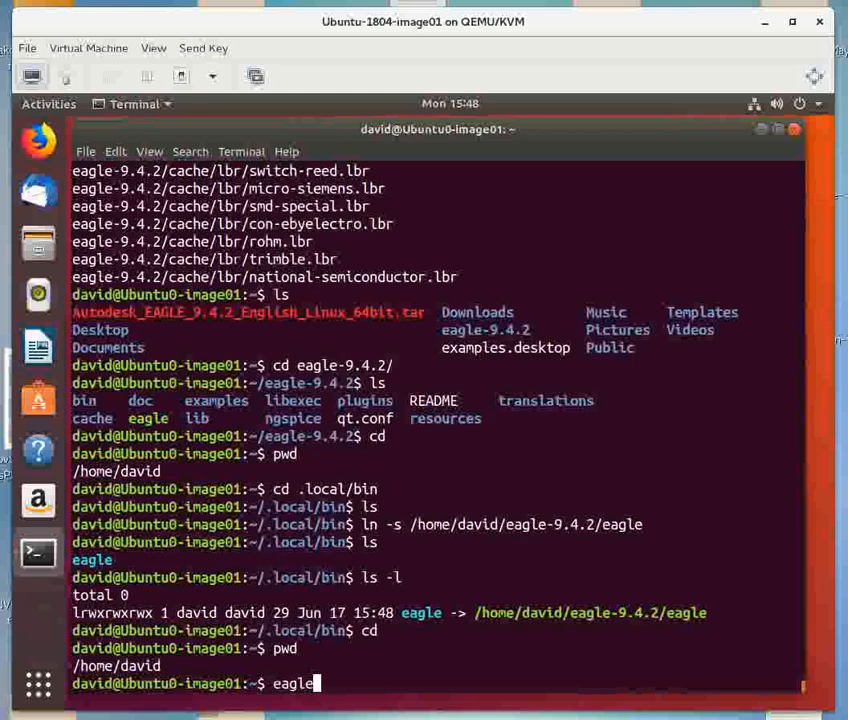
key(Return)
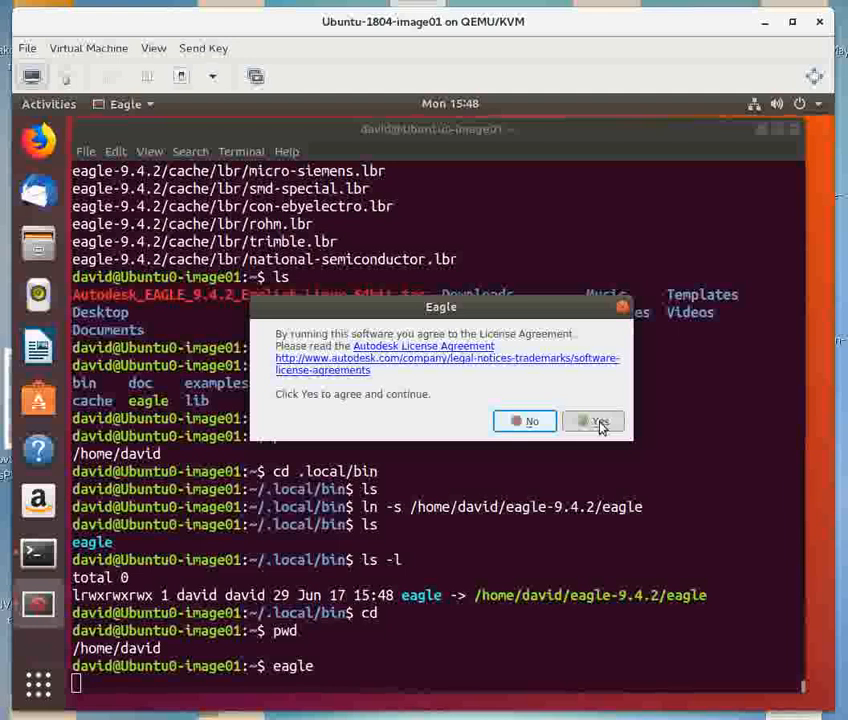
click(598, 420)
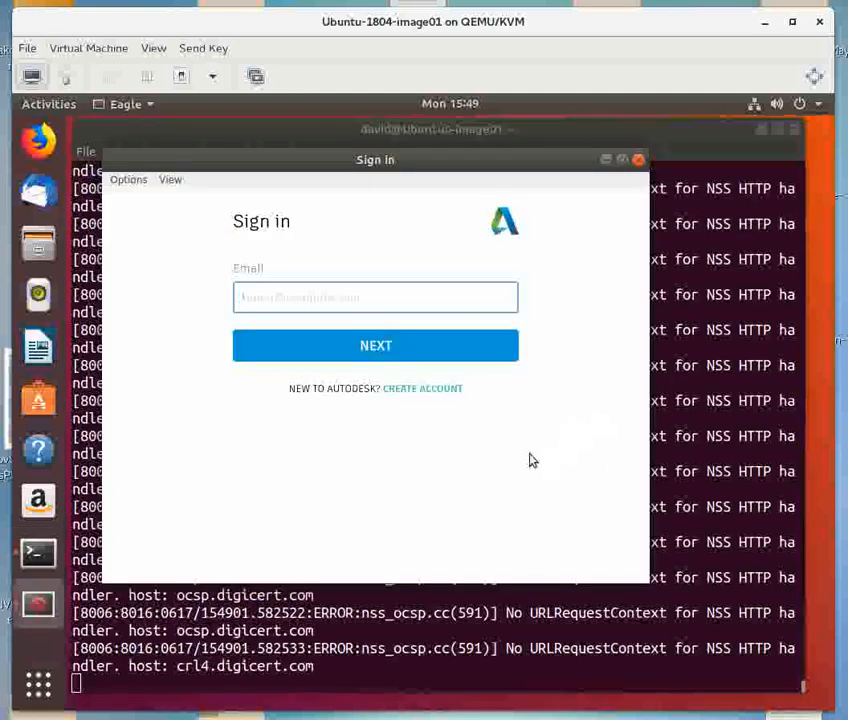
mouse_move(511, 468)
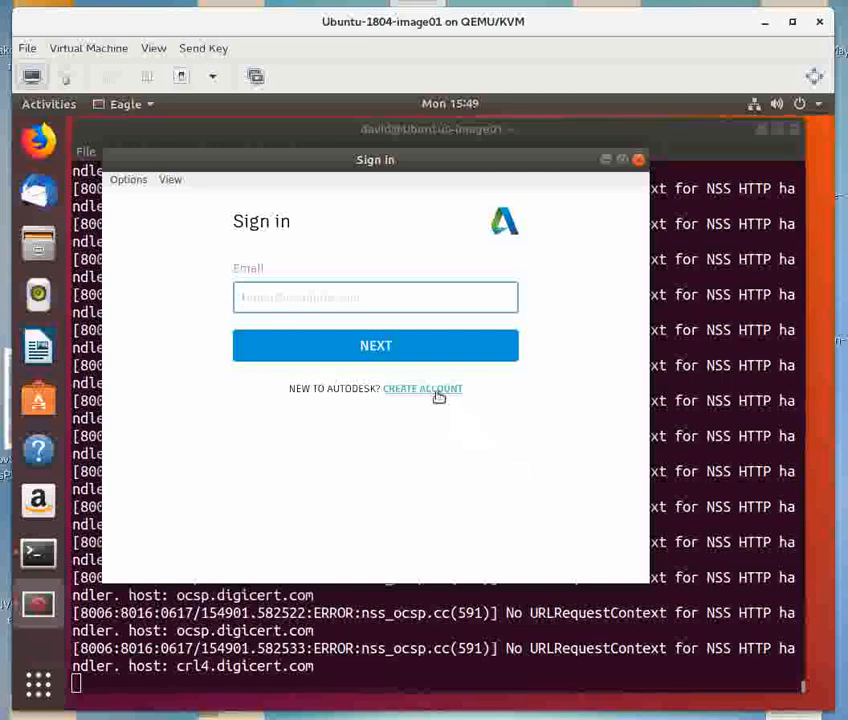
mouse_move(288, 334)
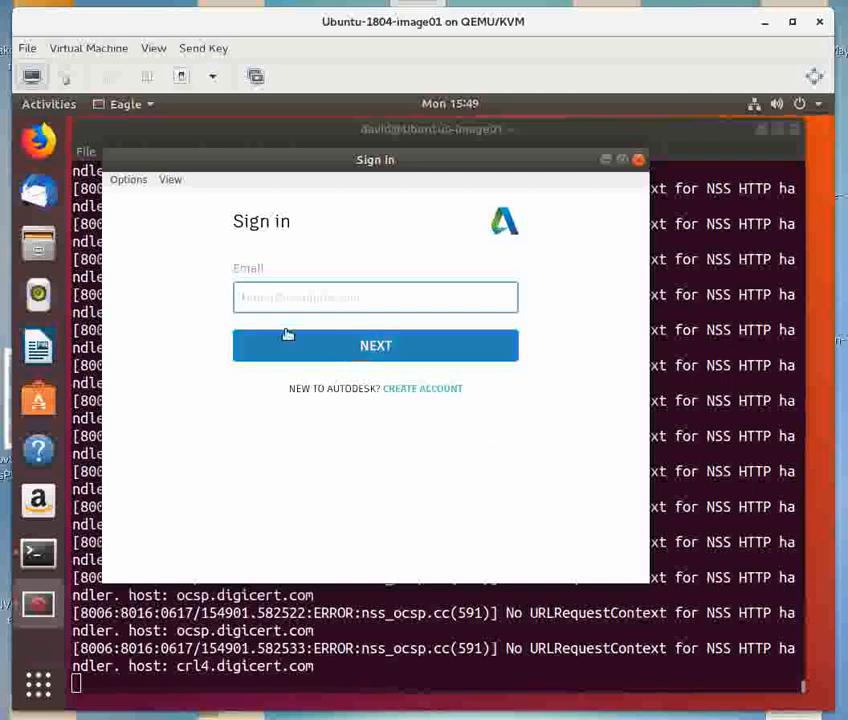
mouse_move(560, 465)
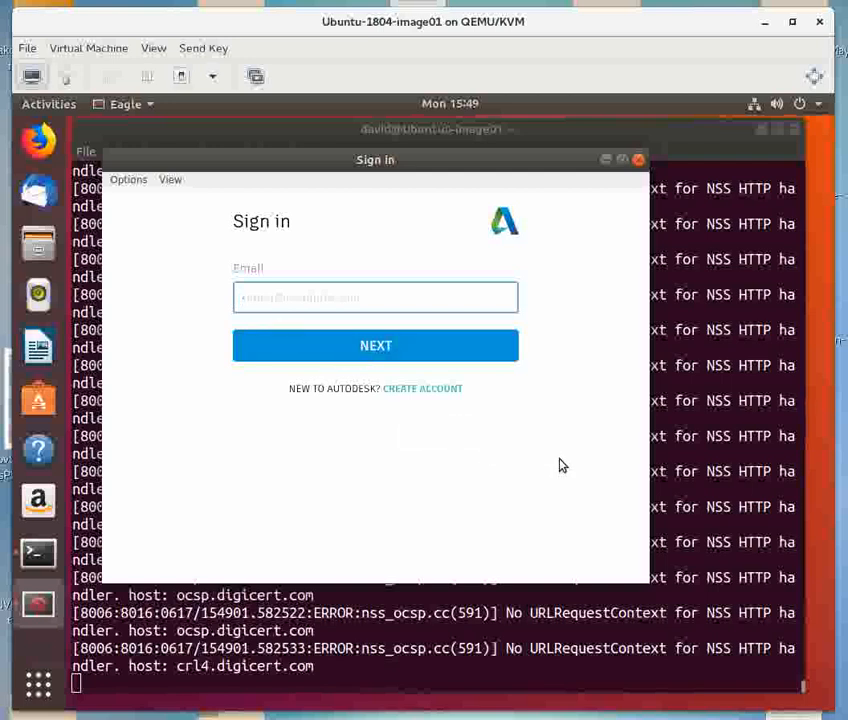
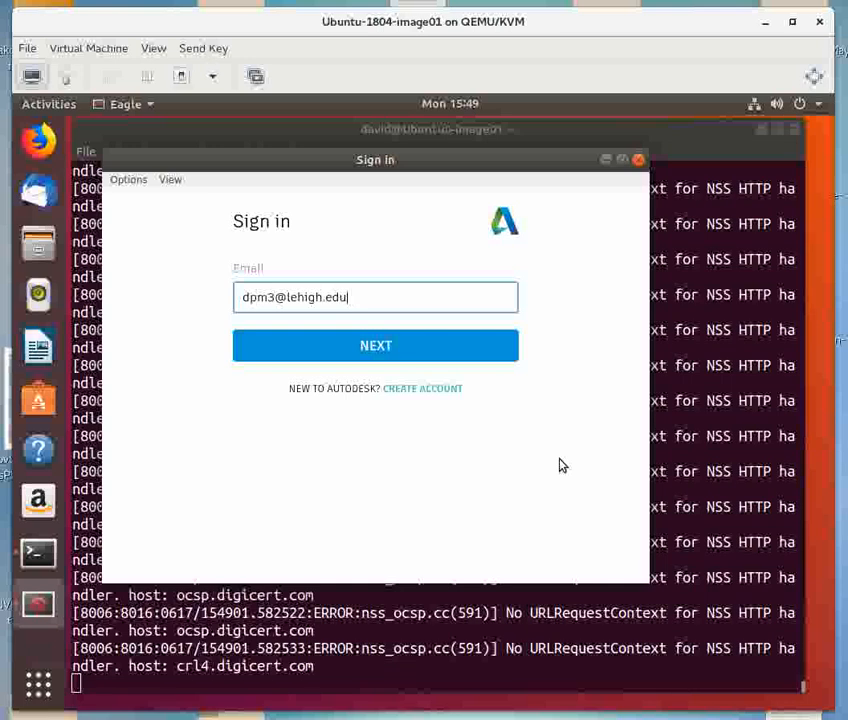
click(375, 345)
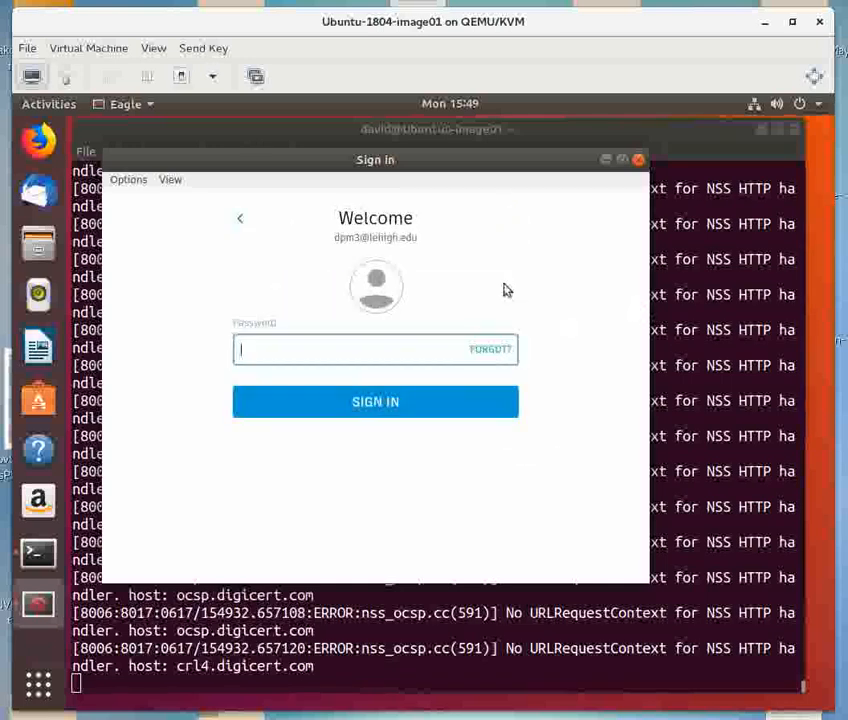
mouse_move(512, 282)
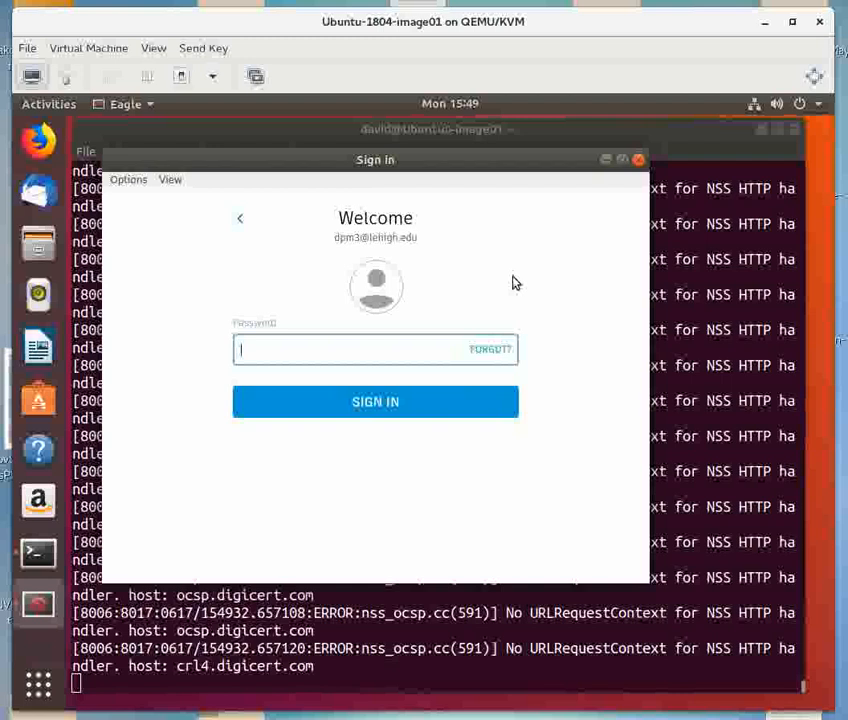
Enter the Autodesk account password and submit it to sign in
text(•)
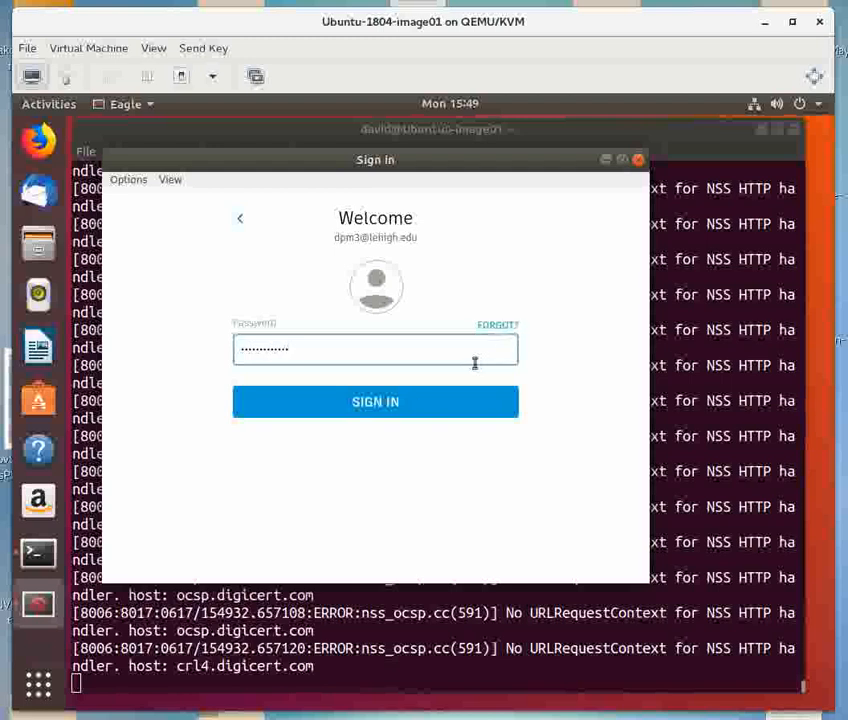
click(375, 401)
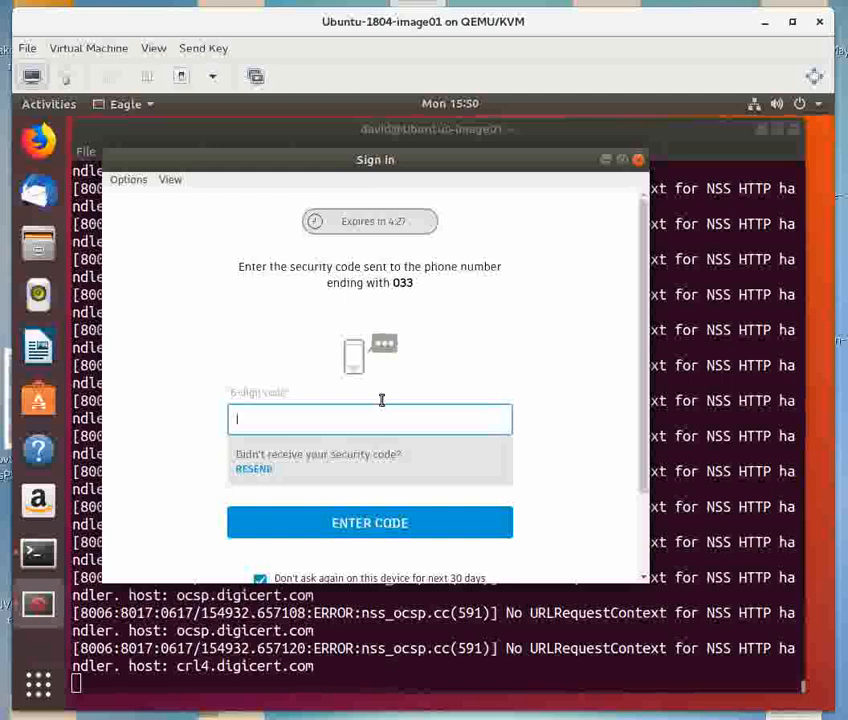
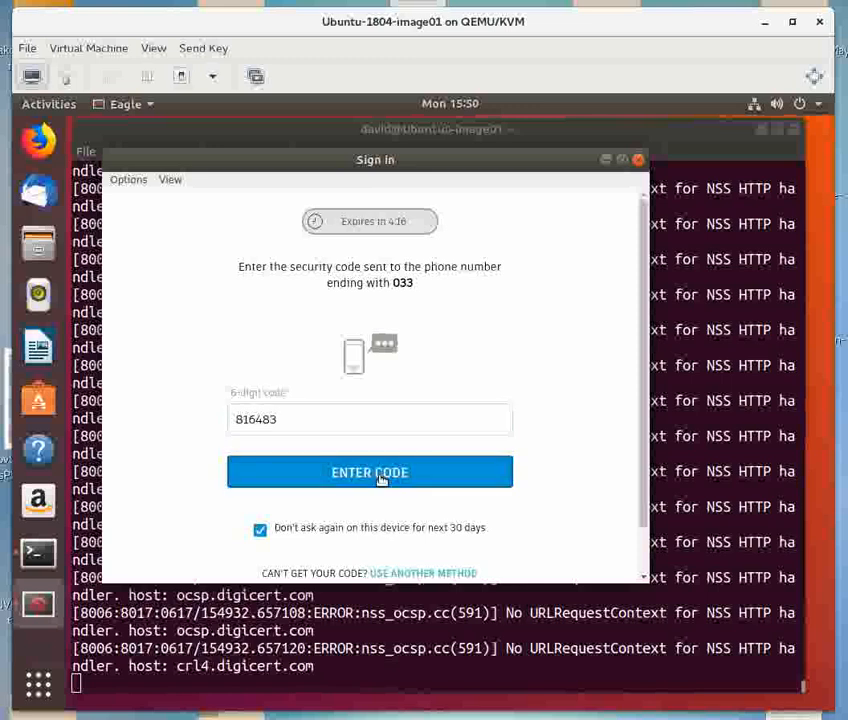
Enter the texted security code and submit it to finish signing in
click(369, 472)
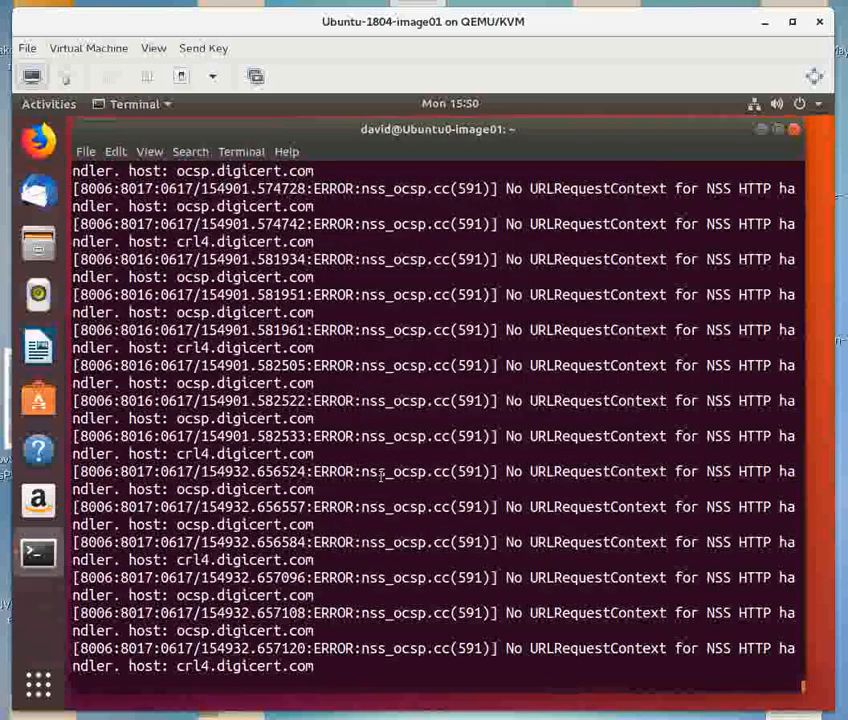
click(38, 603)
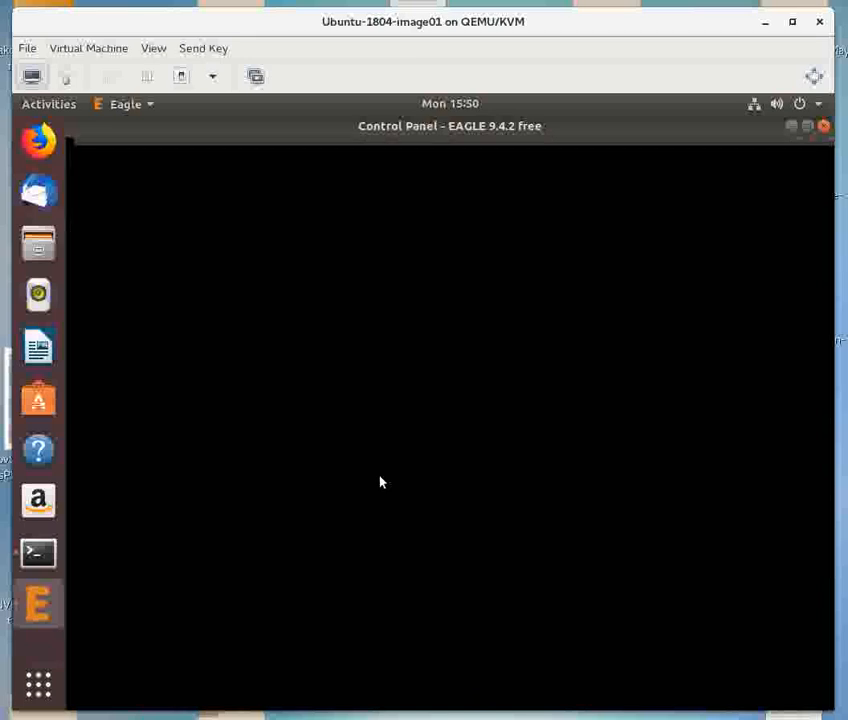
mouse_move(622, 29)
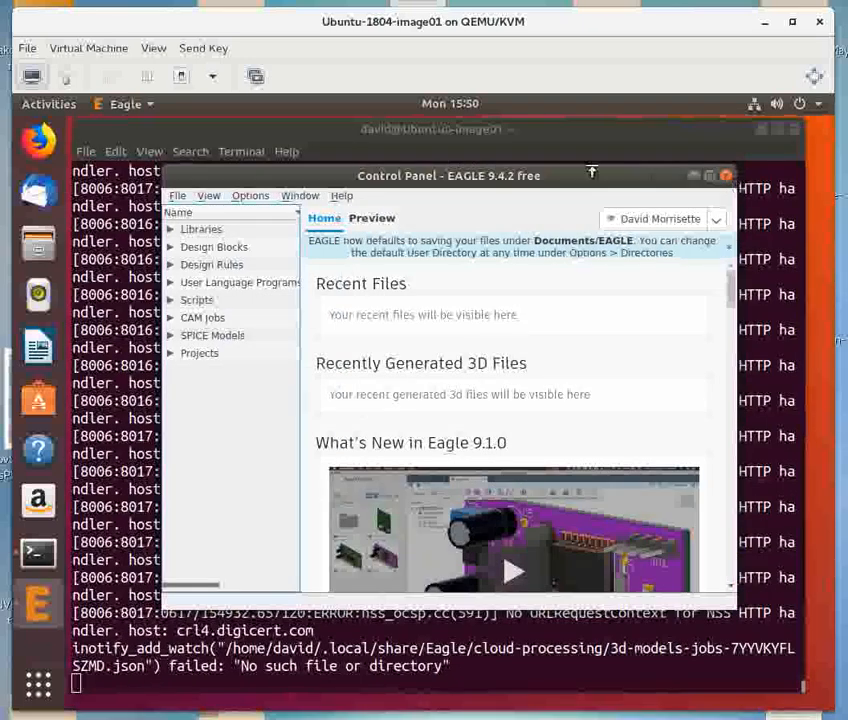
Move the loaded Control Panel window into place and browse the File > New options
drag(448, 175, 388, 158)
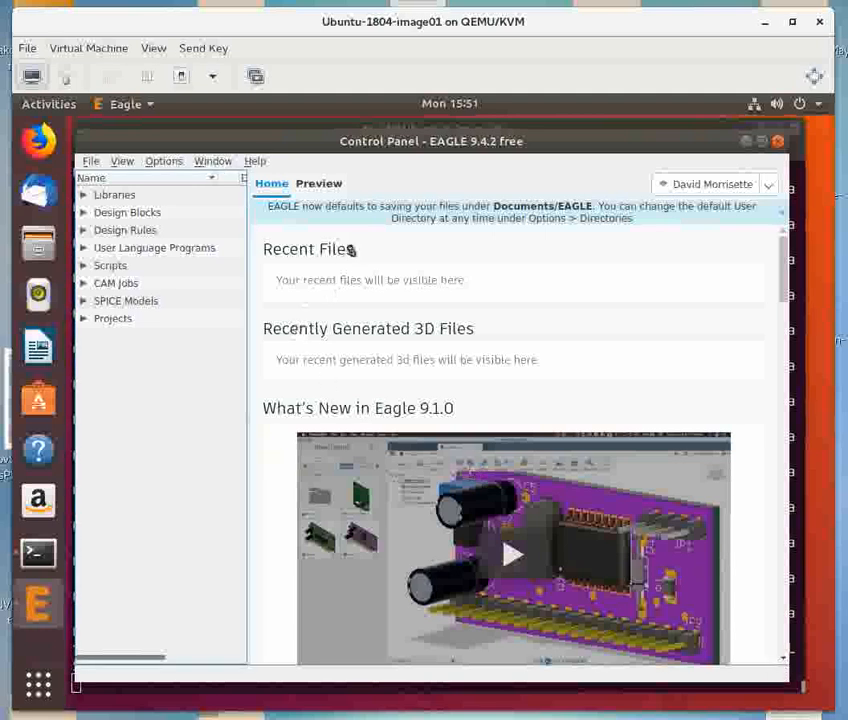
mouse_move(415, 178)
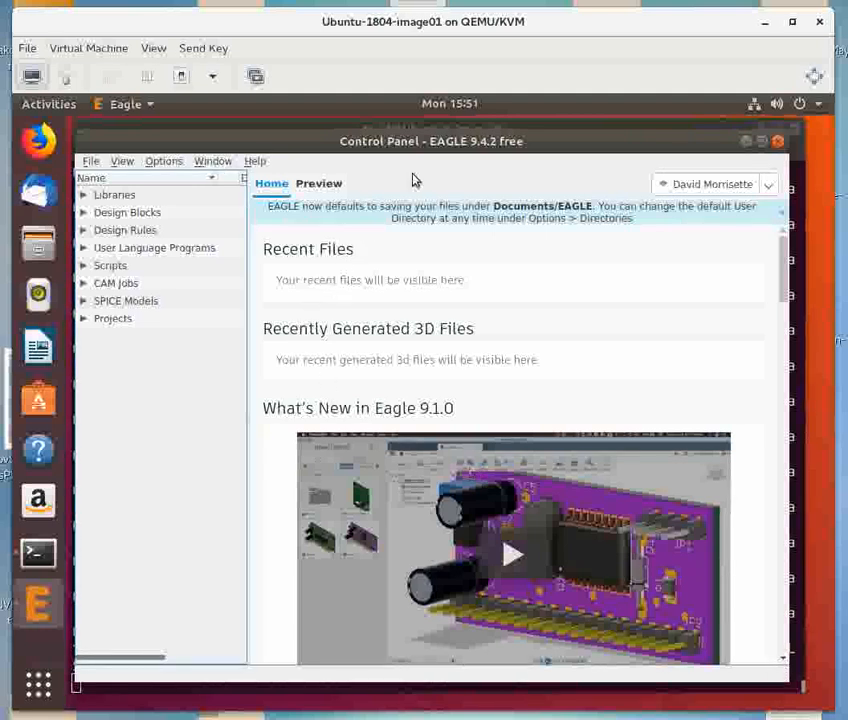
mouse_move(351, 180)
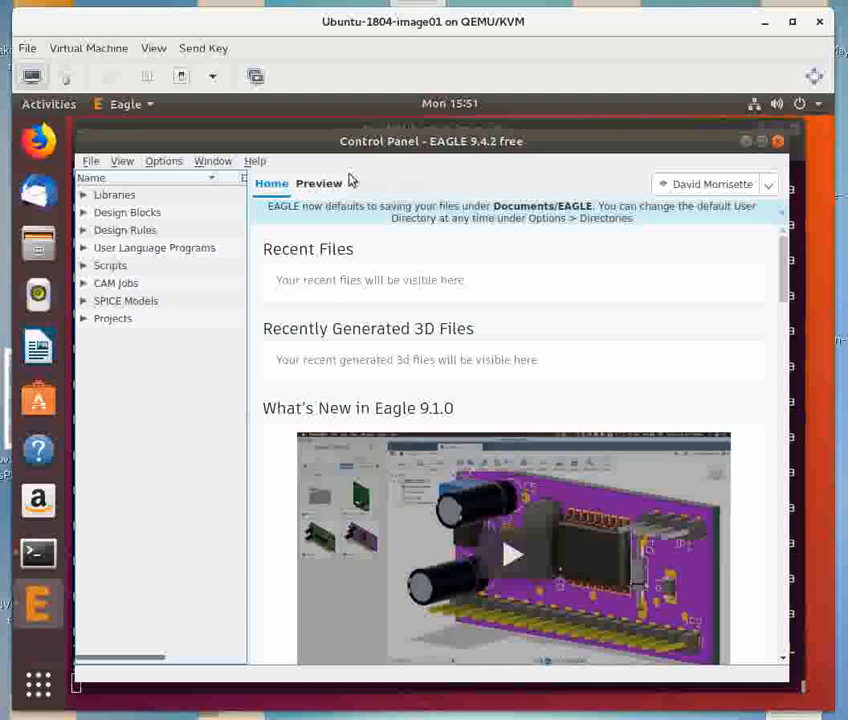
click(90, 161)
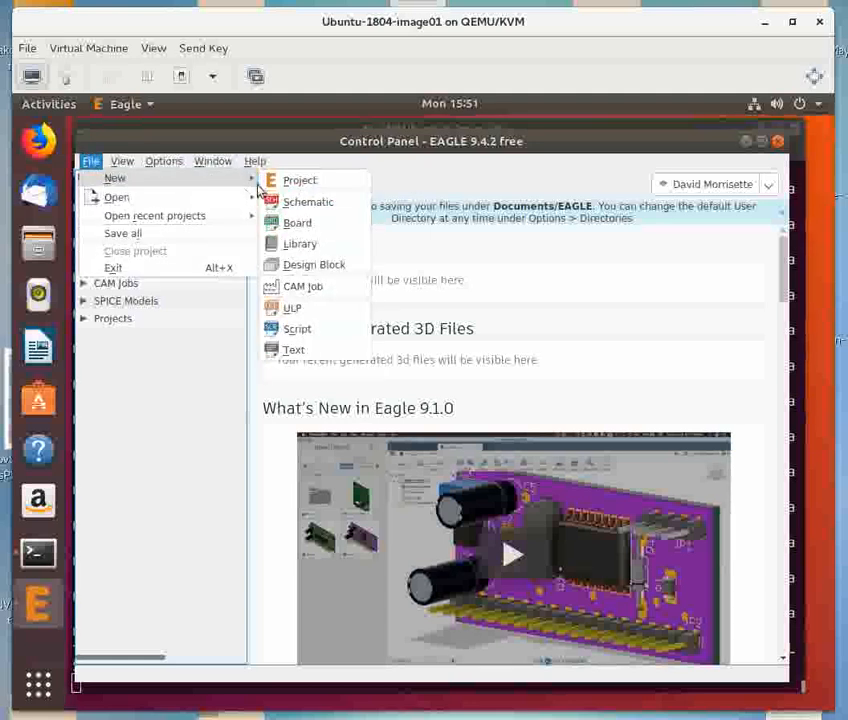
mouse_move(299, 243)
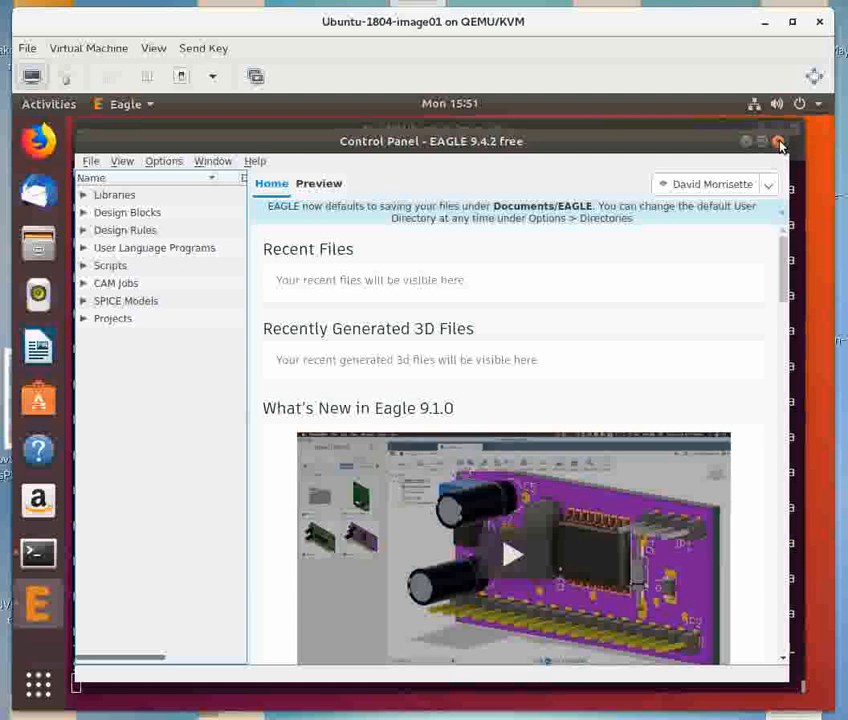
Close the EAGLE Control Panel, log out of Ubuntu, and log back in as the user
click(793, 140)
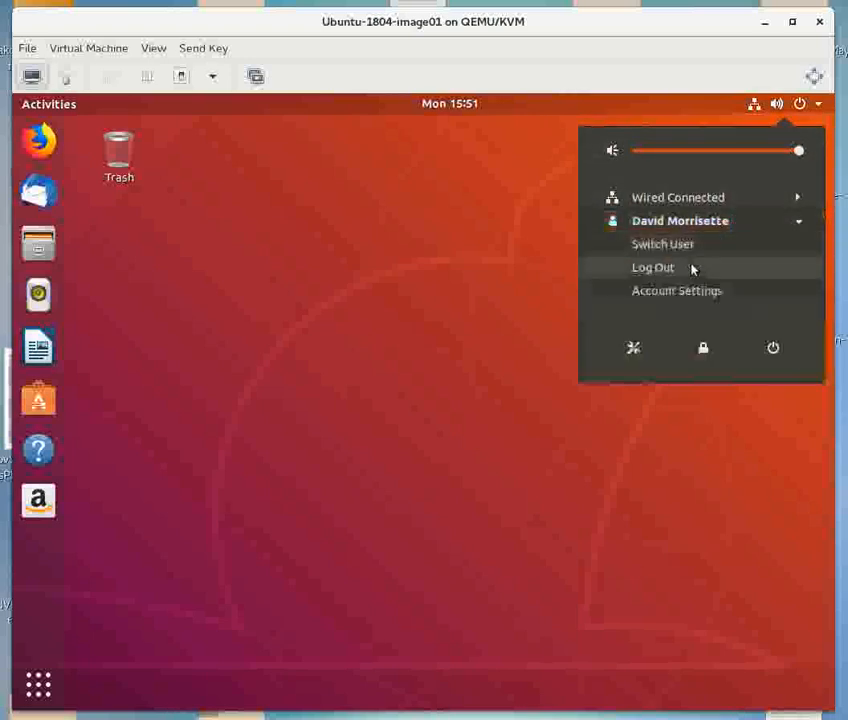
click(652, 267)
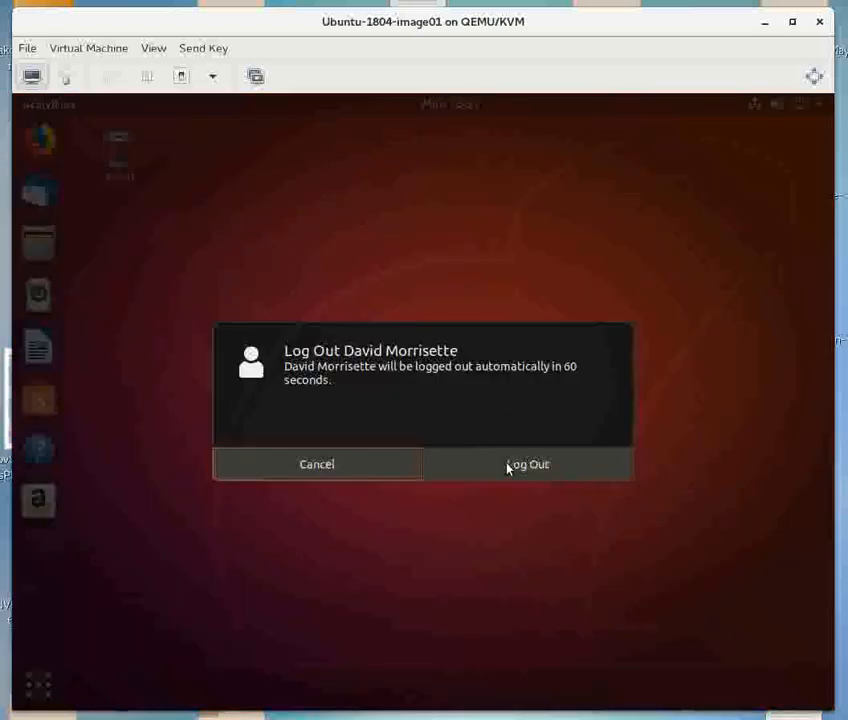
click(528, 464)
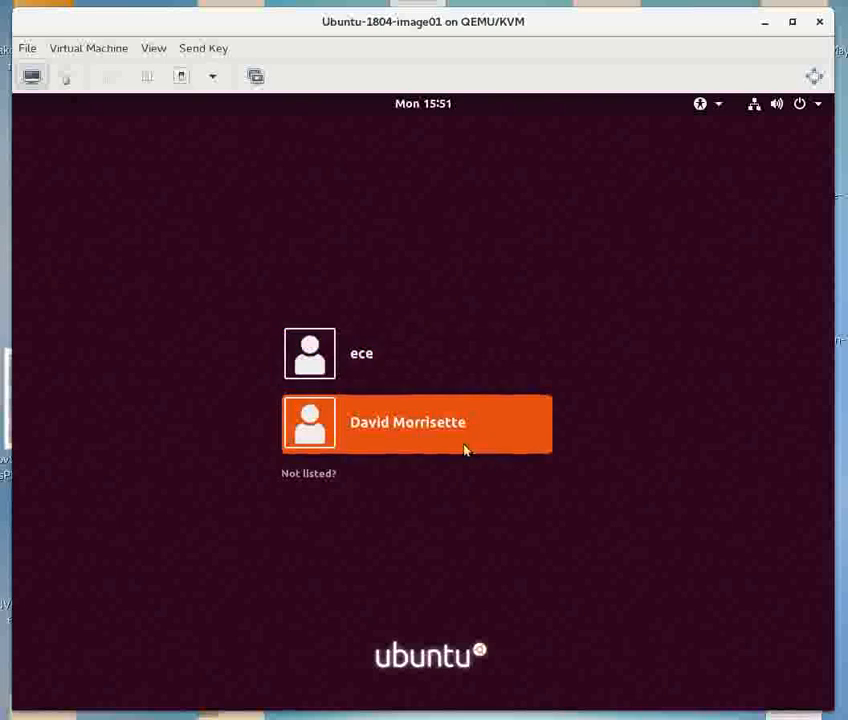
click(417, 421)
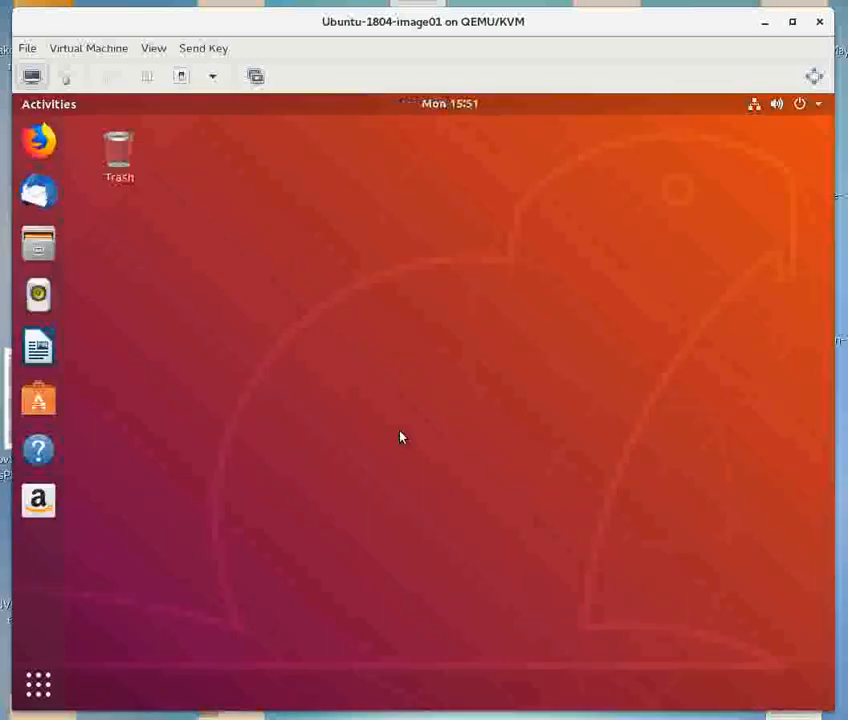
Open a Terminal from the desktop menu and launch EAGLE from the command line
right_click(400, 436)
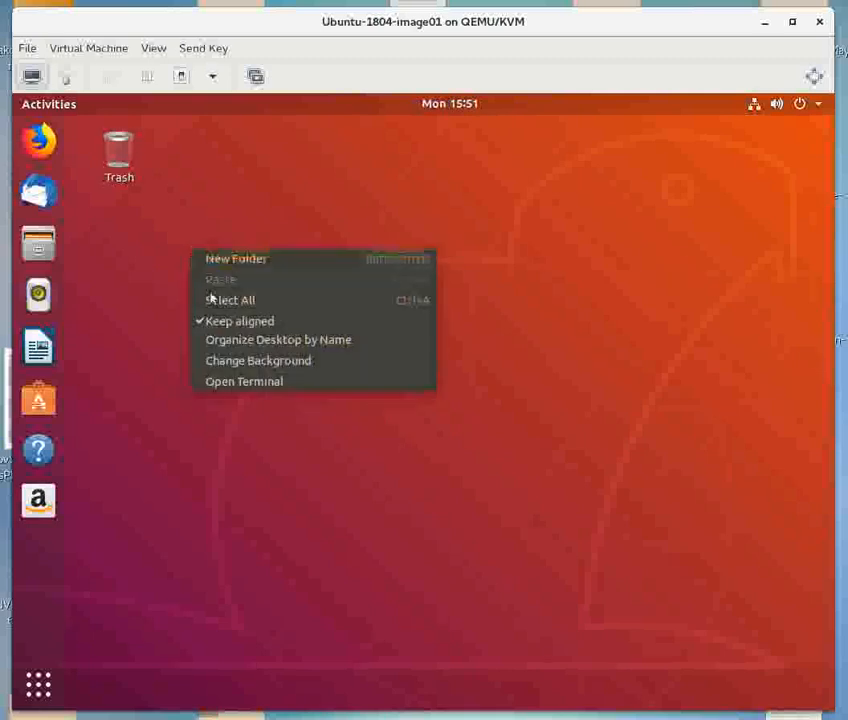
click(244, 381)
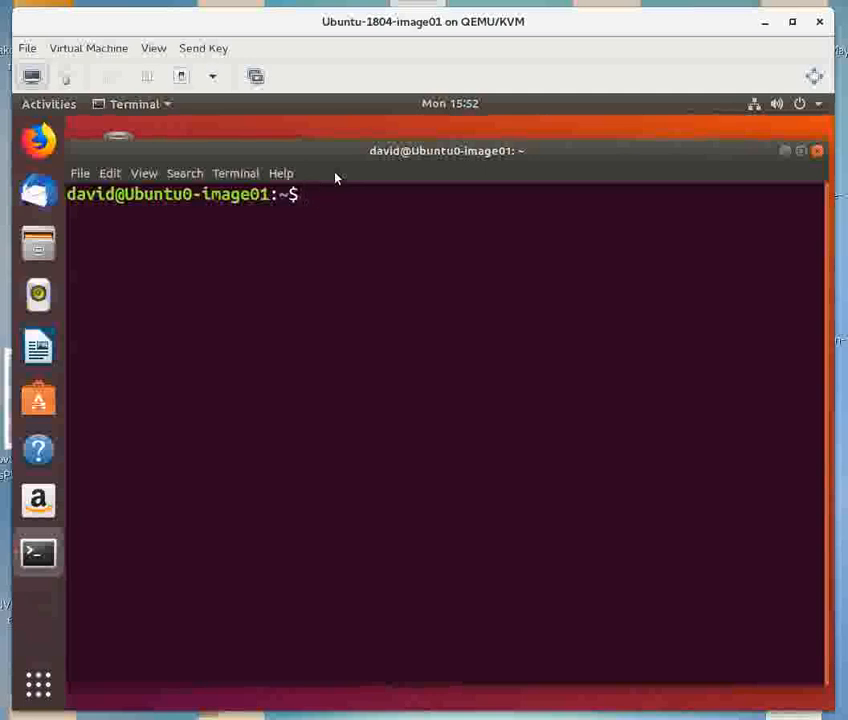
text(ea)
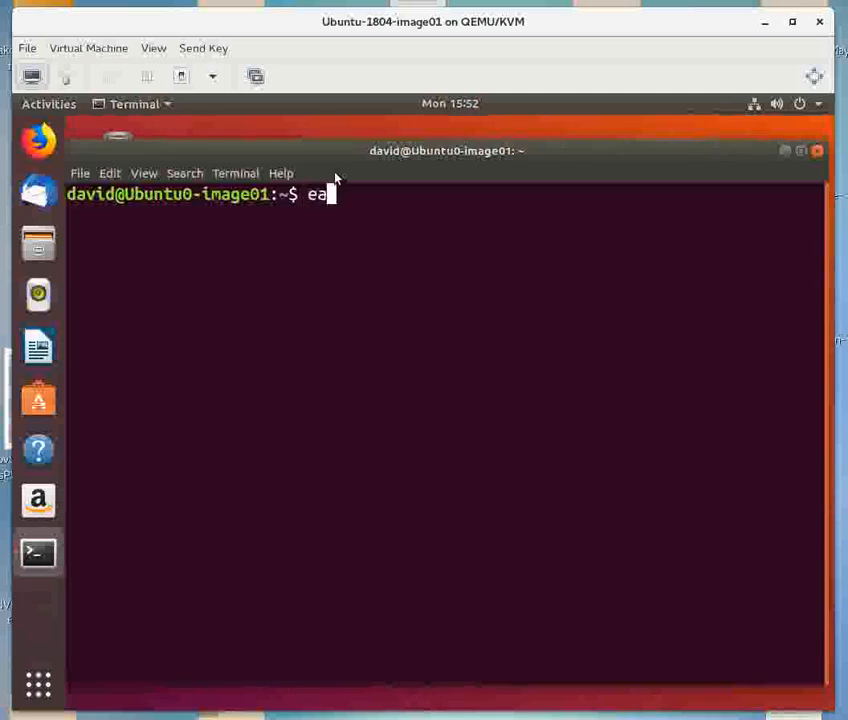
key(Return)
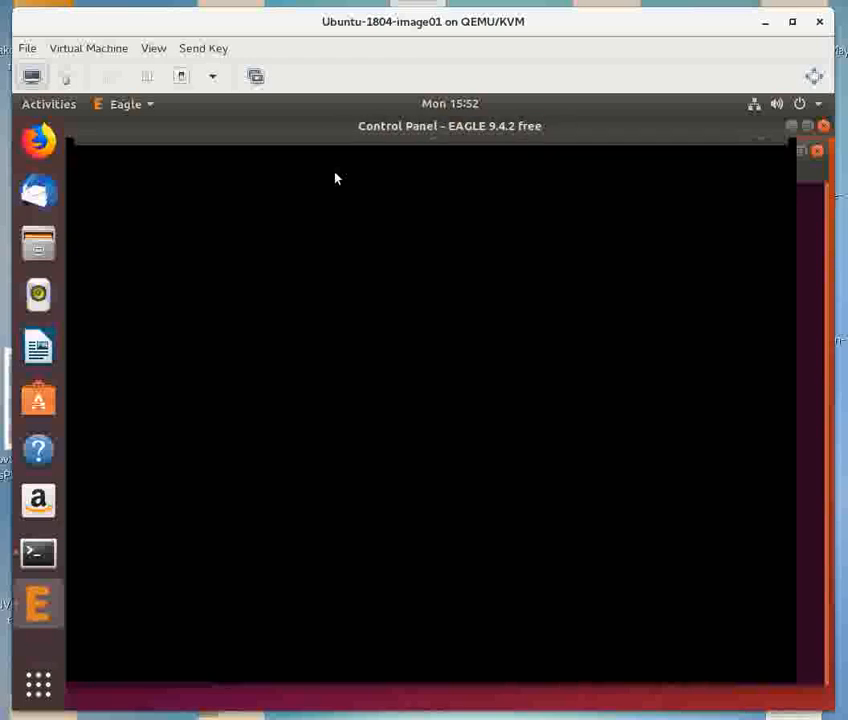
mouse_move(372, 147)
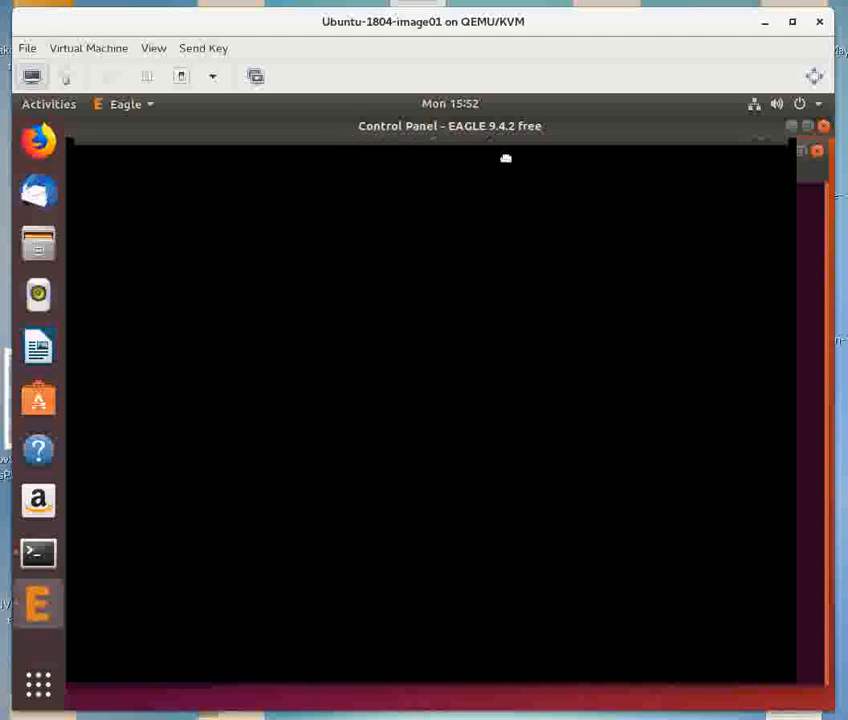
mouse_move(680, 140)
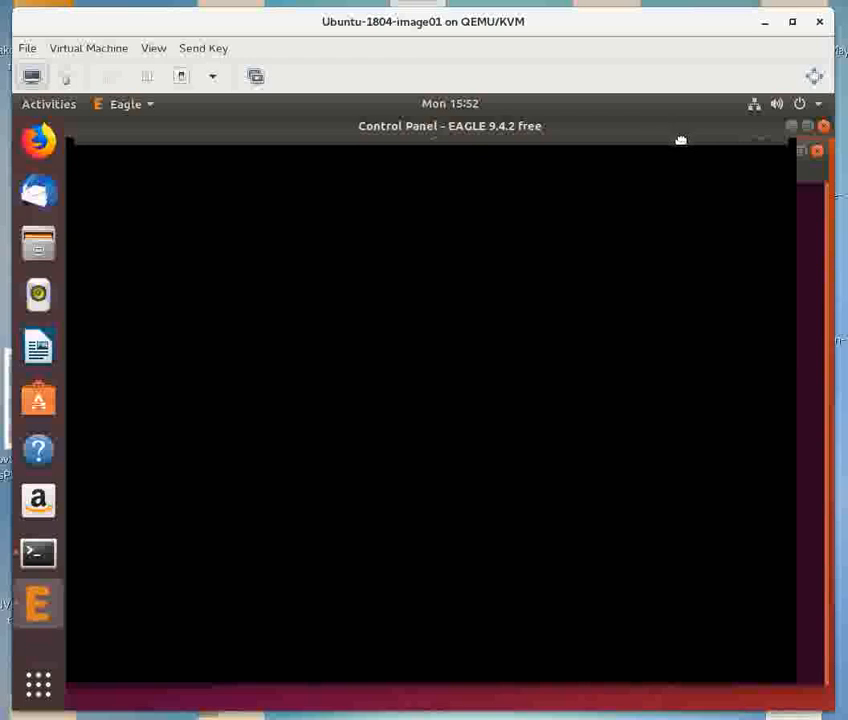
mouse_move(339, 440)
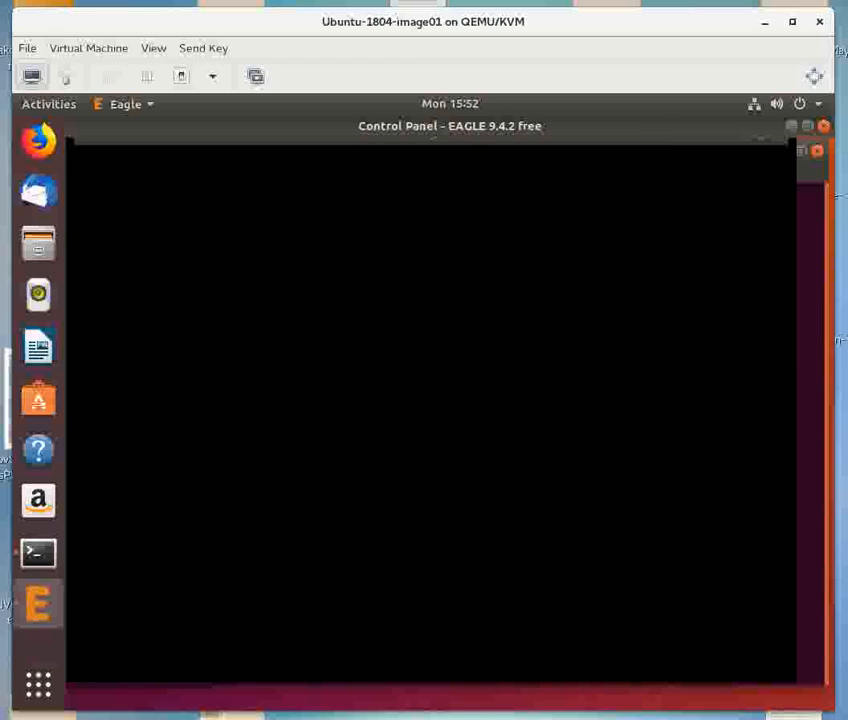
mouse_move(264, 458)
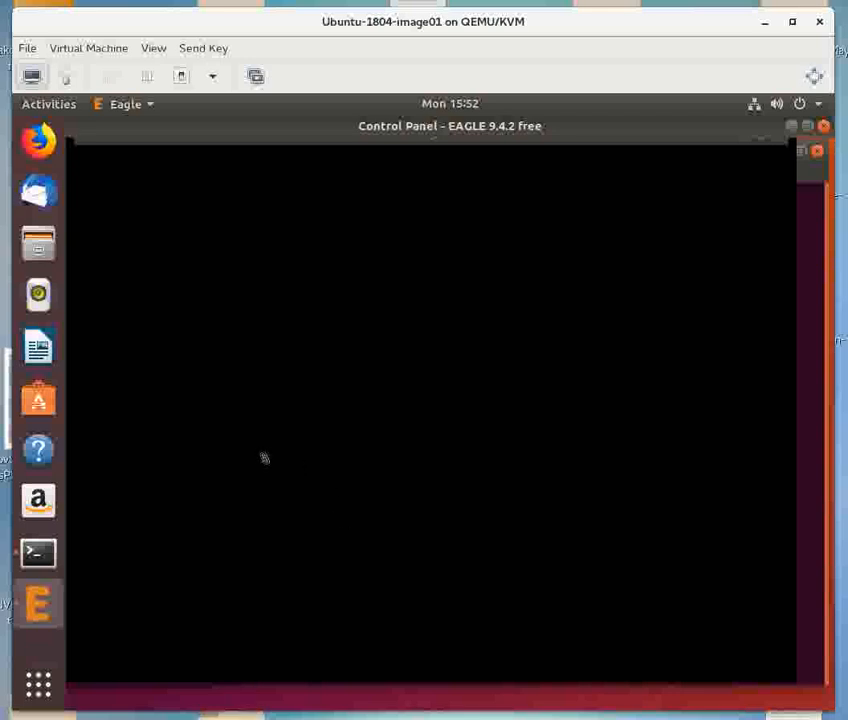
mouse_move(332, 145)
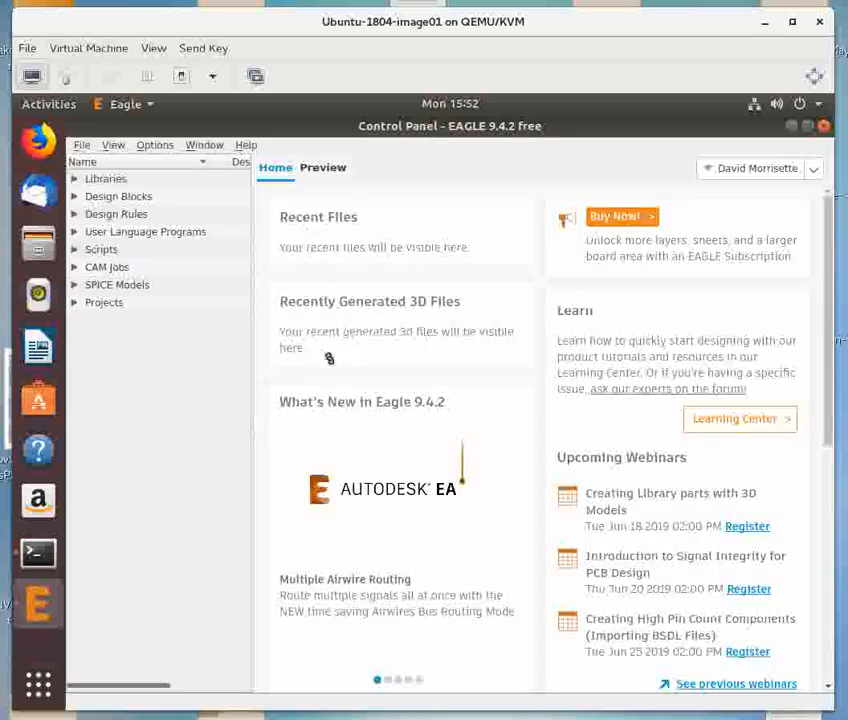
mouse_move(405, 508)
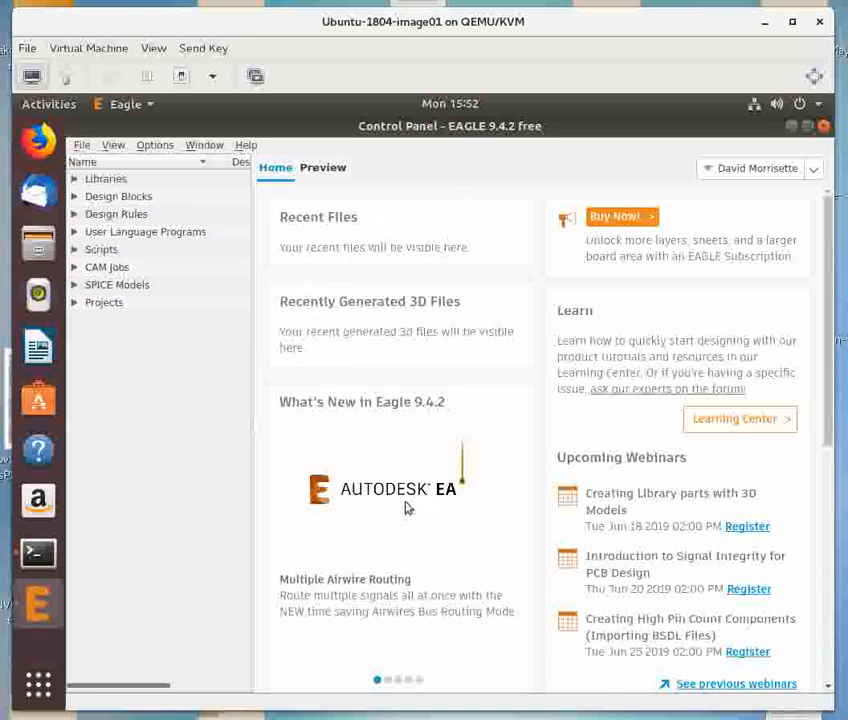
mouse_move(341, 536)
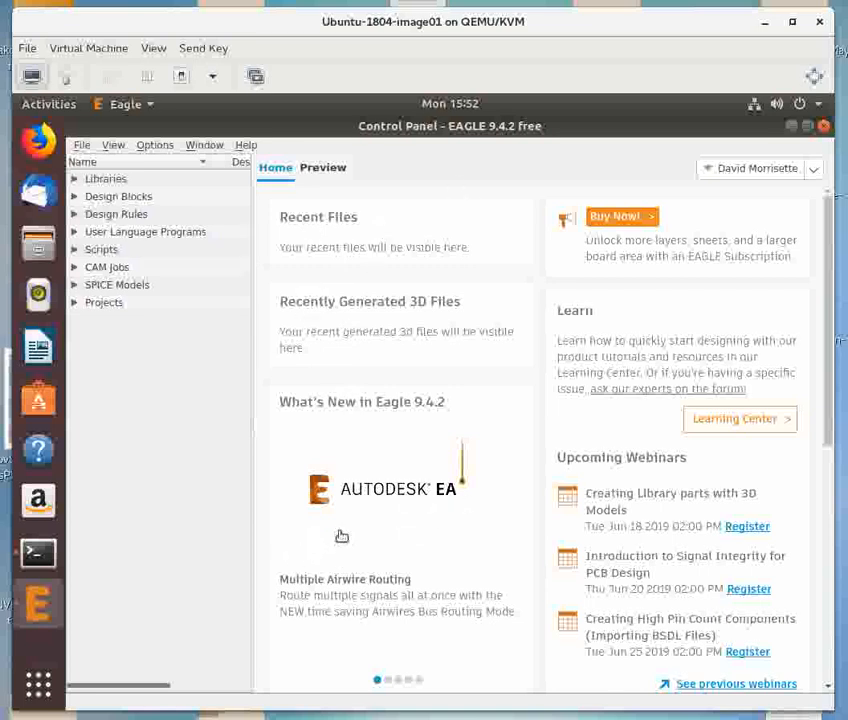
mouse_move(415, 392)
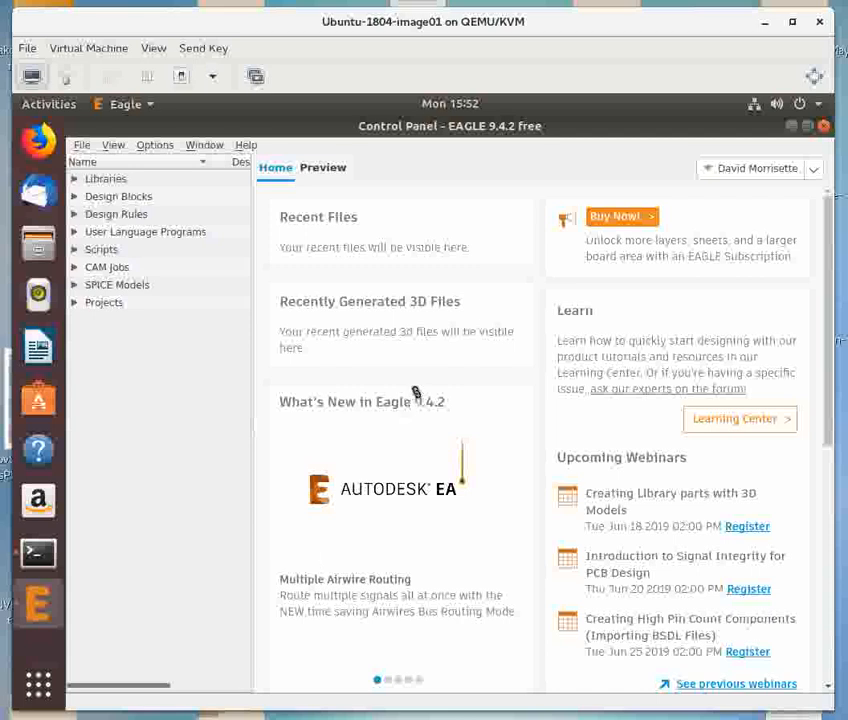
mouse_move(662, 573)
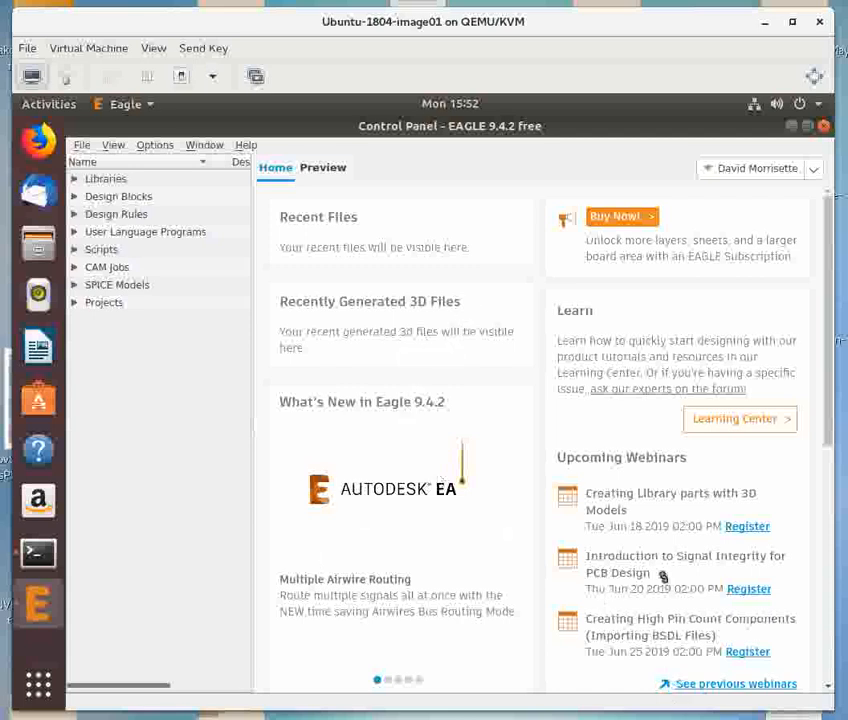
mouse_move(538, 550)
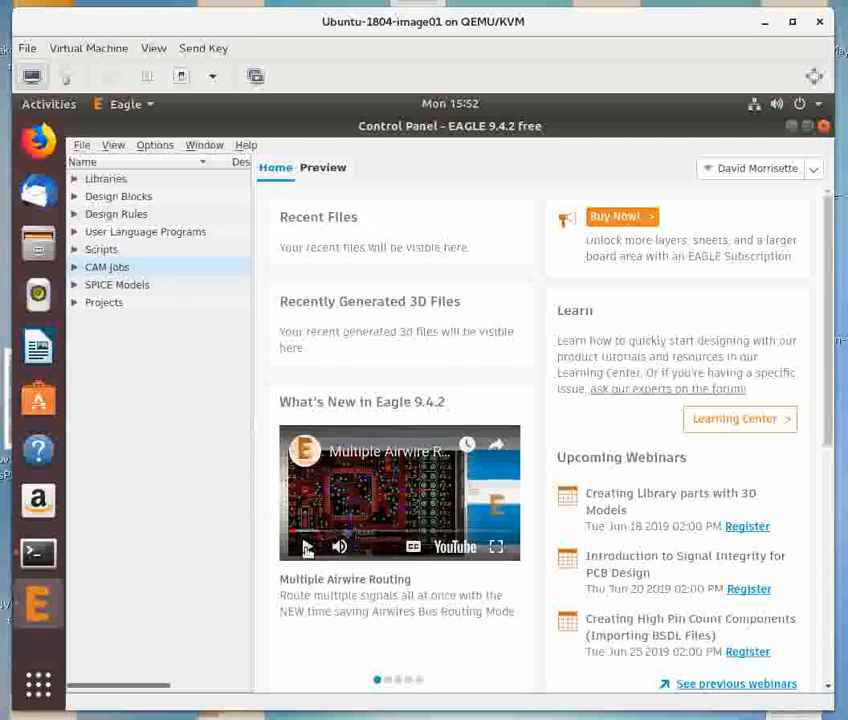
mouse_move(138, 272)
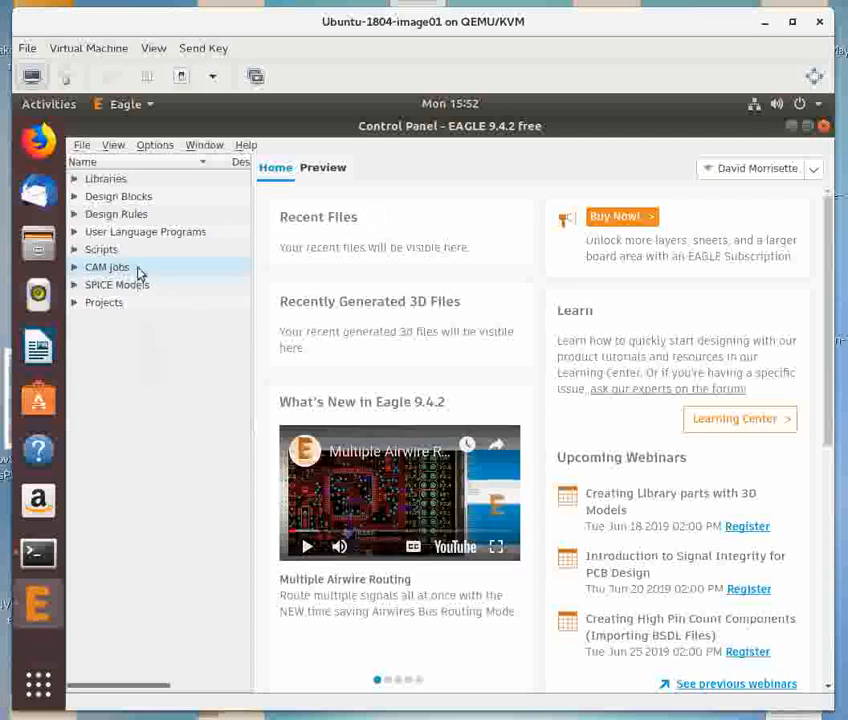